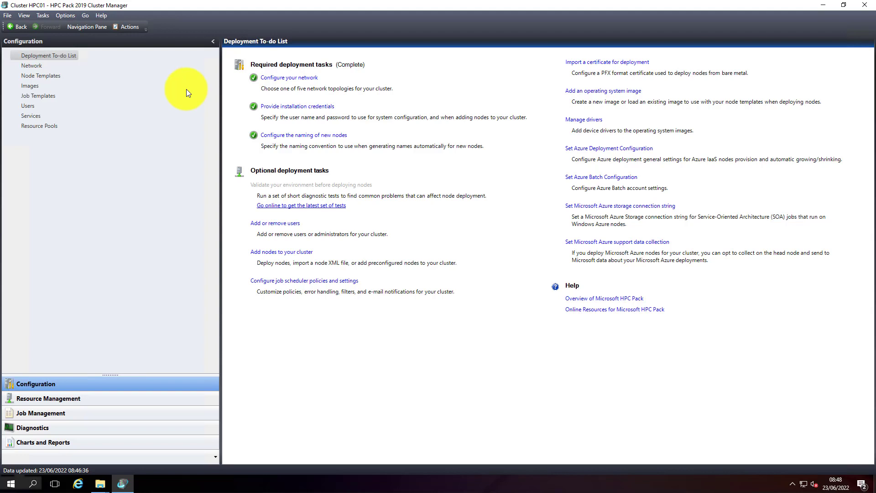
mouse_move(49, 412)
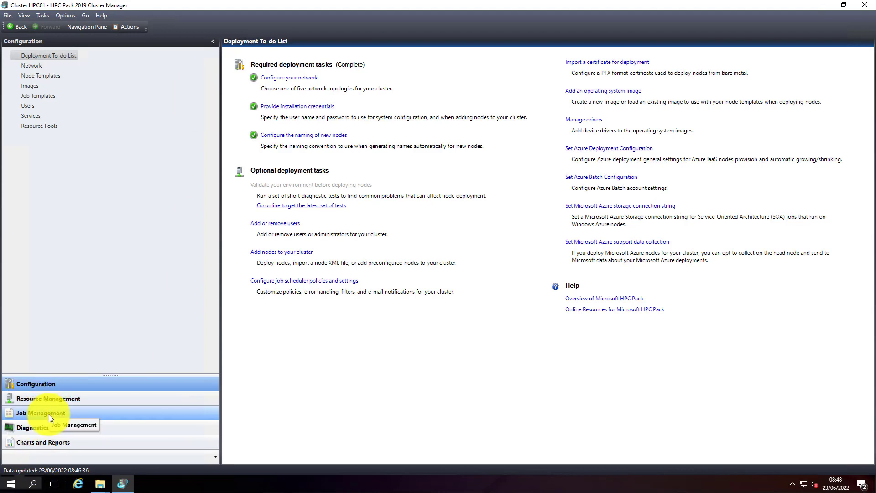
- View the job list, then the node list showing HPC01 and HPC02 online and healthy
click(42, 412)
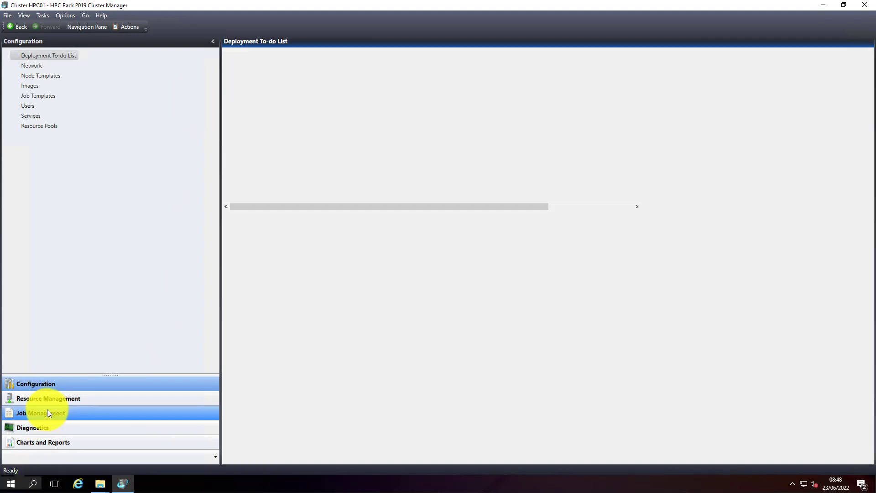
click(39, 412)
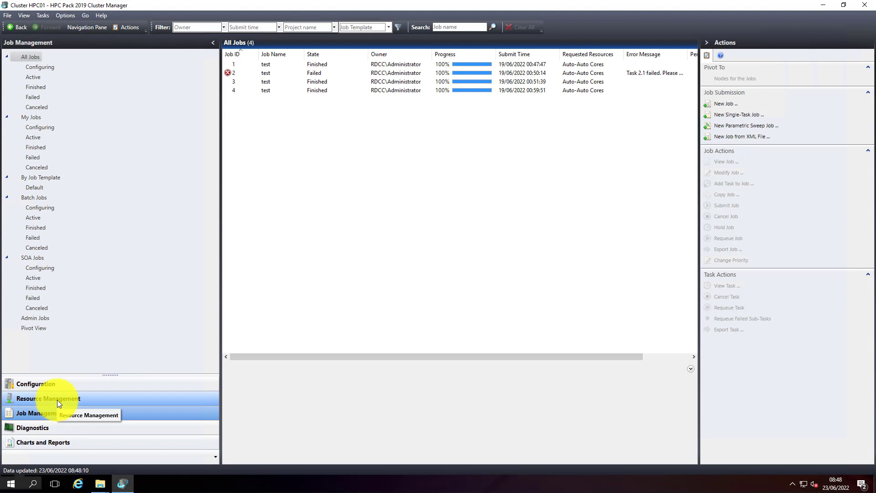
click(49, 398)
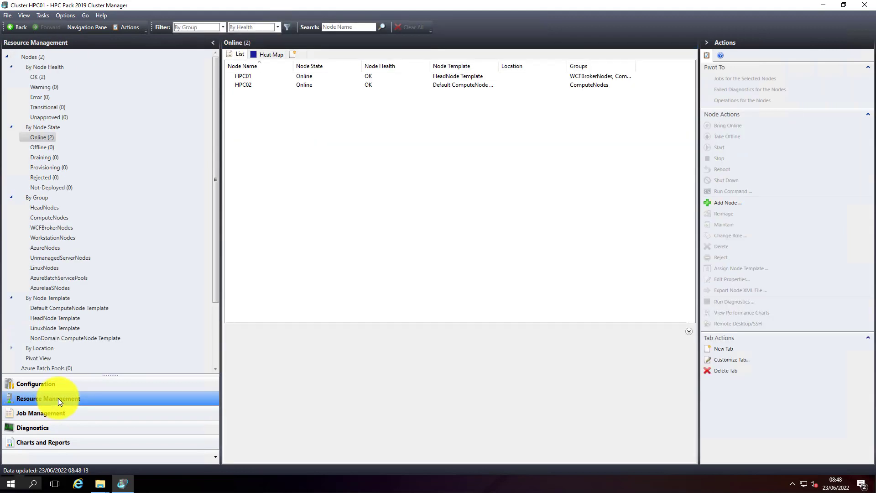
mouse_move(87, 397)
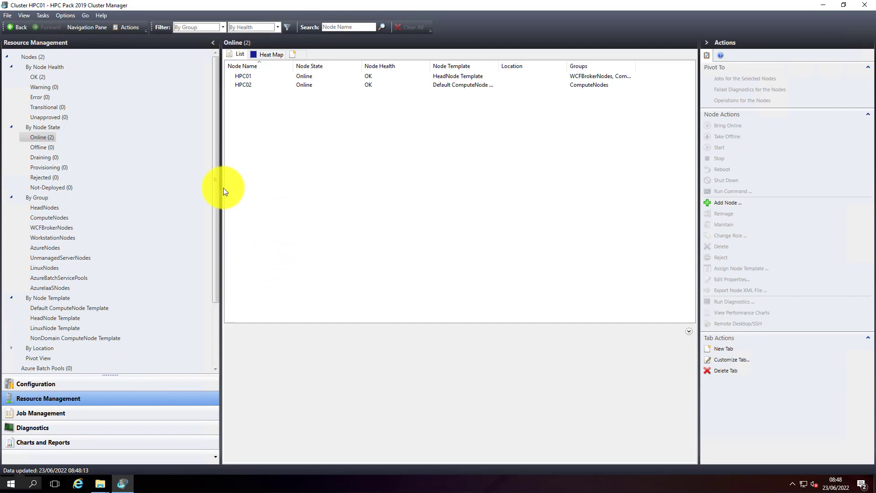
mouse_move(225, 197)
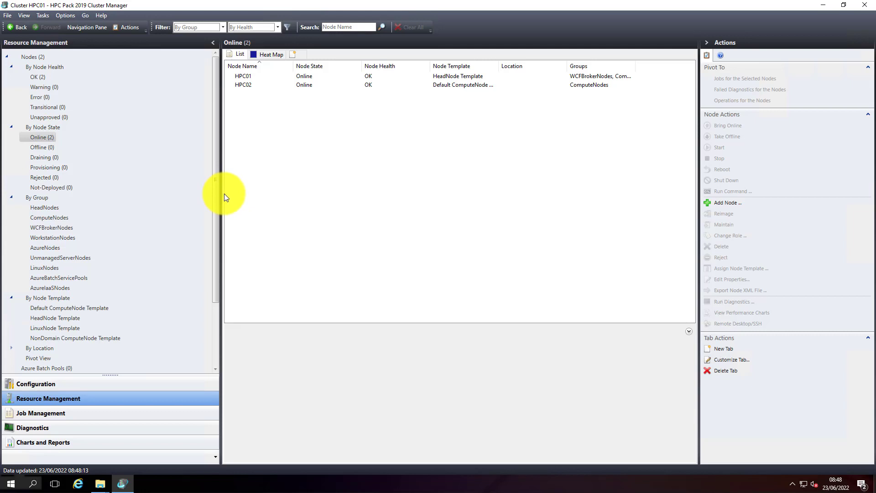
mouse_move(219, 197)
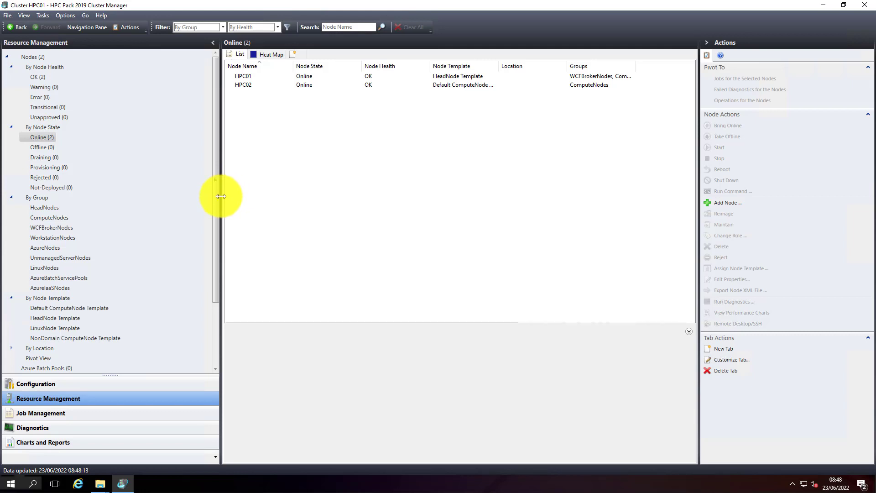
drag(221, 196, 147, 196)
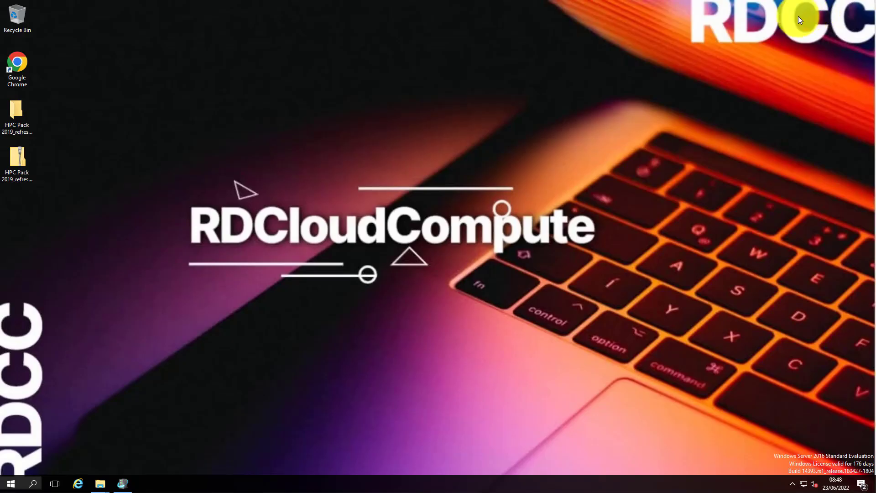
mouse_move(102, 483)
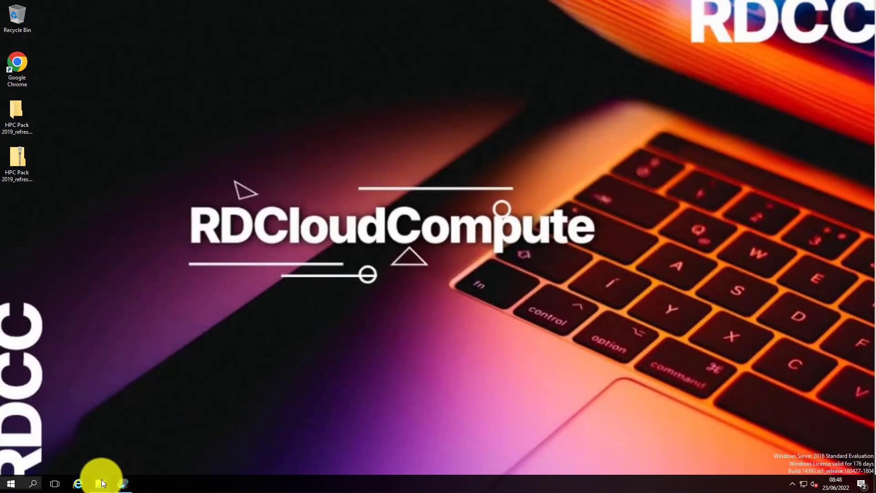
- Browse PhysiCell_bin and its PhysiCell folder, then return to Local Disk (C:)
click(100, 483)
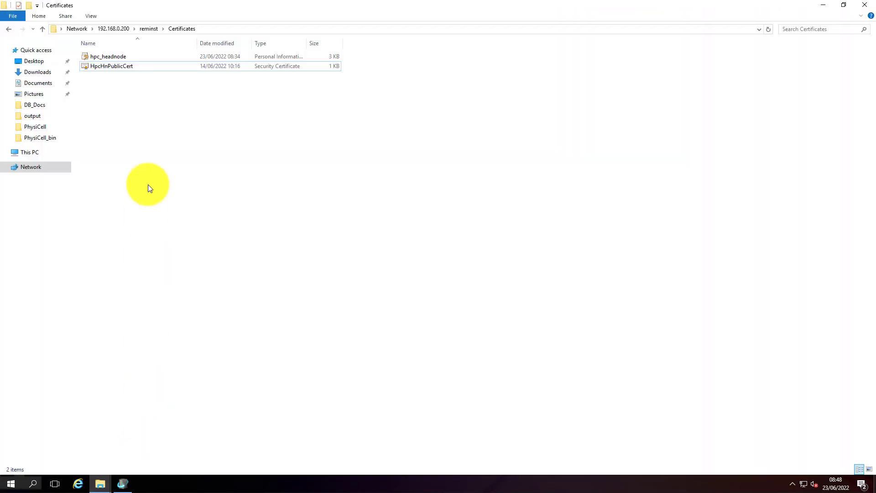
mouse_move(645, 71)
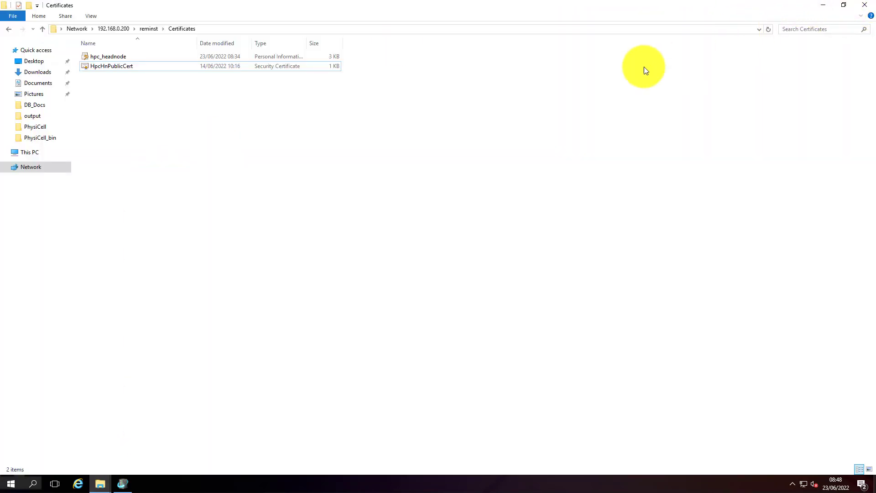
mouse_move(36, 141)
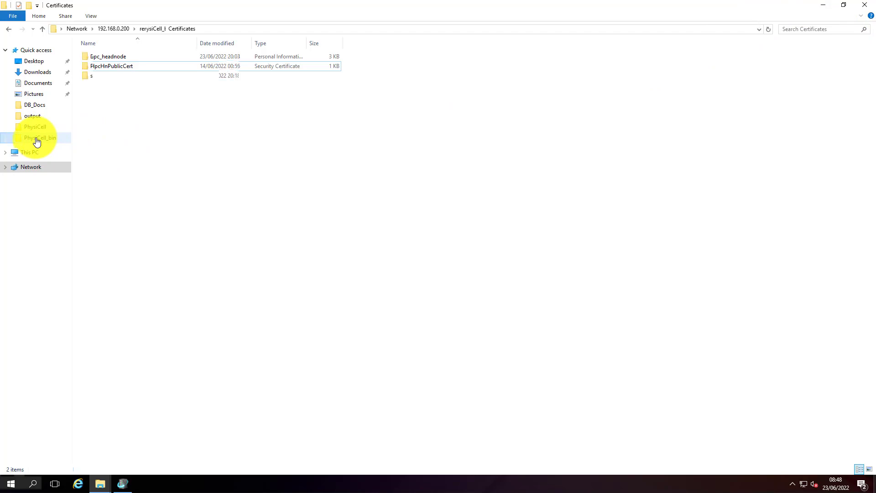
click(39, 138)
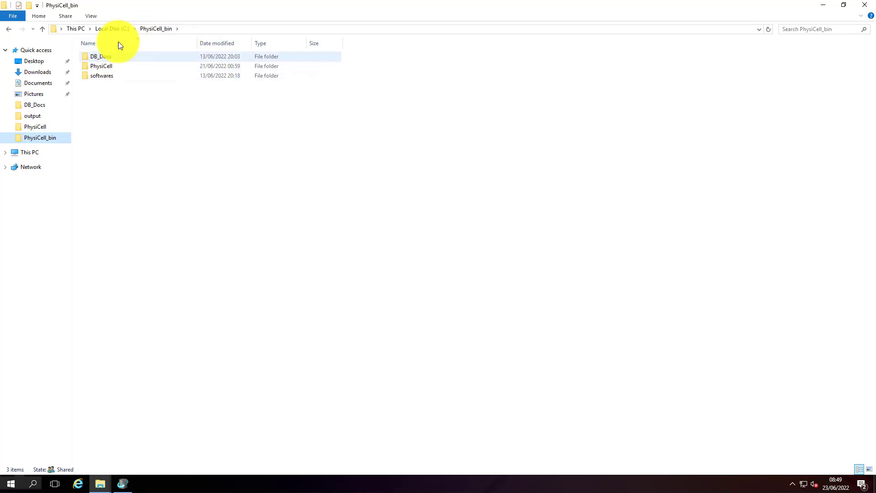
mouse_move(101, 66)
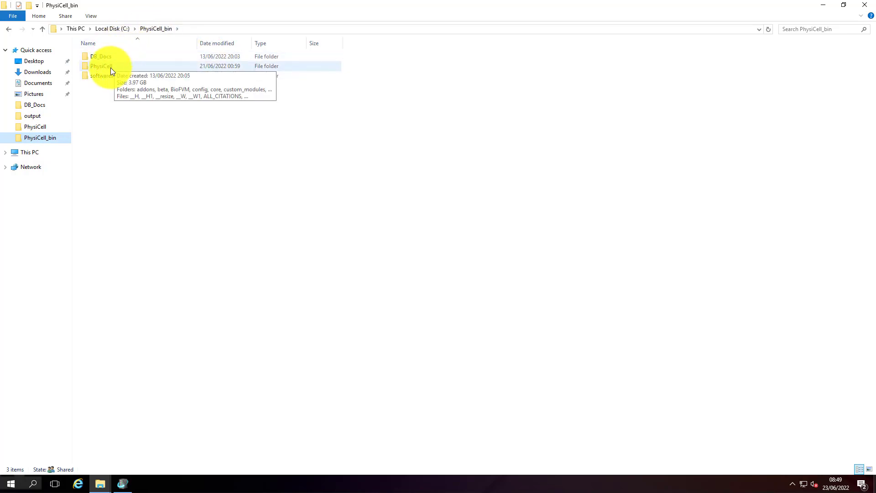
double_click(100, 65)
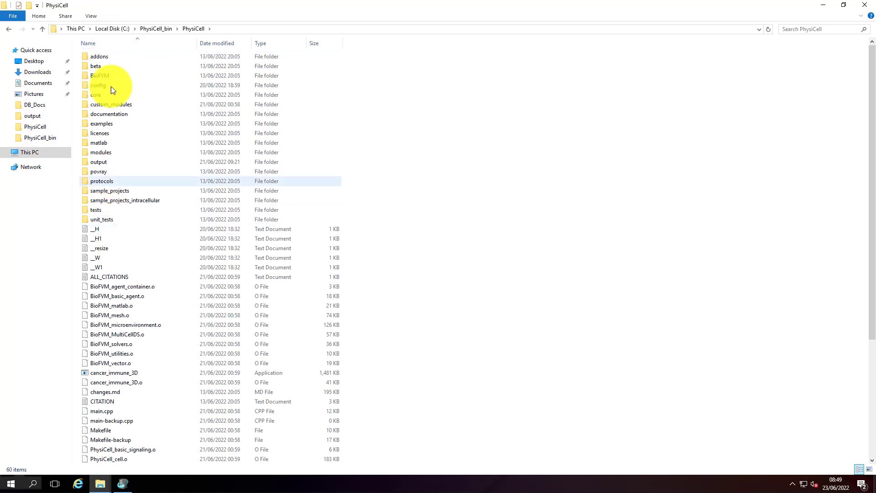
scroll(down, 3)
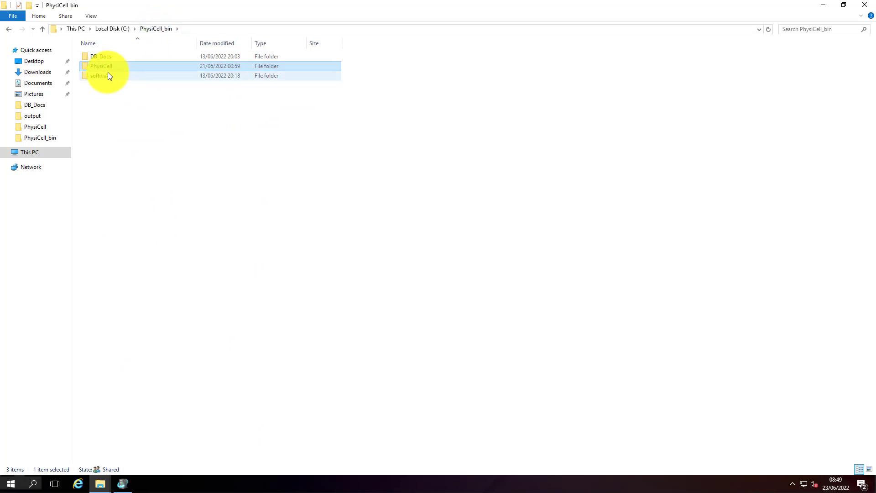
mouse_move(108, 65)
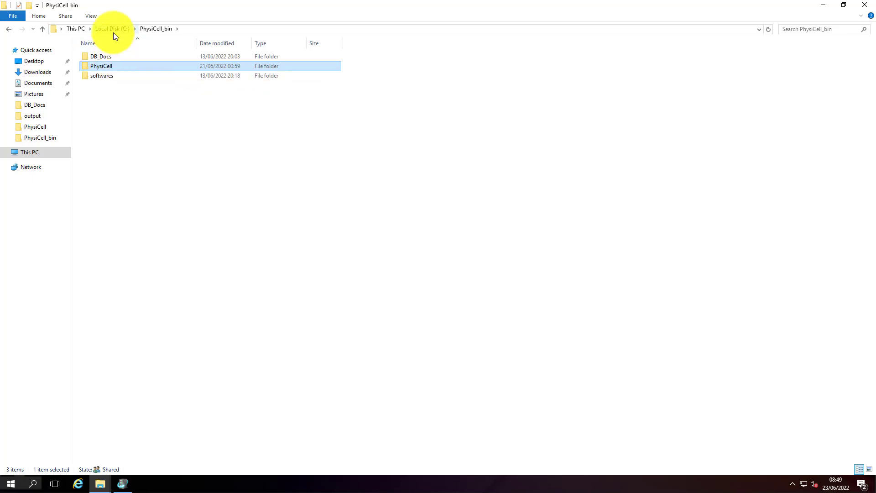
click(111, 28)
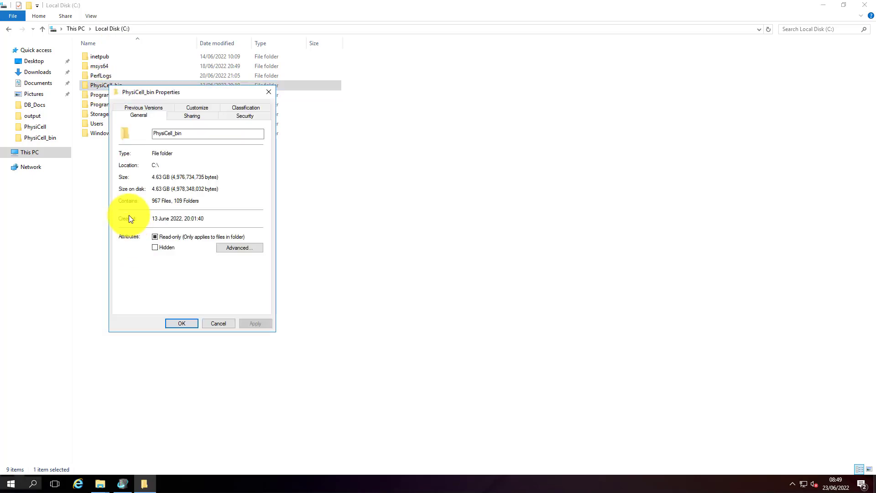
mouse_move(212, 134)
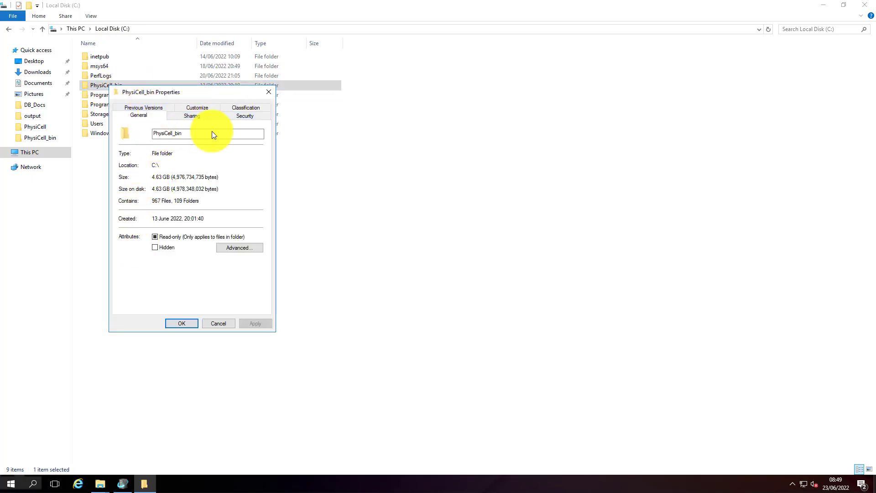
- Share PhysiCell_bin under its own name and review the Administrators group permissions
click(218, 323)
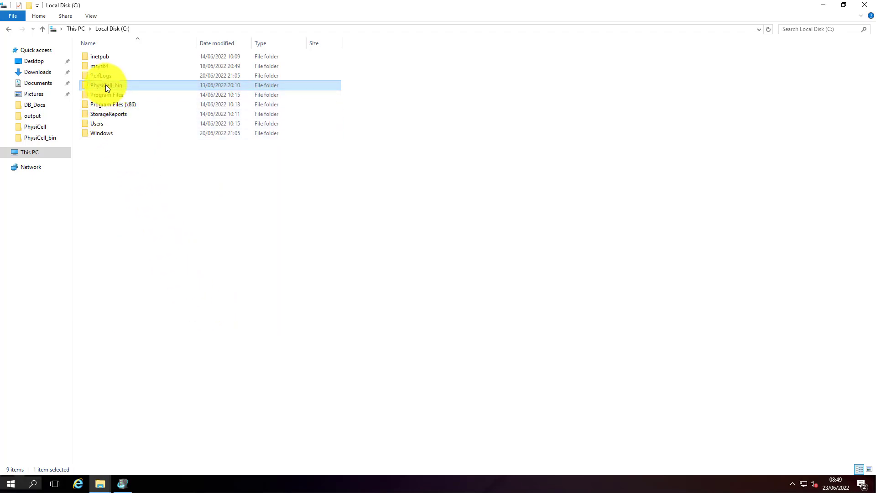
right_click(106, 85)
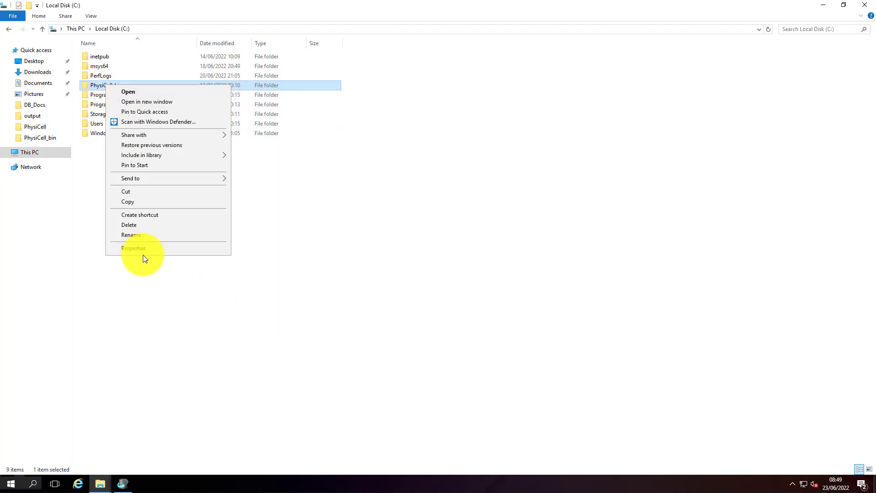
click(134, 247)
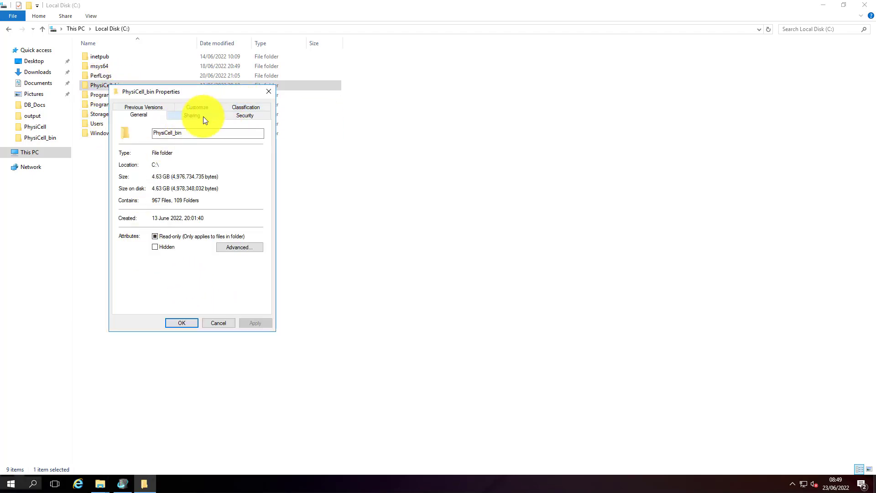
click(191, 115)
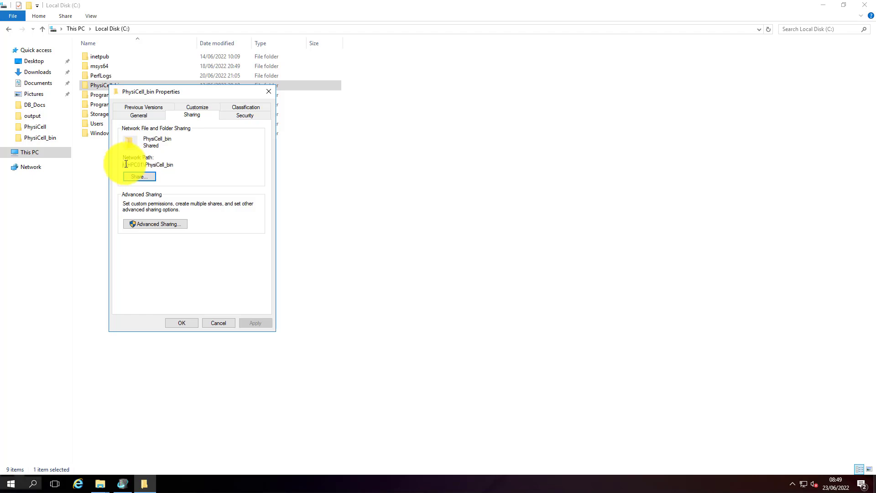
click(155, 224)
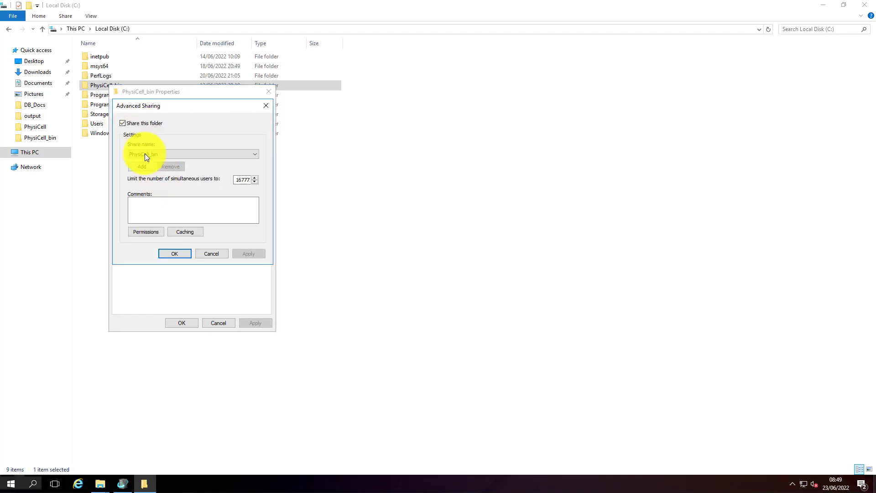
click(145, 231)
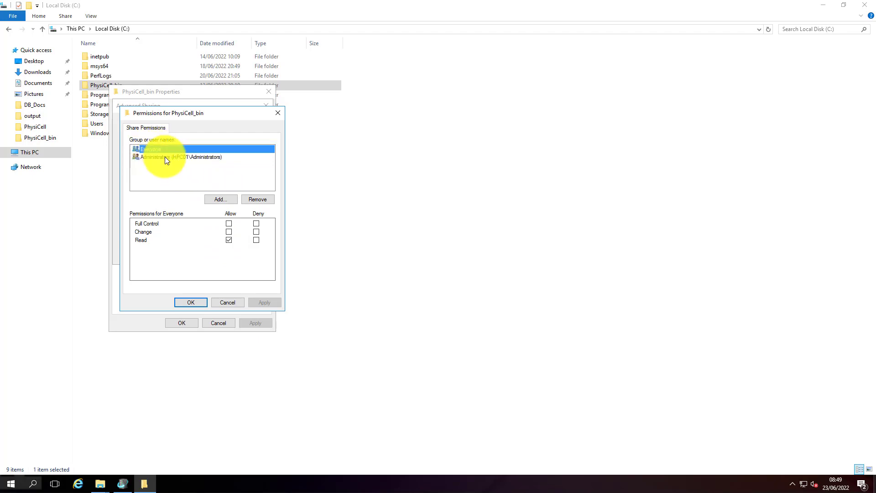
click(179, 157)
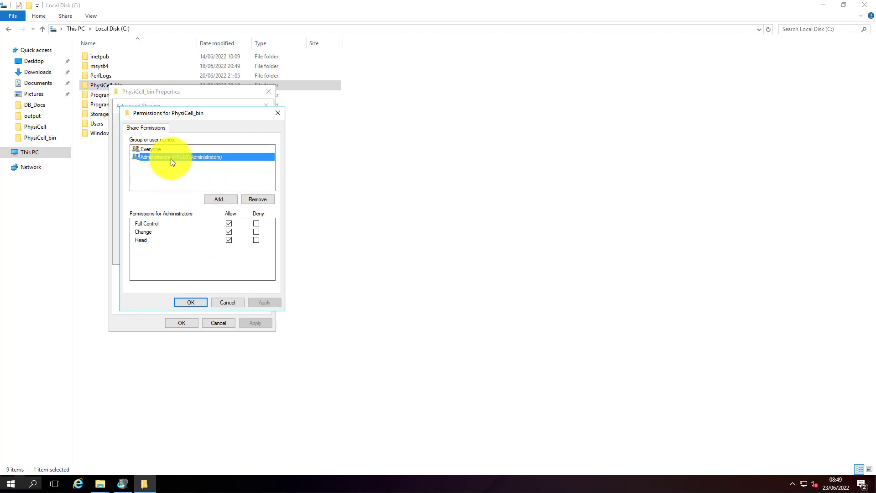
mouse_move(211, 164)
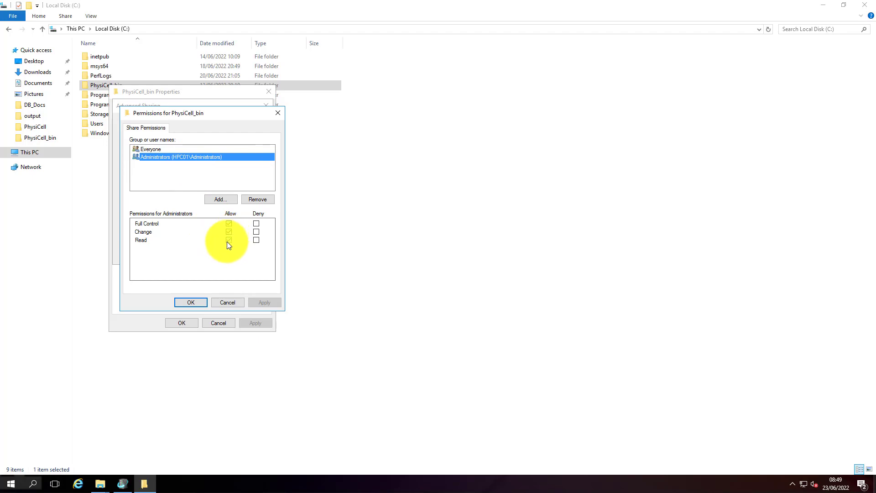
- Add the RDCC\Administrator account with full control, change and read, and accept the permissions
click(228, 223)
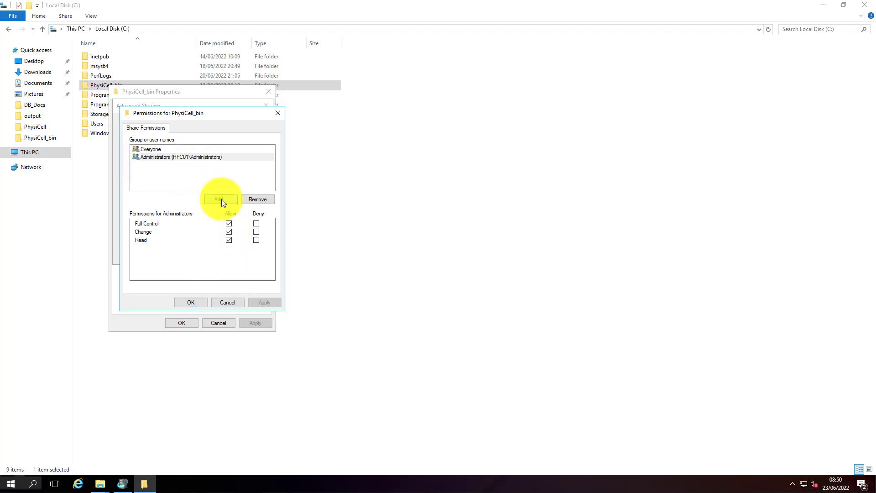
click(220, 199)
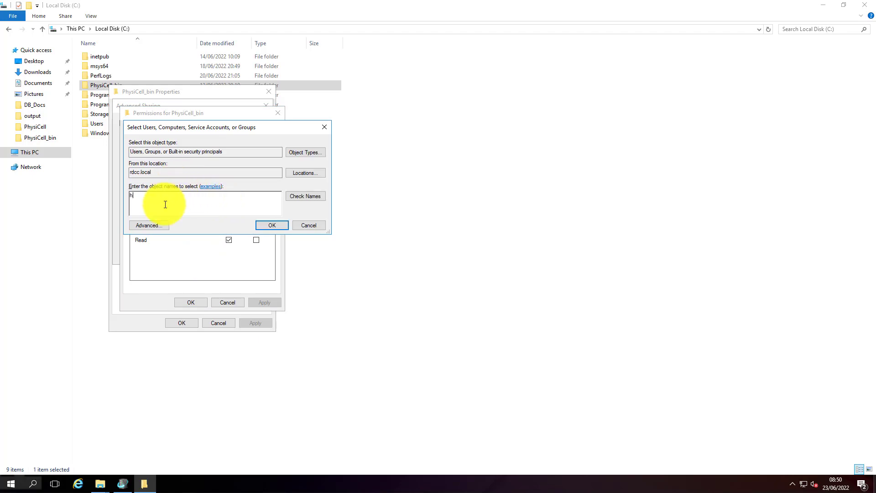
text(rdcc\administrator)
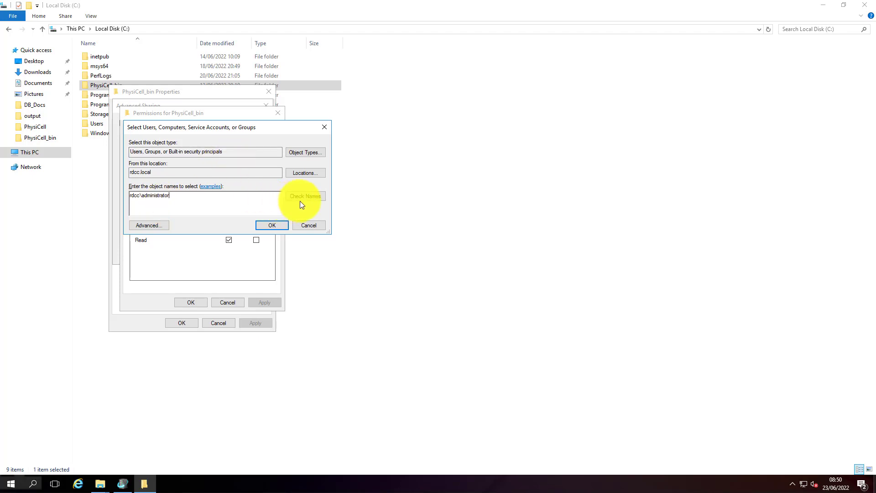
click(272, 226)
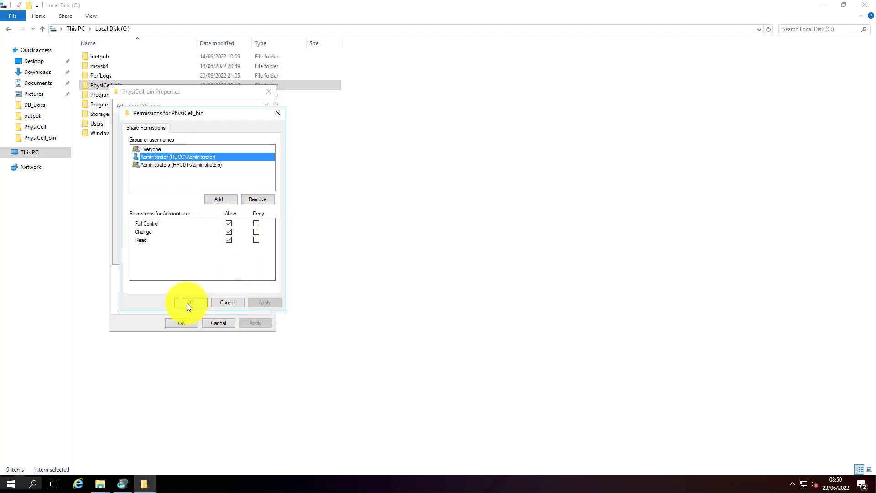
click(189, 302)
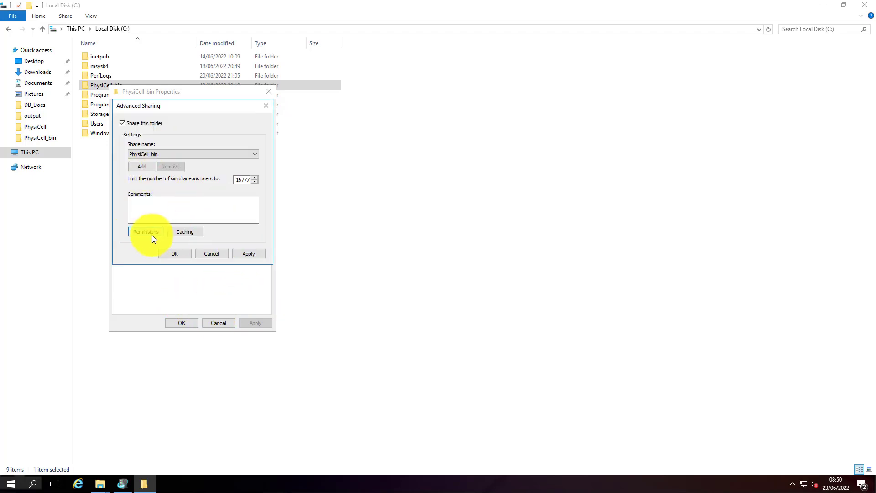
click(146, 231)
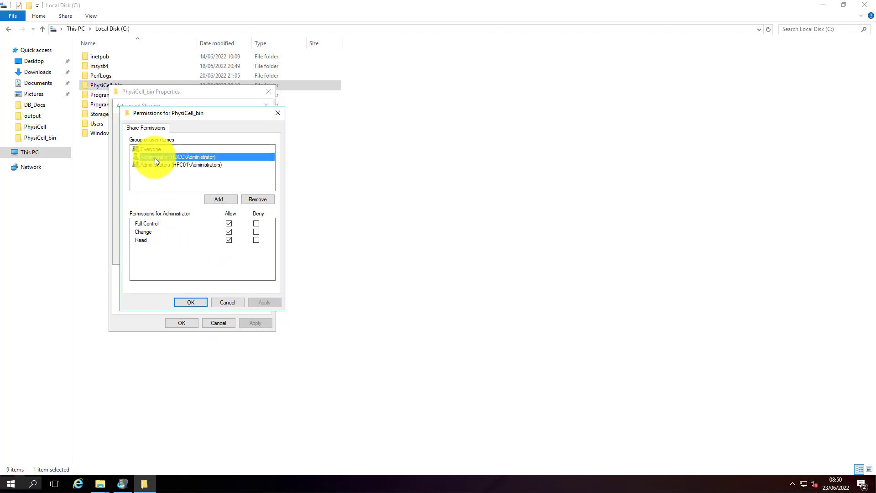
mouse_move(213, 159)
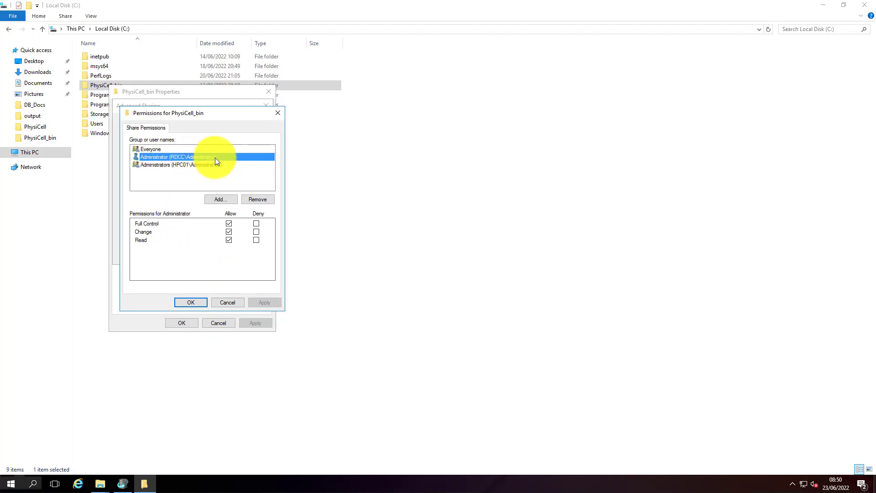
mouse_move(201, 166)
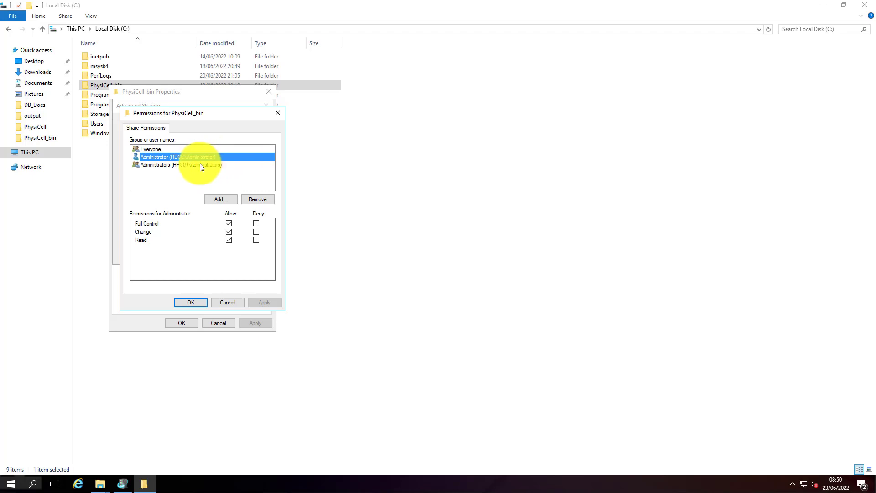
click(190, 302)
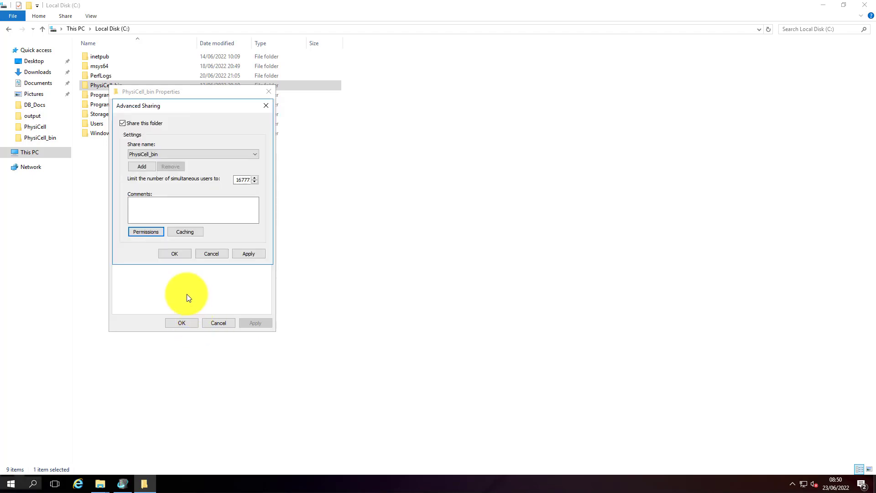
- Close the sharing dialogs, open the PhysiCell_bin share at \\hpc01, and return to Local Disk (C:)
click(173, 253)
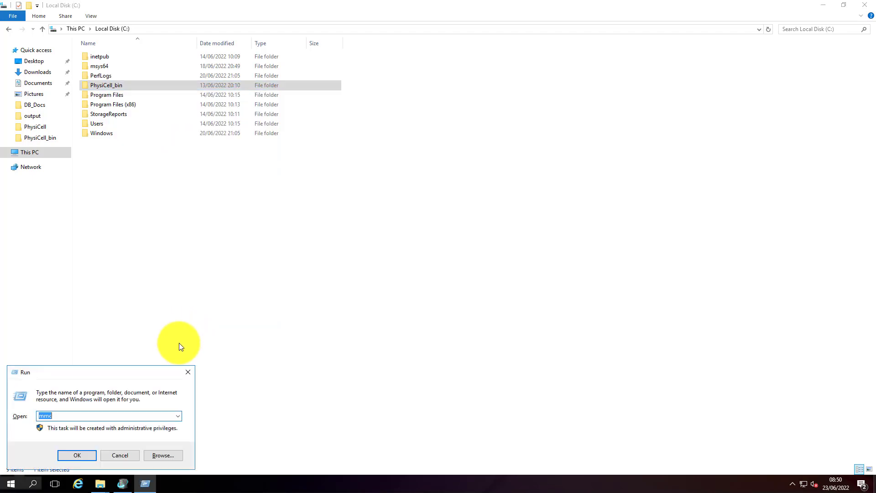
text(\\hpc01)
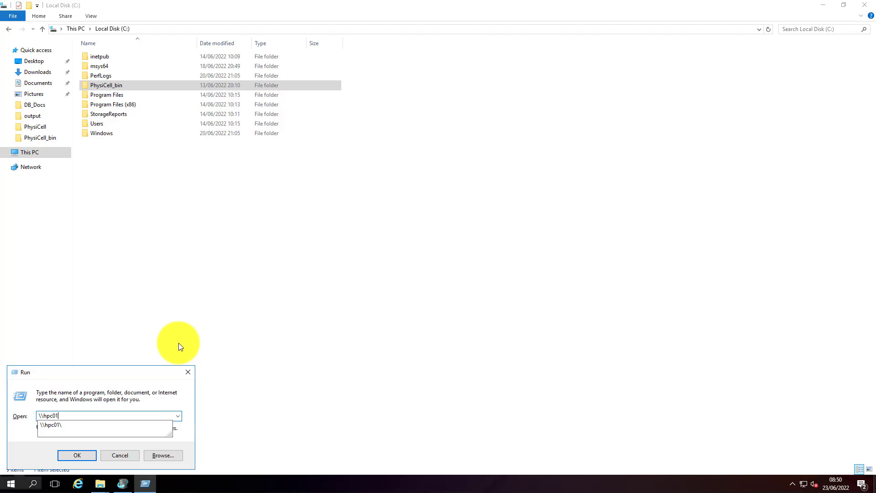
click(77, 454)
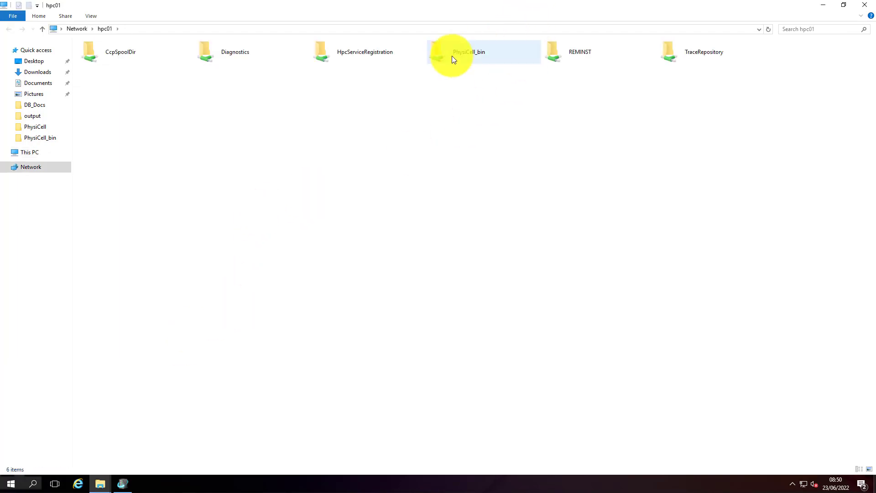
double_click(467, 51)
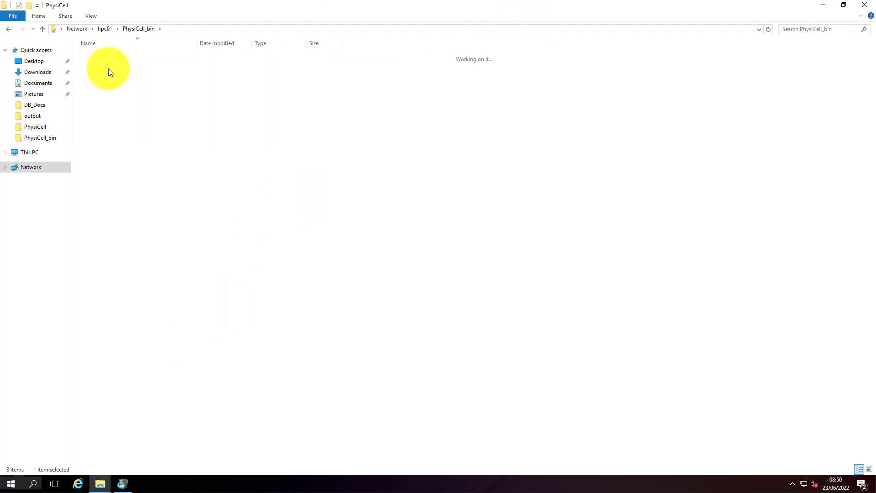
double_click(35, 126)
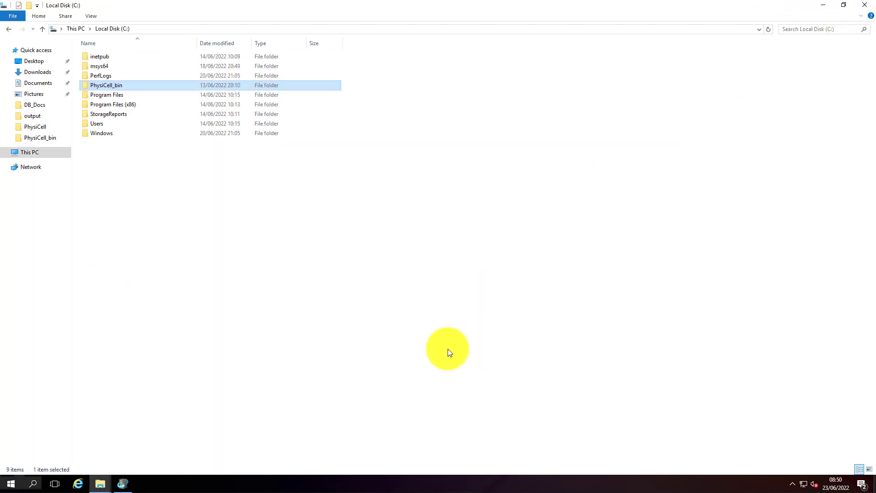
- Start an administrator Command Prompt and change to c:\PhysiCell_bin\PhysiCell
right_click(10, 484)
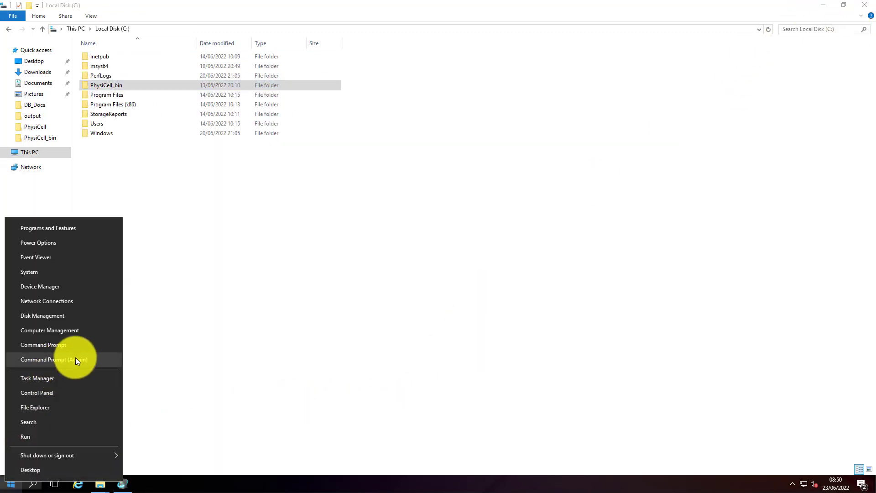
click(54, 360)
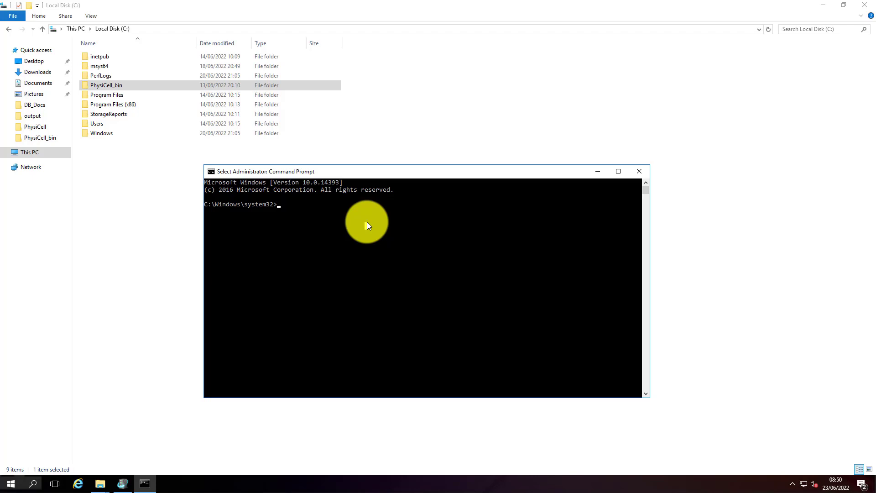
mouse_move(326, 213)
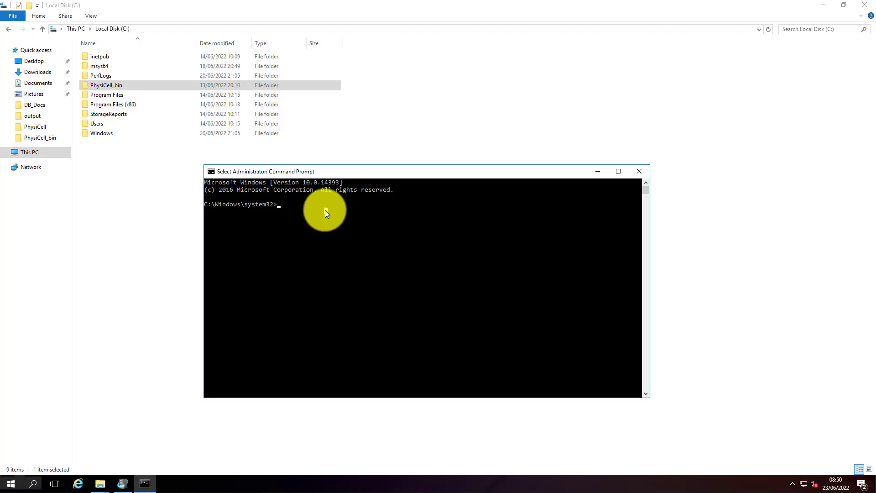
text(cd)
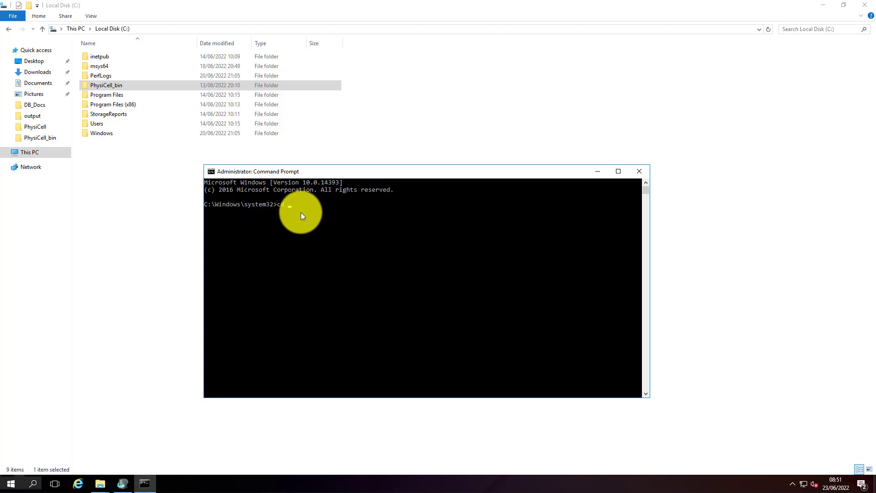
text(c:\physiCell_bin\)
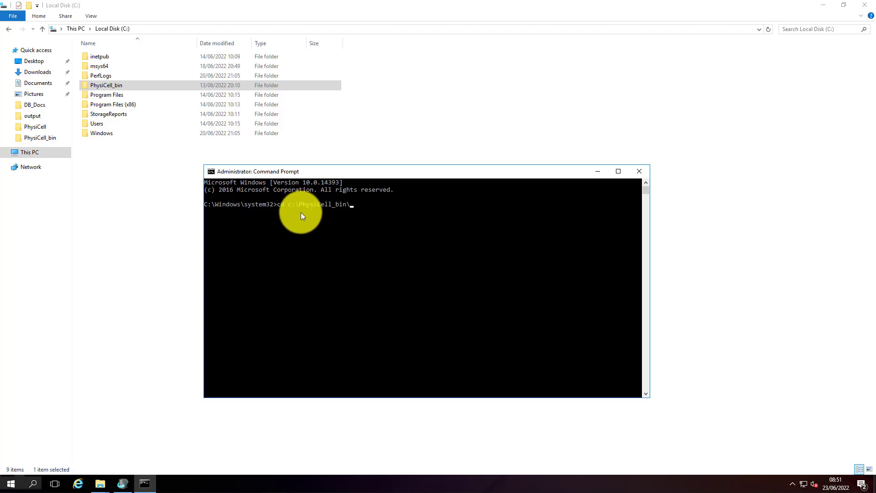
key(Return)
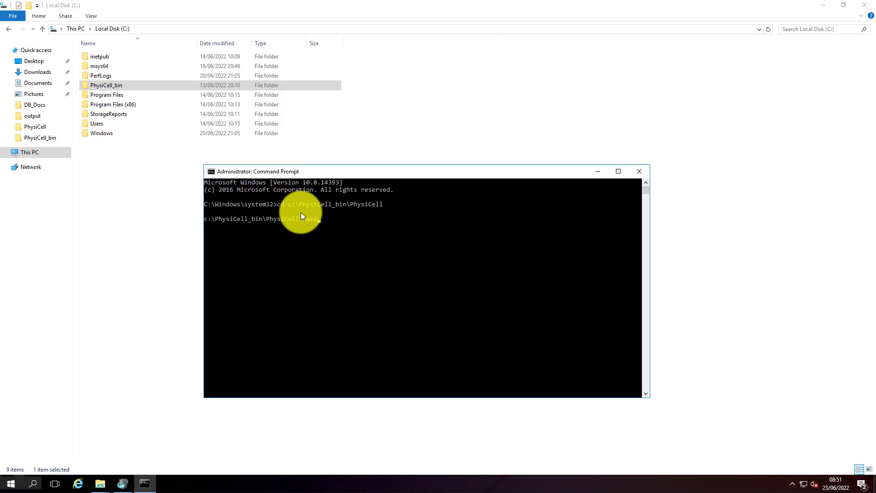
- Run make data-cleanup, make clean and make reset to restore the default project
text(data-cl)
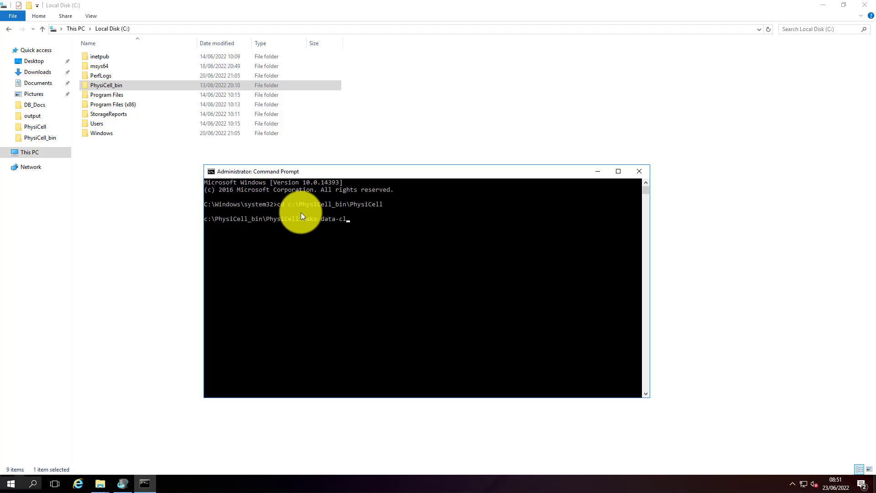
text(eanup)
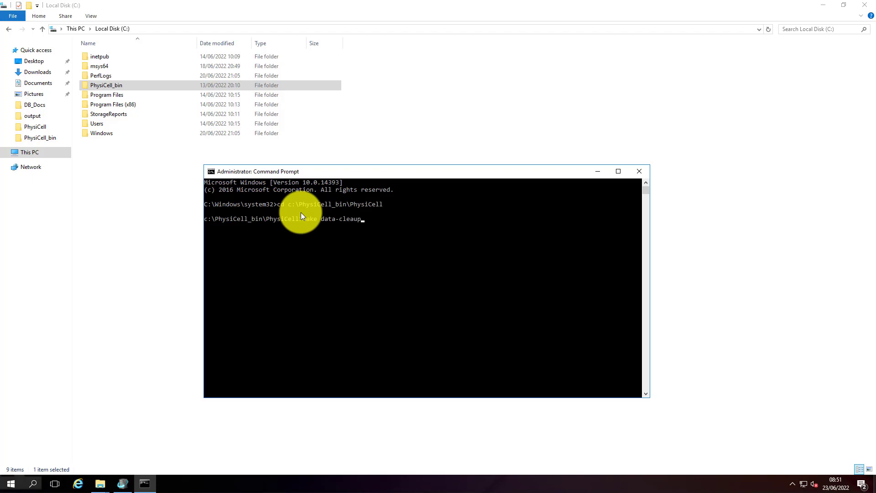
key(Return)
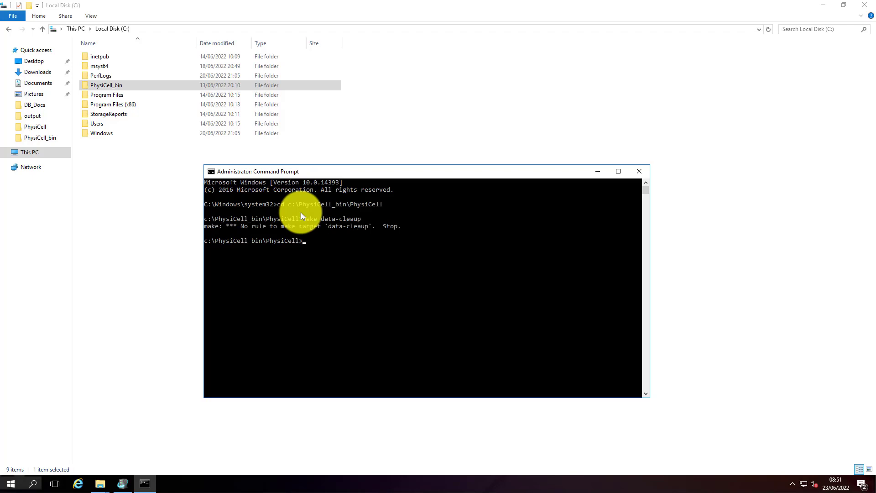
text(make data-cleaup)
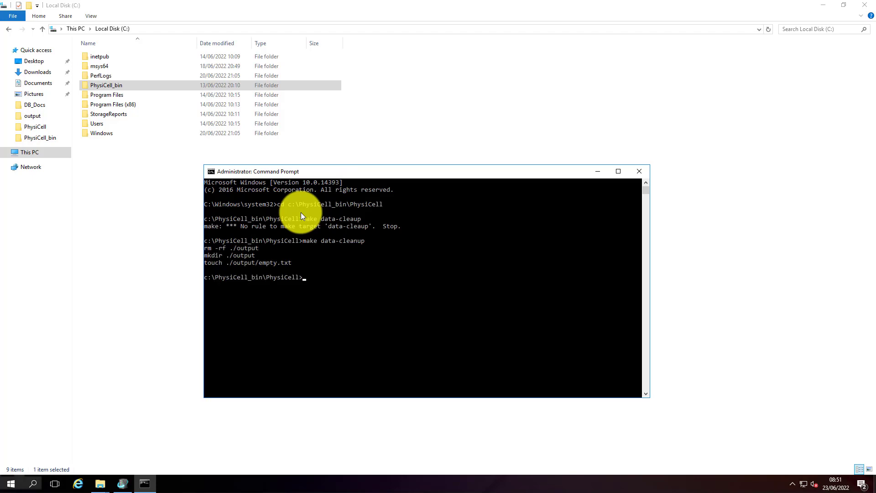
text(make)
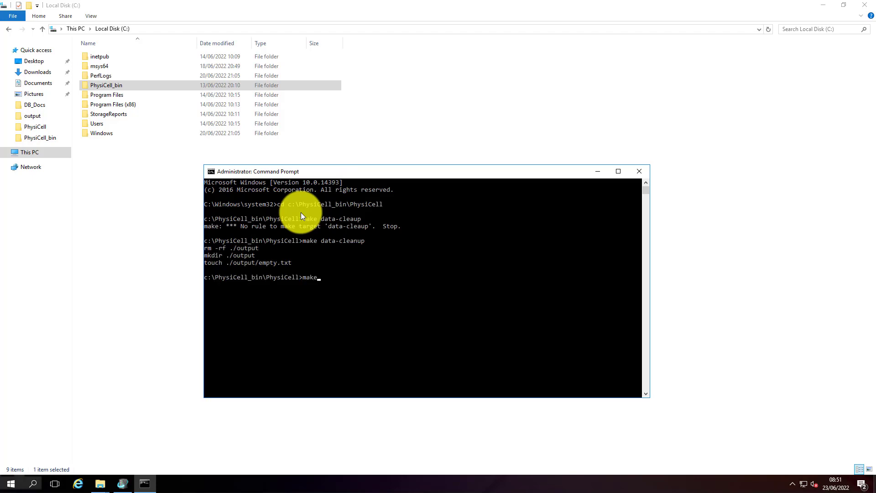
text(cle)
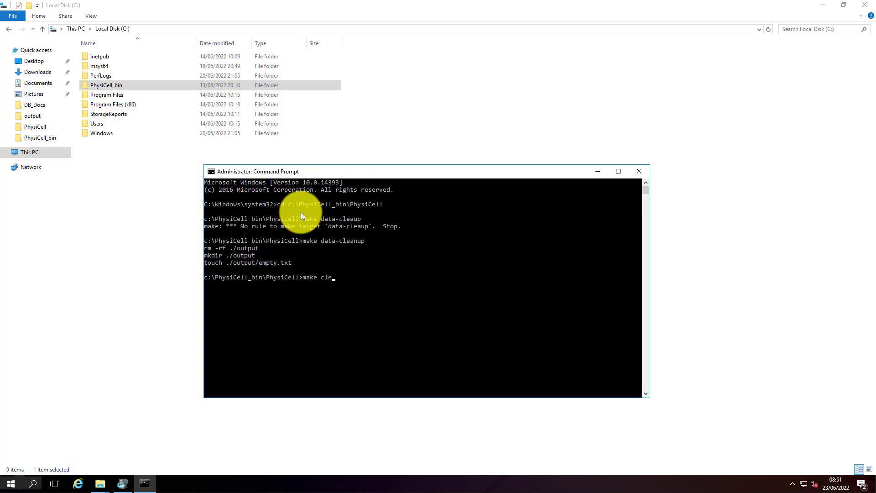
key(Return)
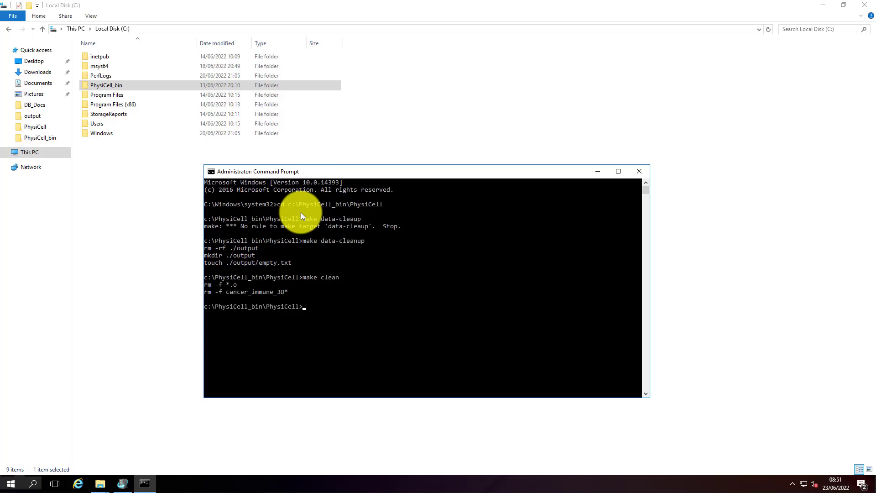
text(make res)
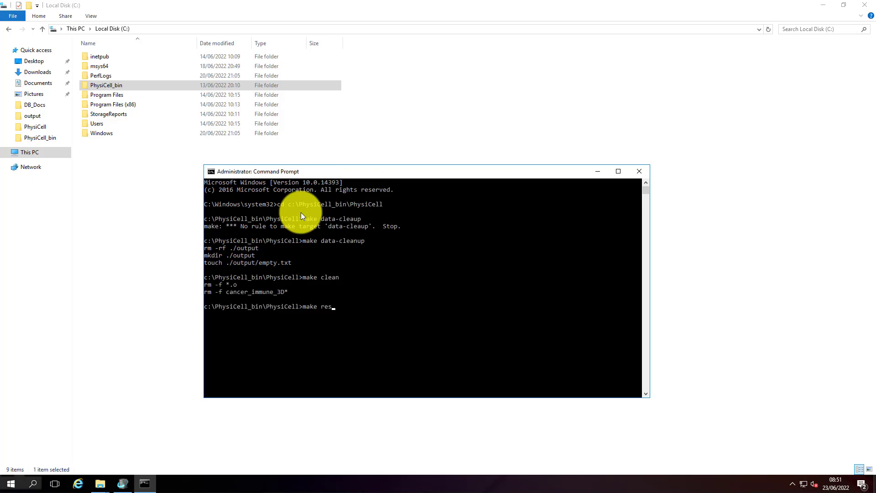
text(et)
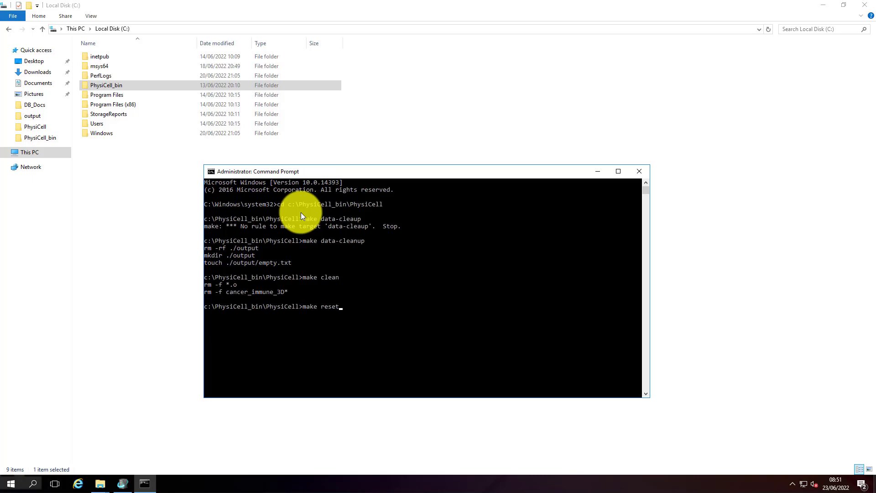
key(Return)
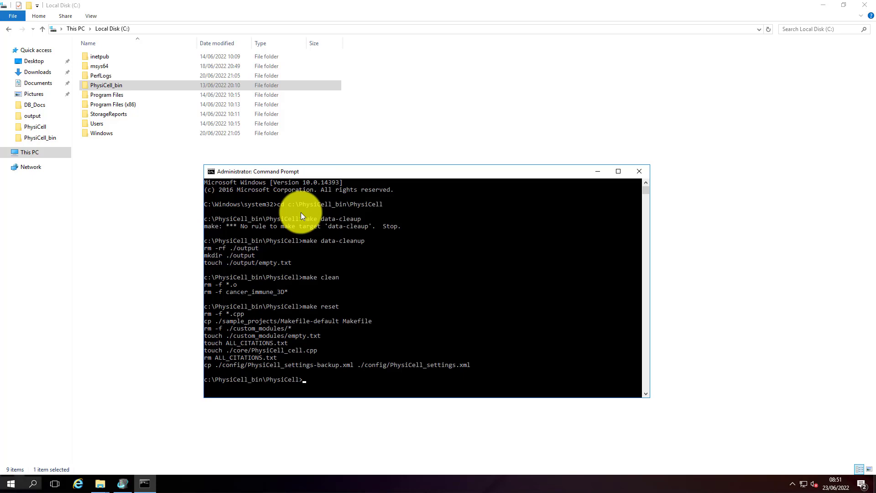
- Enter make list-projects to show the available sample projects
text(make)
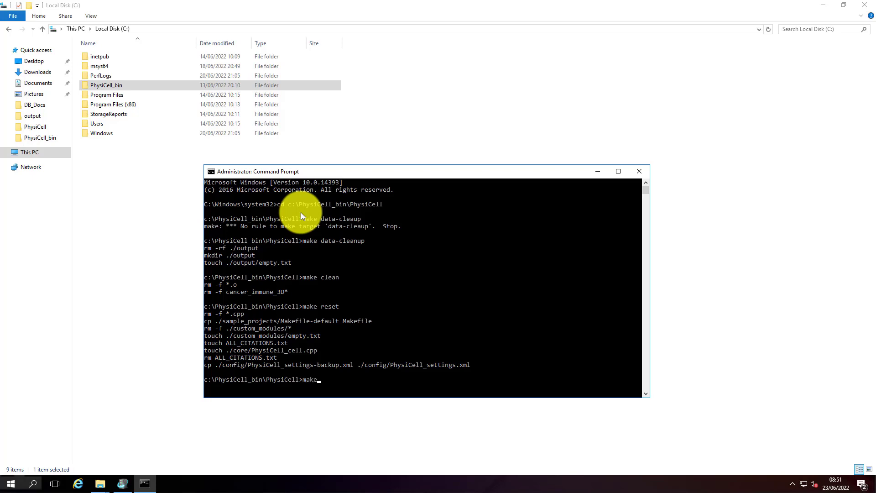
text(list)
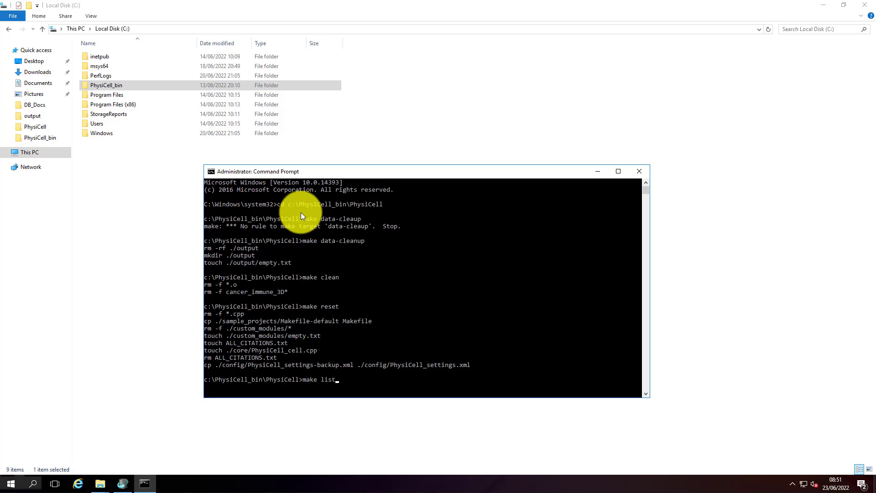
text(-projects)
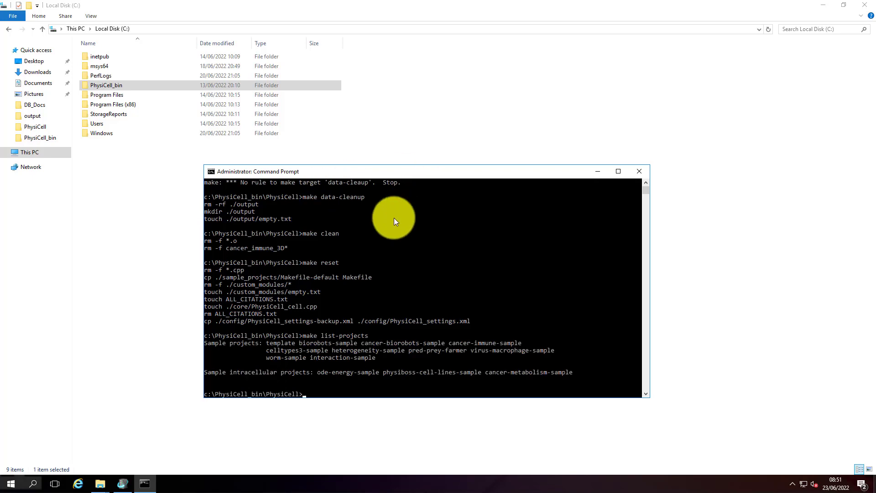
mouse_move(305, 356)
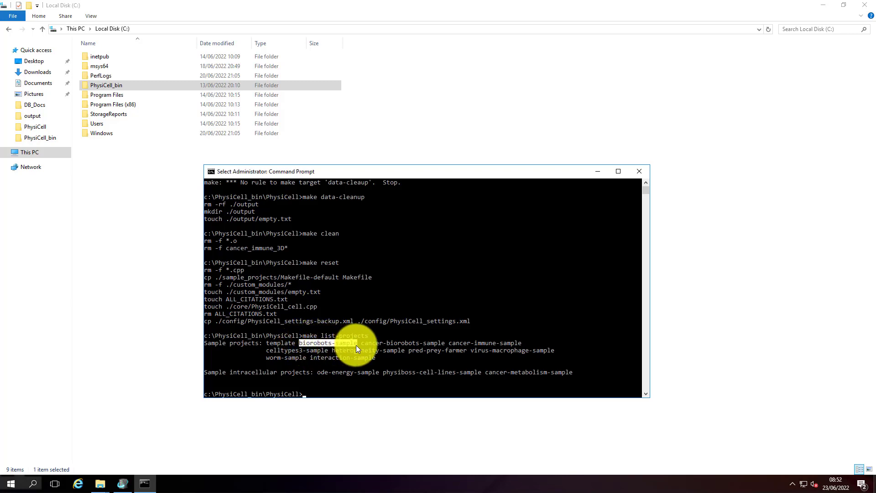
- Run make biorobots-sample, then make, compiling the executable named biorobots
text(make)
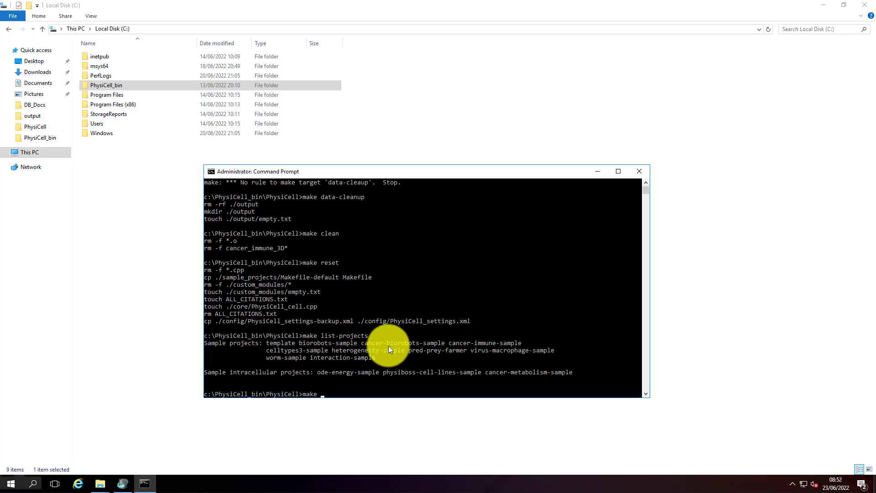
text(biorobots-sample)
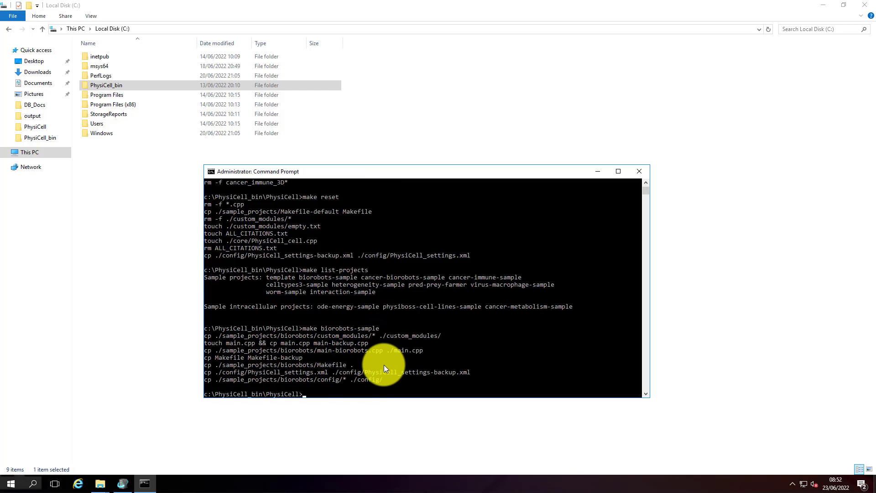
text(make)
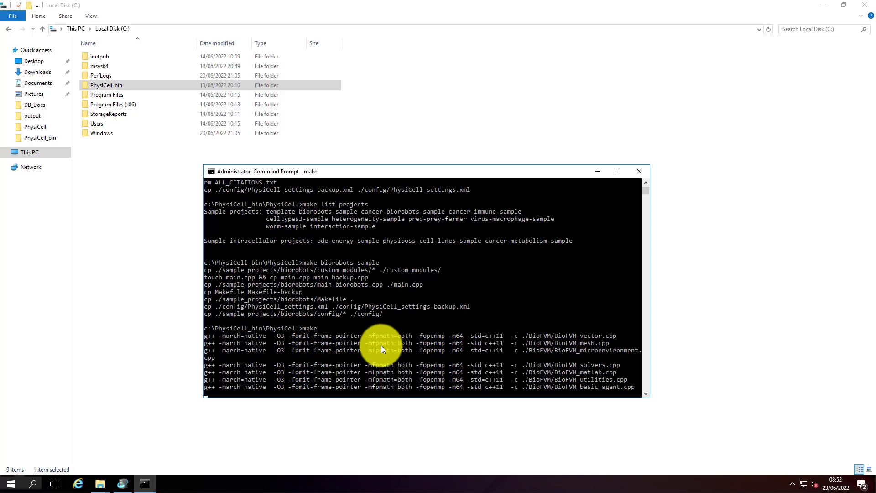
scroll(down, 3)
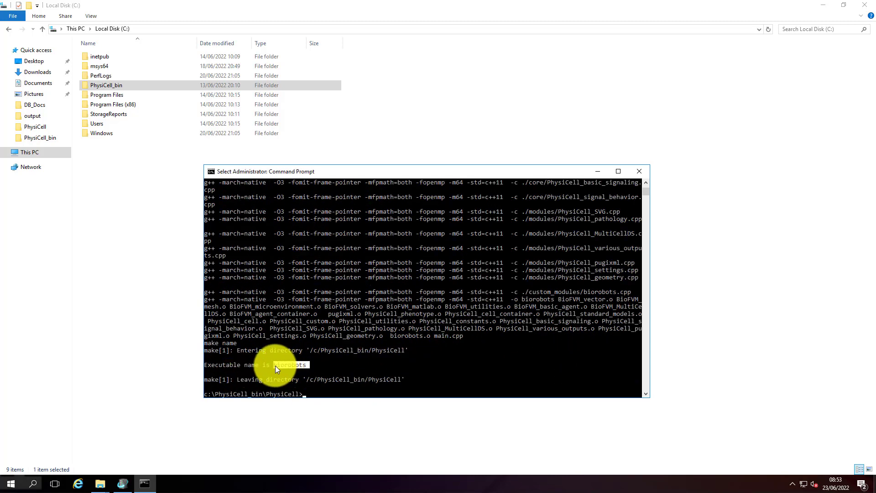
mouse_move(317, 350)
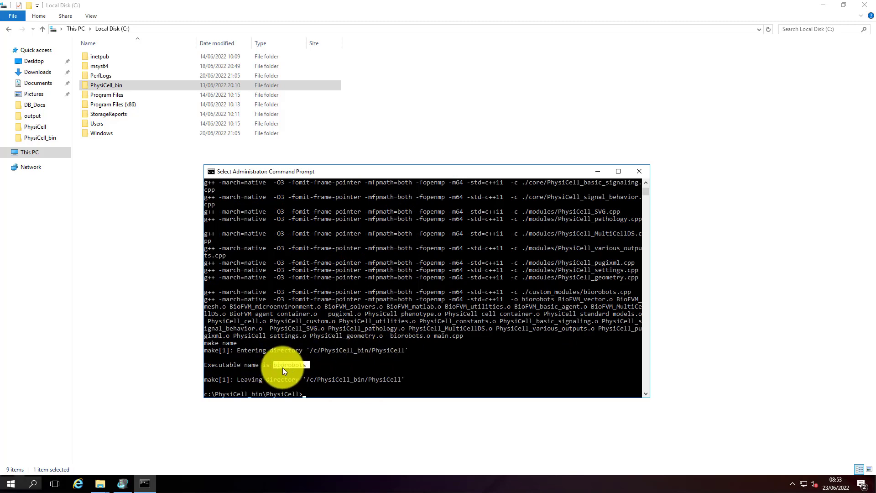
mouse_move(318, 371)
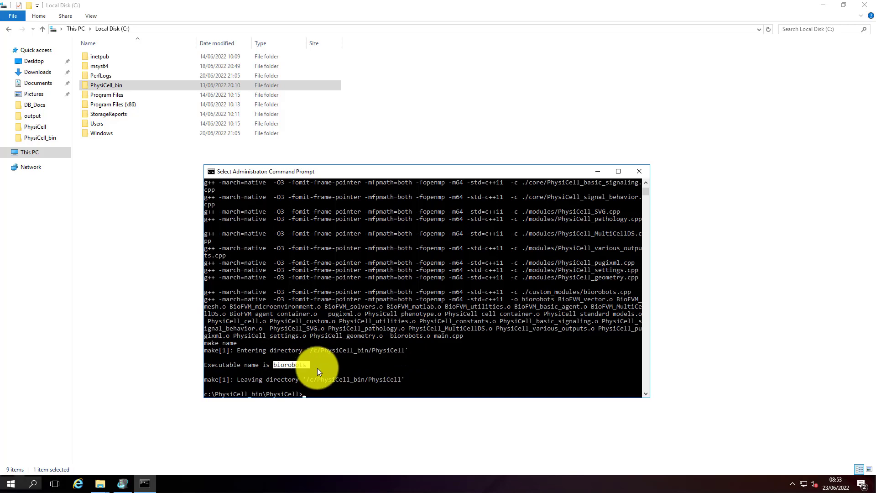
- Locate the newly built biorobots application inside PhysiCell_bin\PhysiCell
double_click(106, 84)
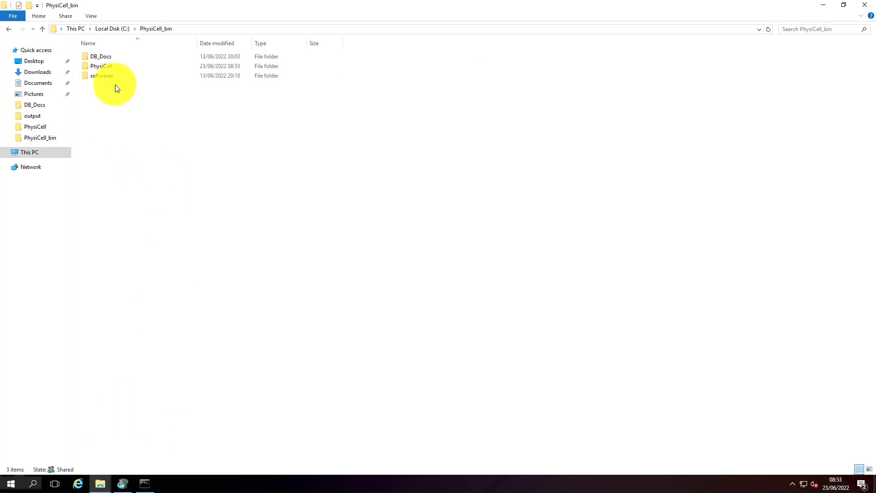
double_click(101, 66)
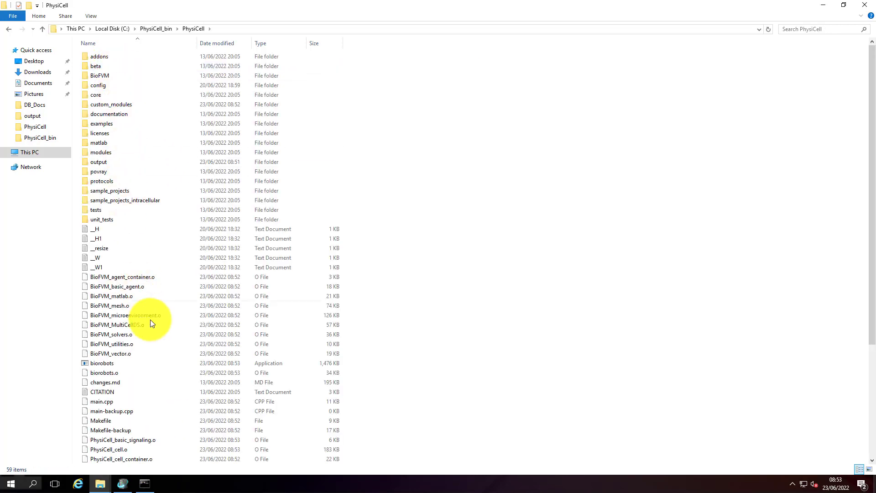
click(102, 362)
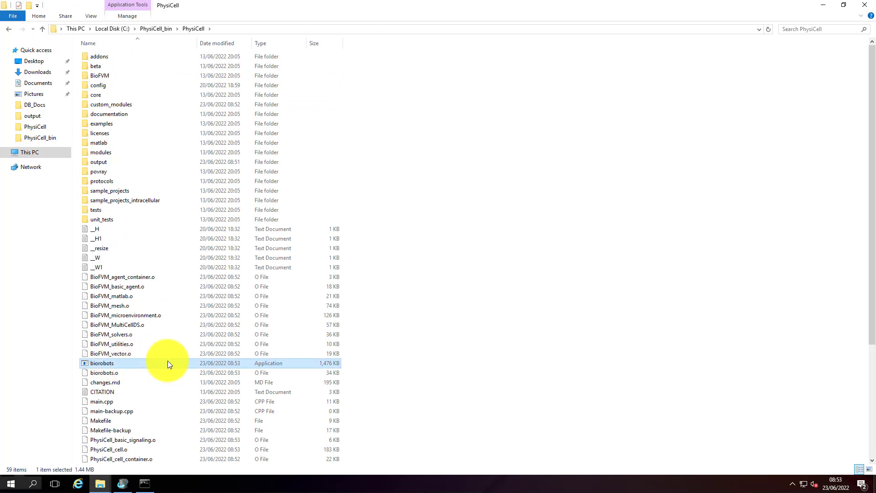
mouse_move(126, 484)
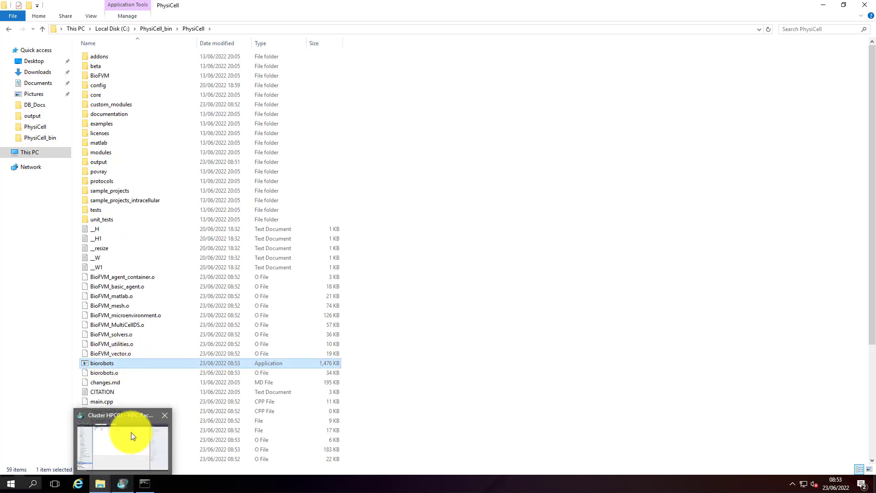
- Return to Cluster Manager's job list showing the four earlier test jobs
click(122, 439)
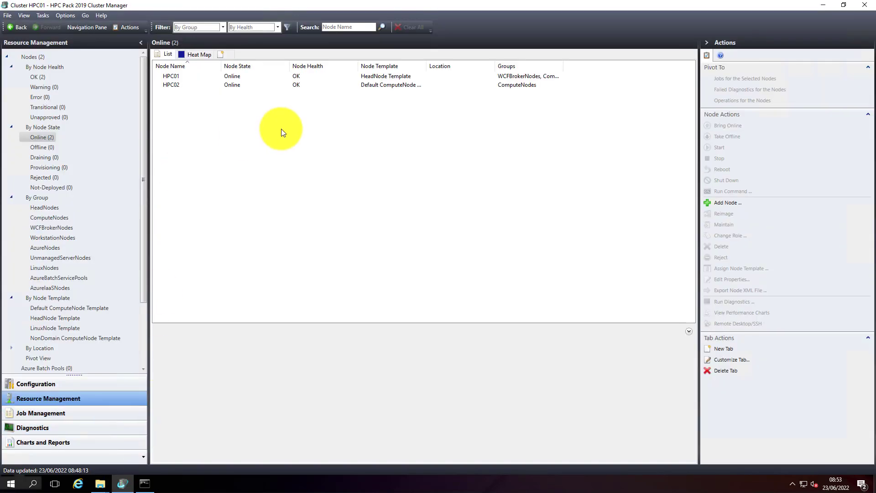
click(40, 412)
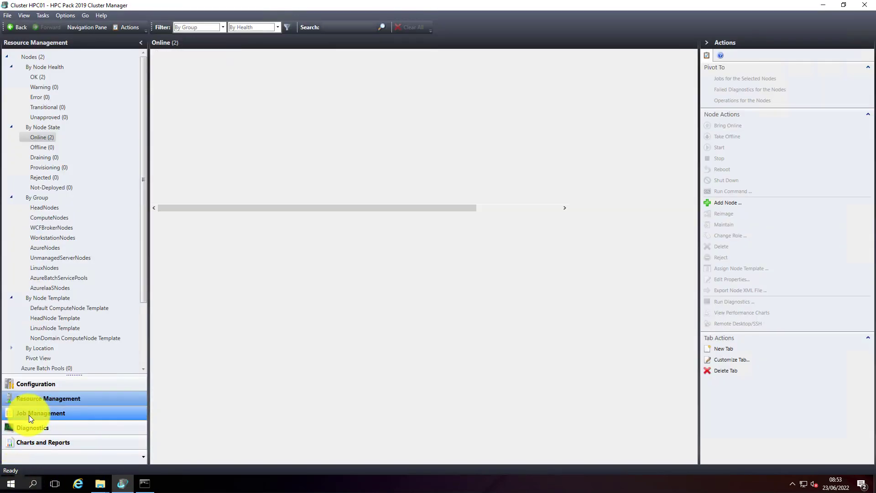
click(40, 412)
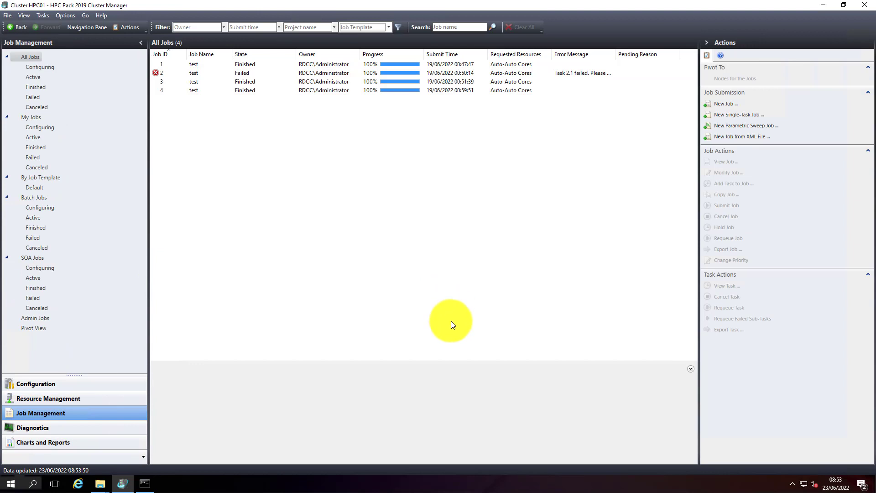
mouse_move(40, 416)
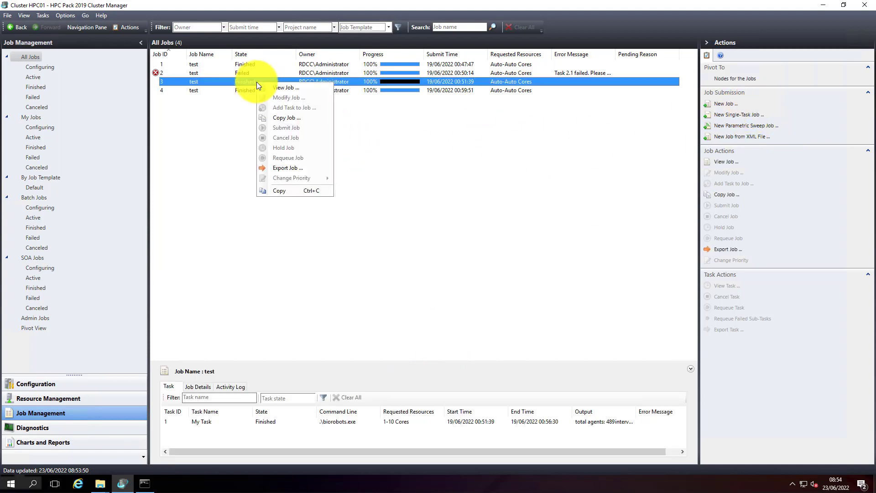
click(537, 162)
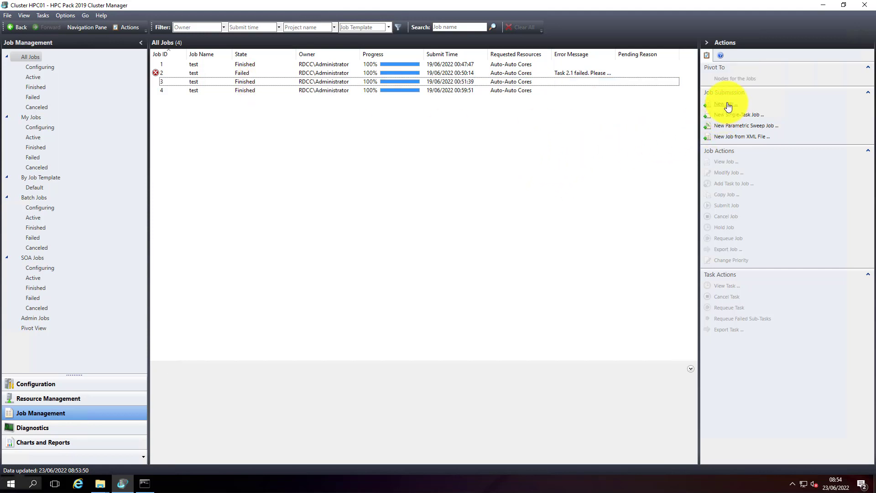
- Create a new job named Biorobots requesting Core resources, minimum 1 and maximum 10
click(727, 104)
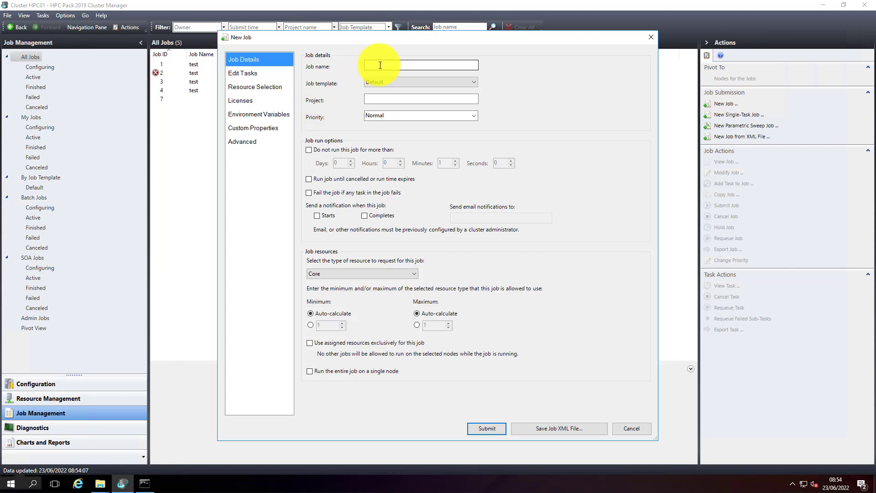
text(Biorobots)
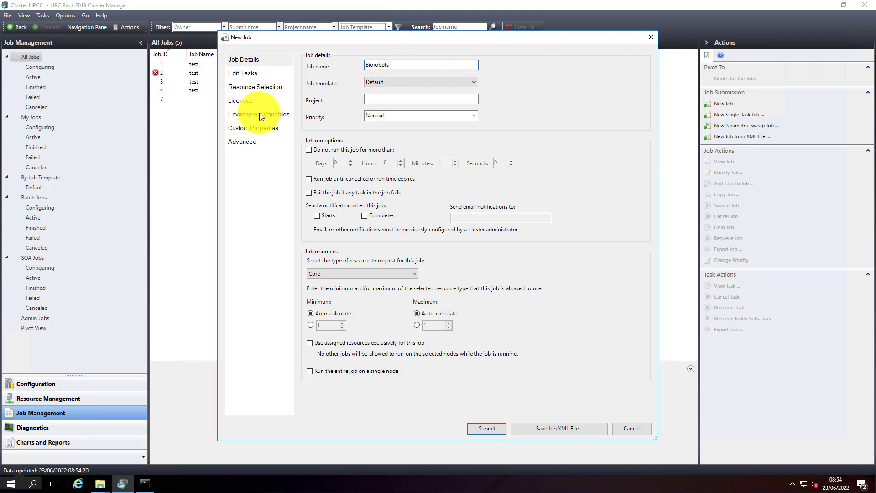
mouse_move(262, 88)
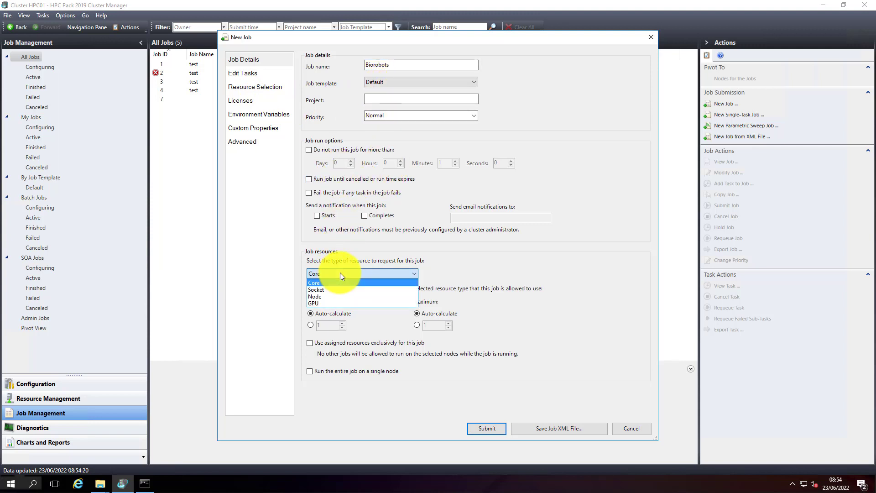
mouse_move(378, 280)
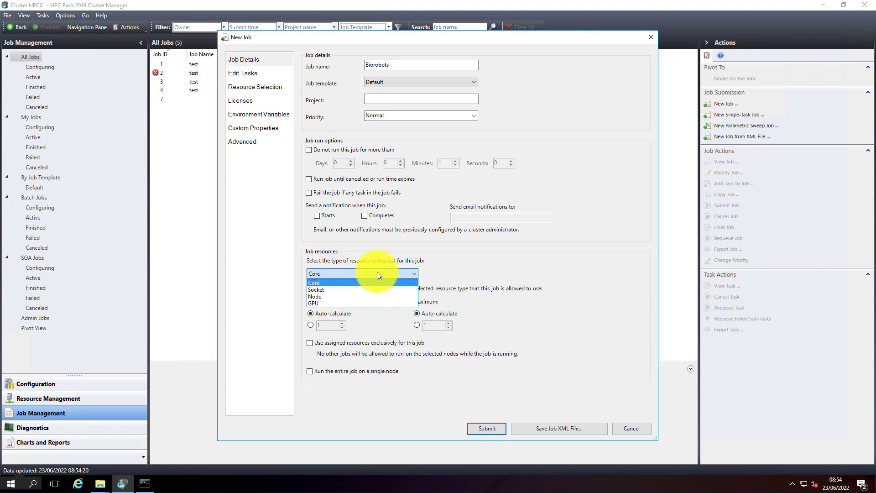
mouse_move(329, 290)
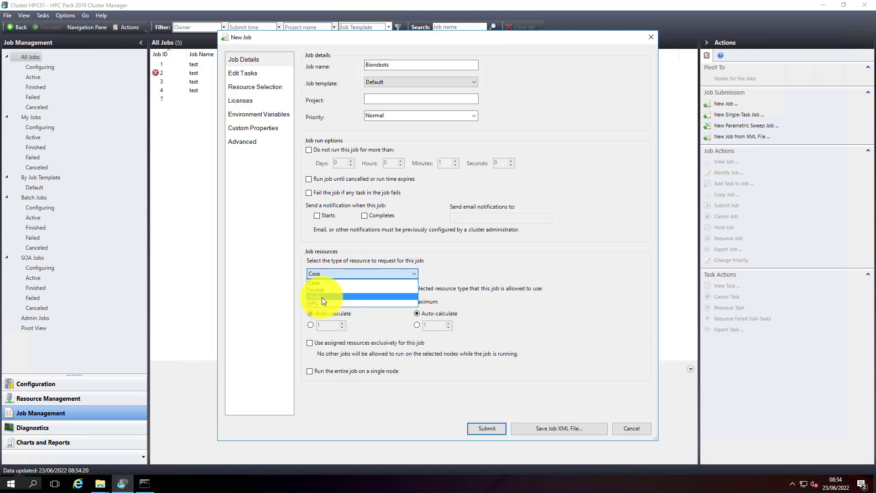
click(313, 282)
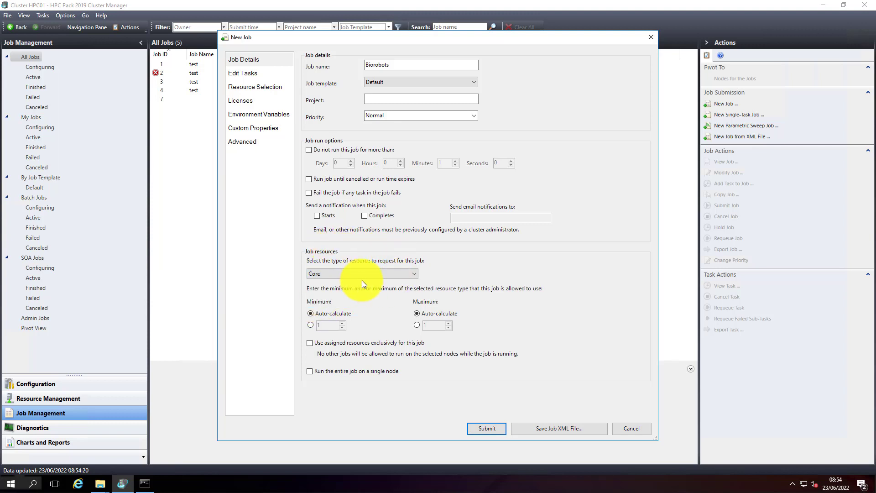
mouse_move(327, 342)
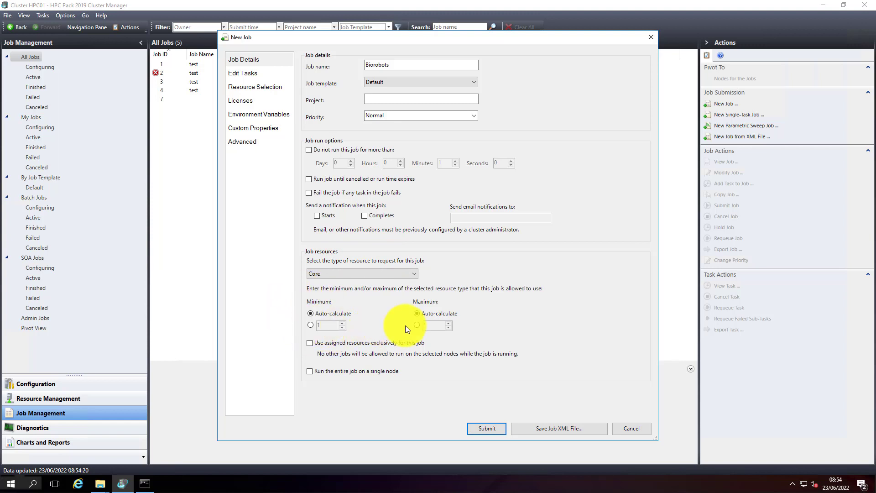
mouse_move(311, 332)
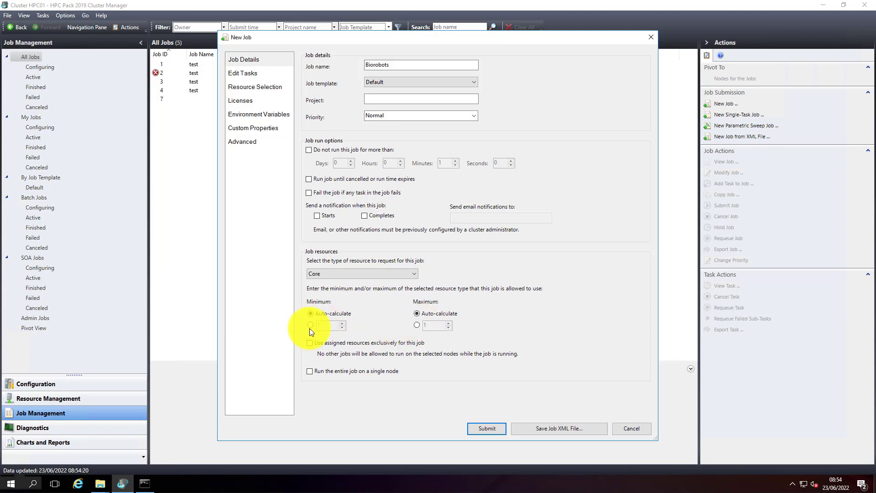
click(310, 324)
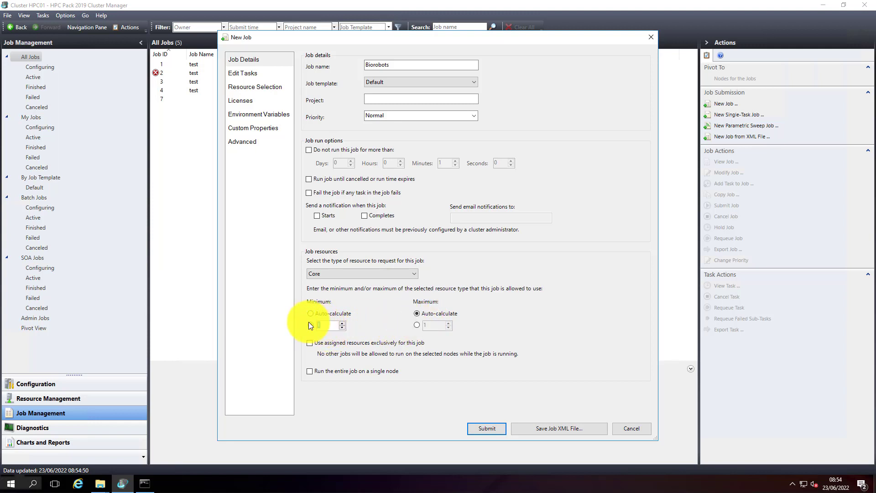
click(310, 324)
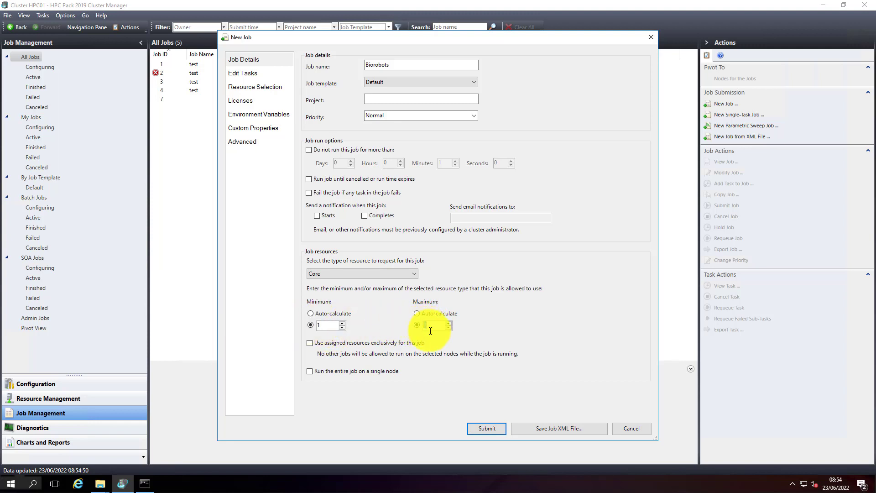
text(10)
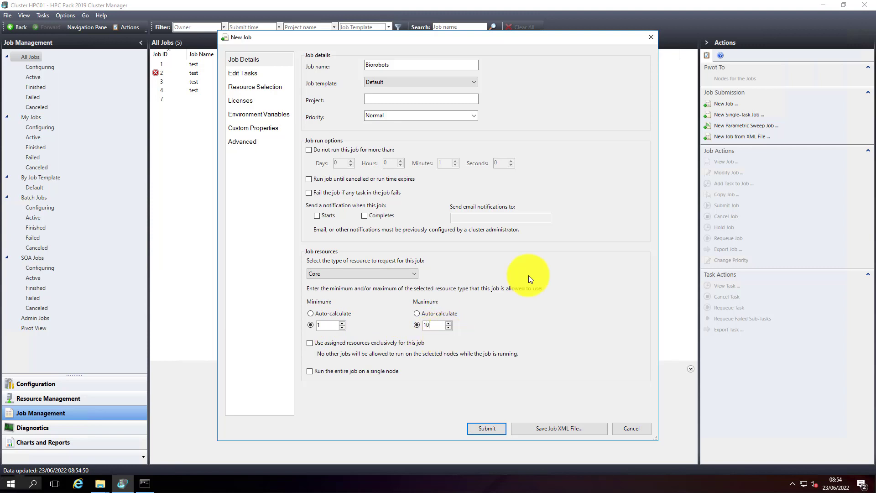
mouse_move(426, 315)
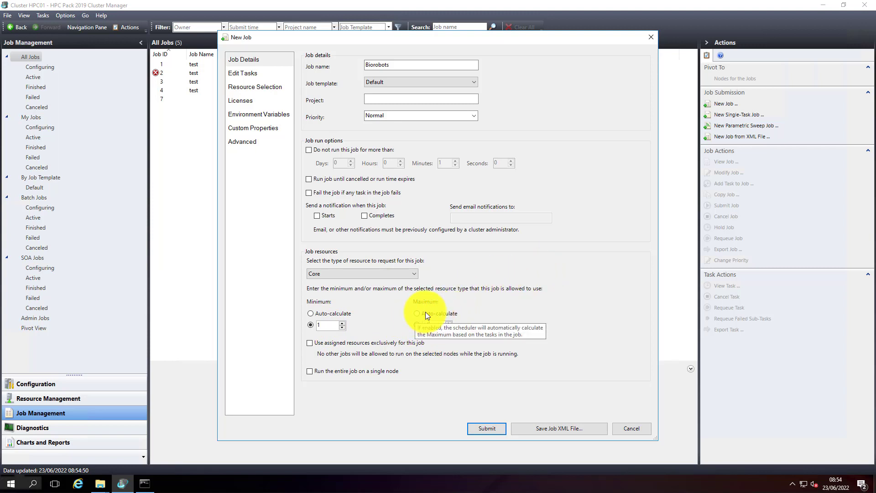
mouse_move(330, 313)
text(10)
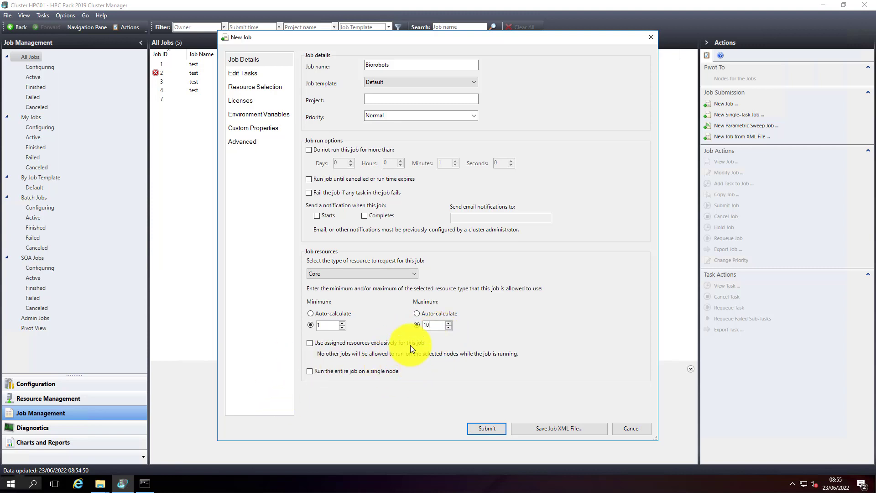
mouse_move(457, 374)
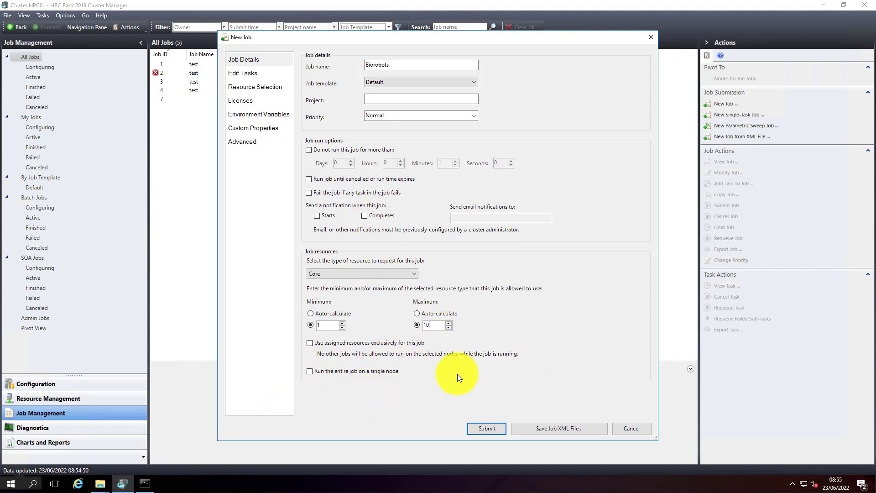
mouse_move(366, 374)
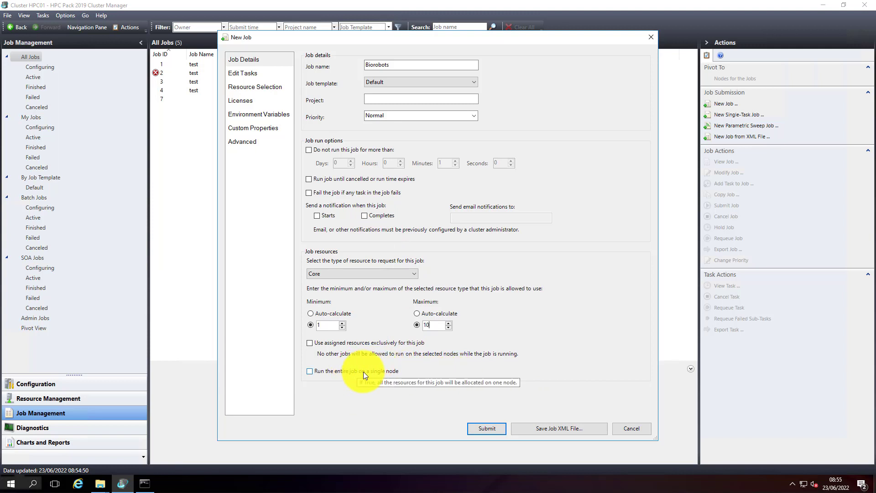
mouse_move(336, 374)
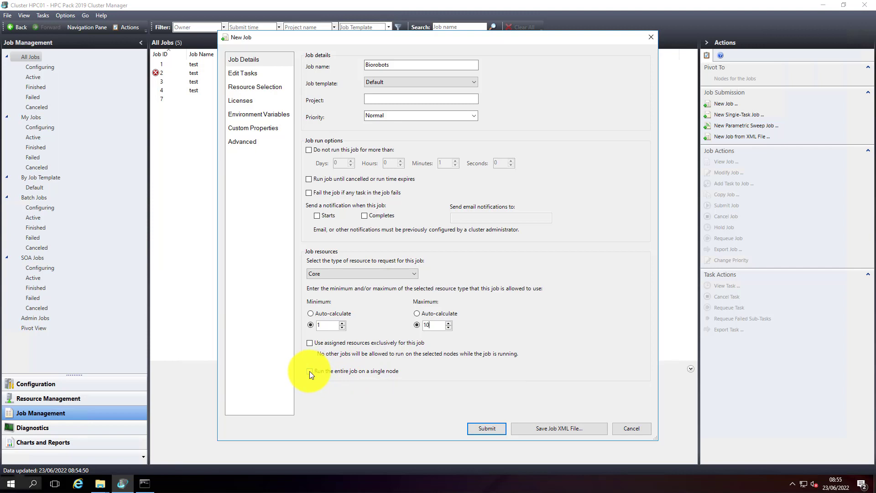
mouse_move(259, 31)
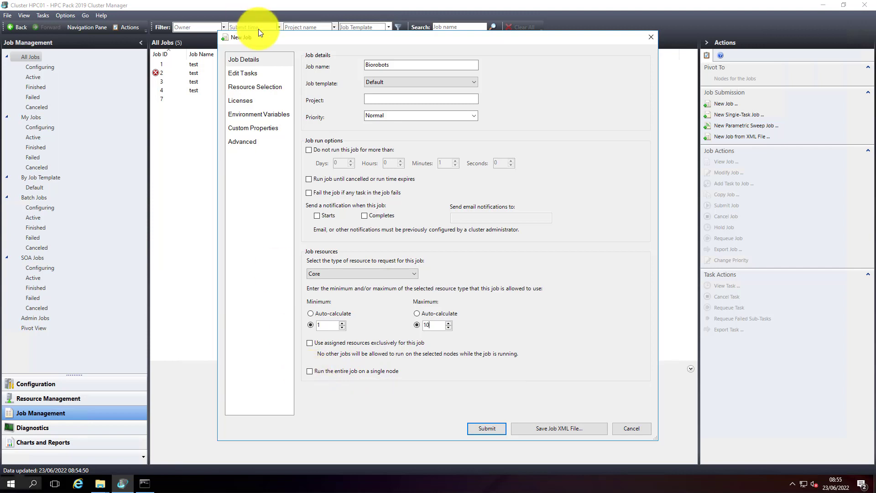
- Move to the Edit Tasks page, which lists no tasks yet
click(242, 73)
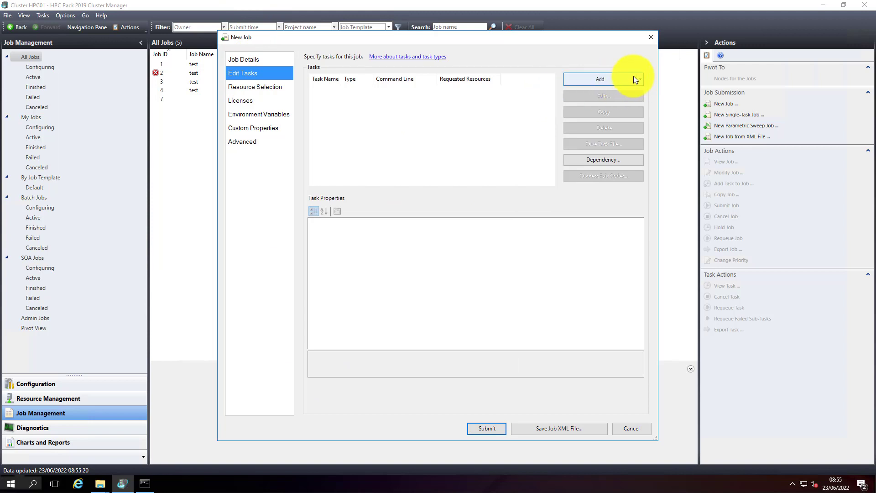
mouse_move(641, 82)
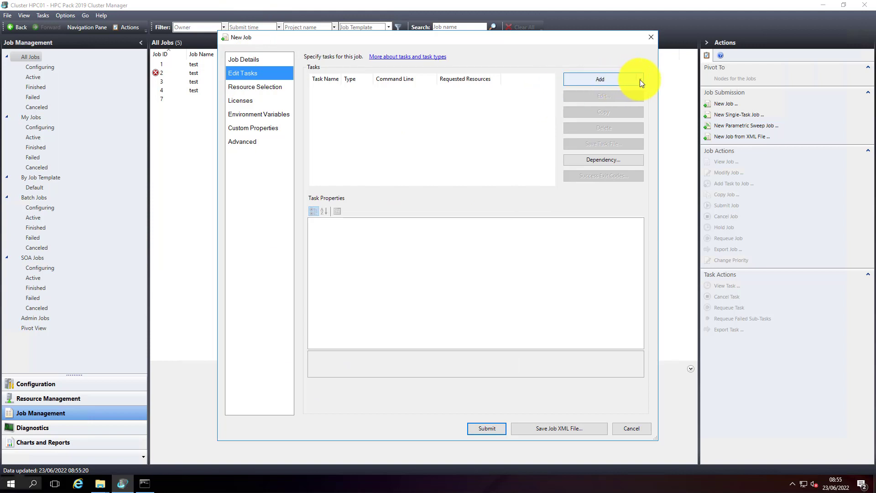
mouse_move(634, 89)
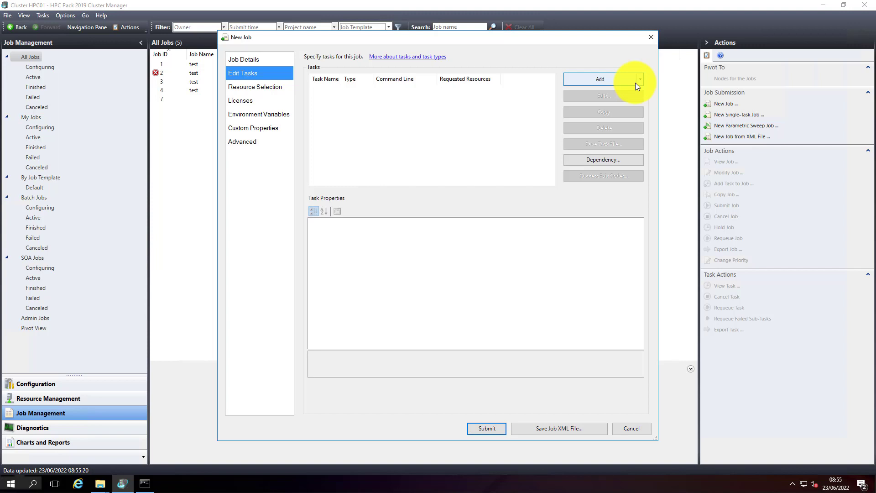
- Add a new task named Robots to the job
click(599, 79)
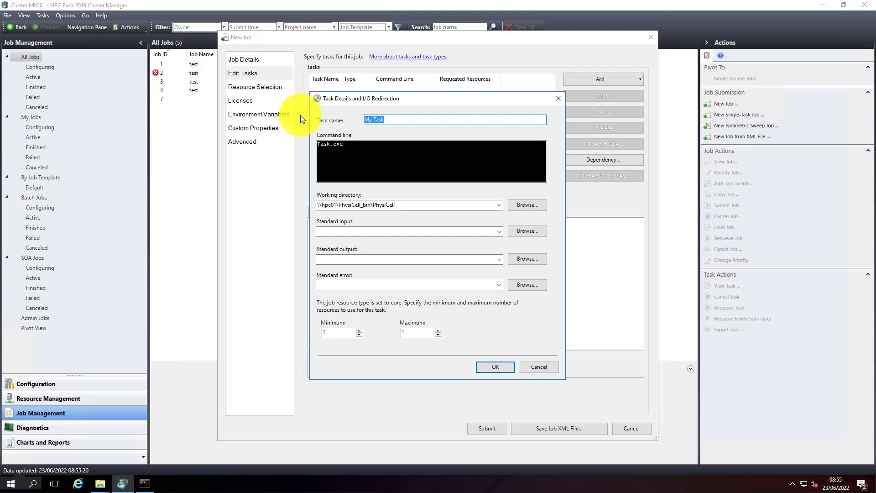
text(R)
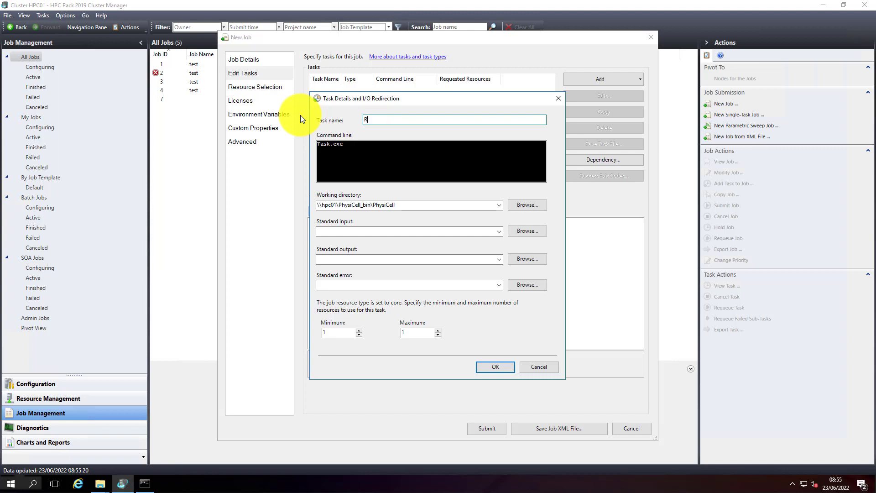
text(obots)
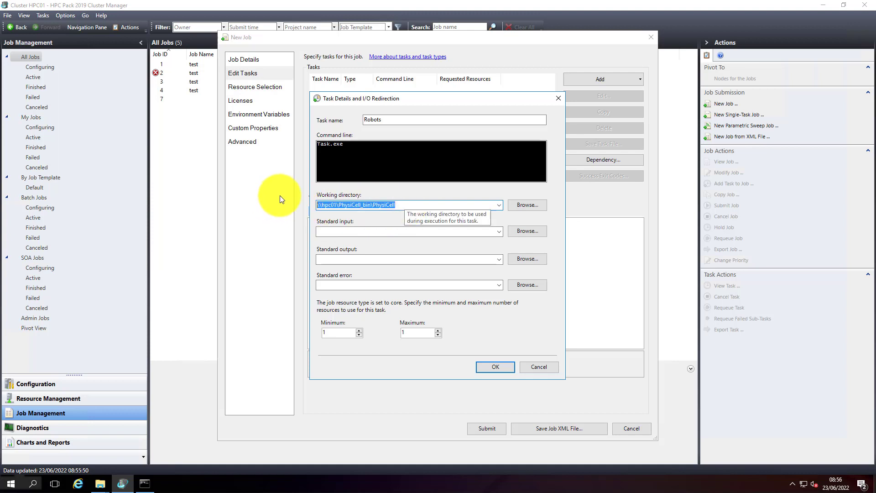
mouse_move(347, 218)
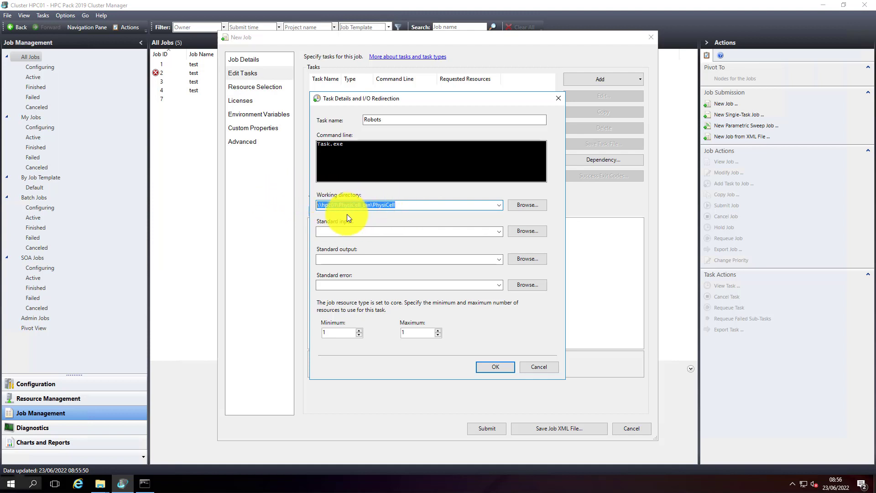
mouse_move(302, 207)
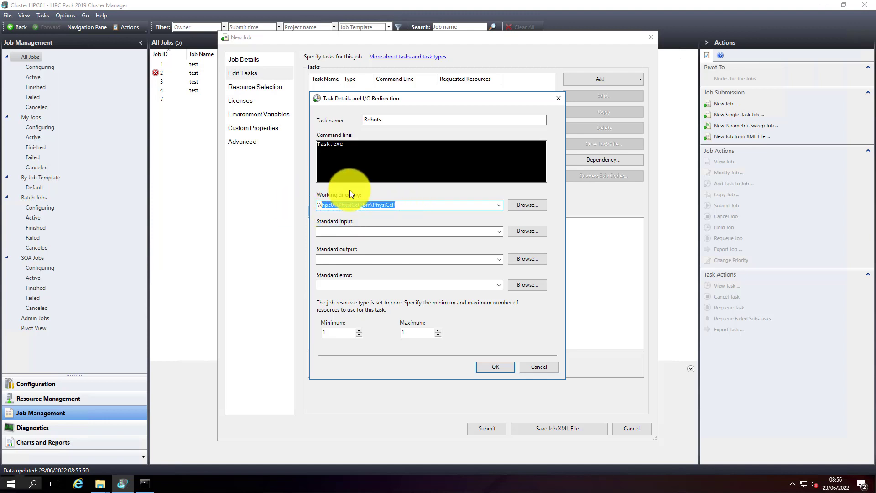
mouse_move(419, 208)
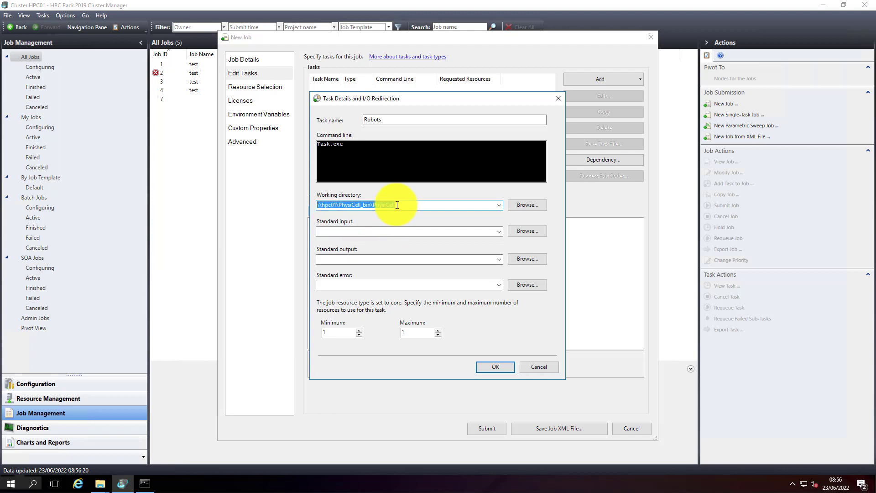
- Set the working directory to \\hpc01\PhysiCell_bin\PhysiCell and maximum cores to 10
text(\PhysiCell)
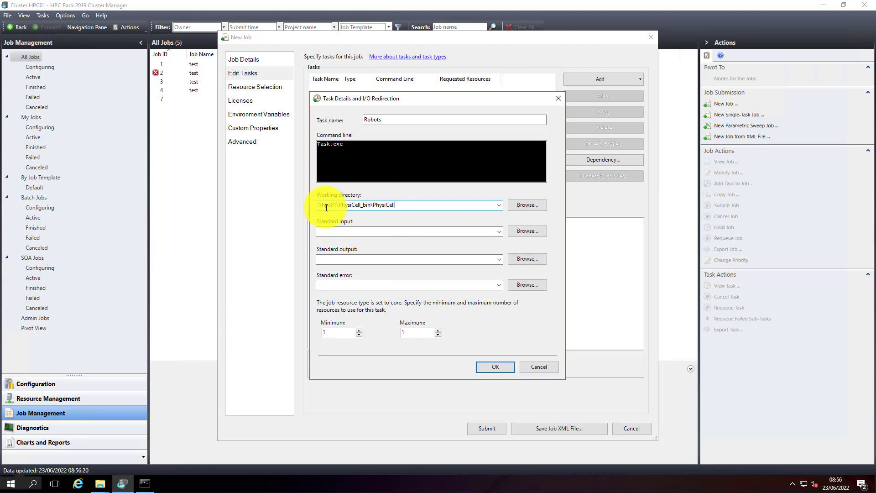
mouse_move(413, 314)
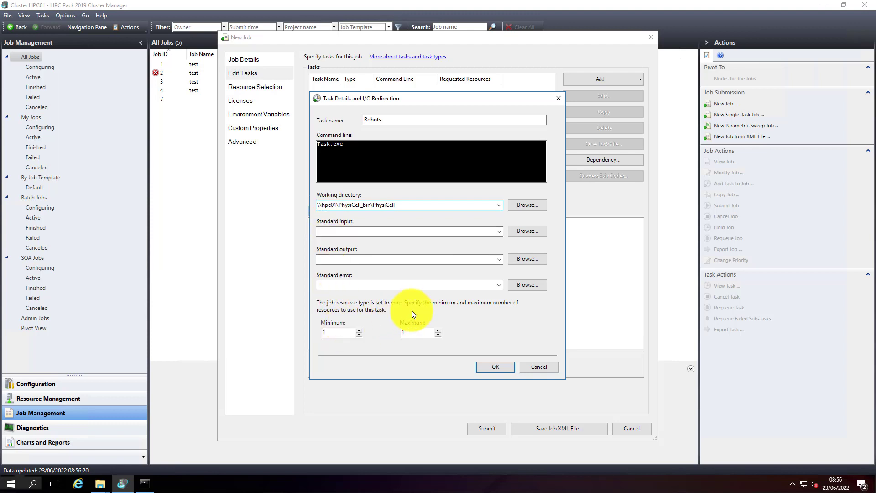
mouse_move(296, 296)
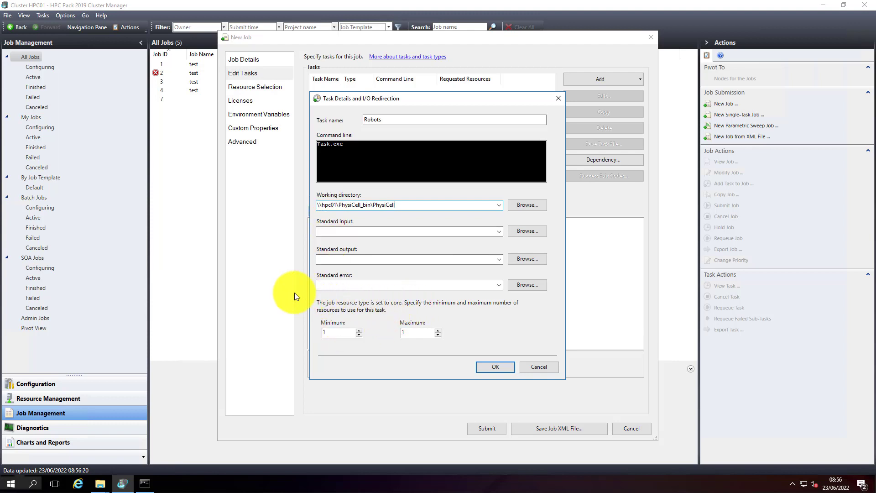
mouse_move(337, 279)
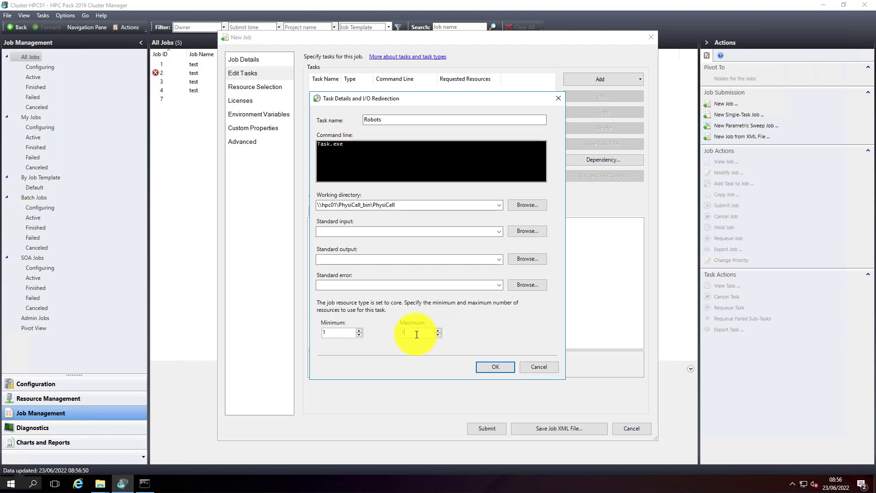
text(10)
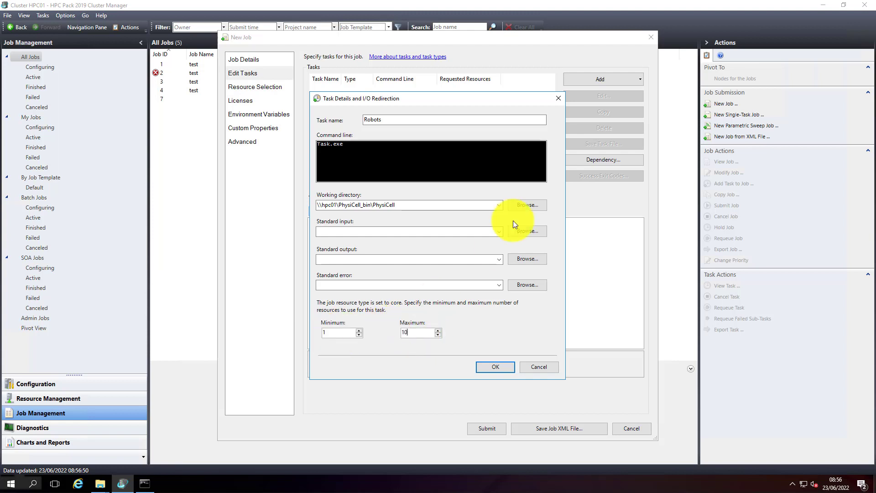
mouse_move(489, 231)
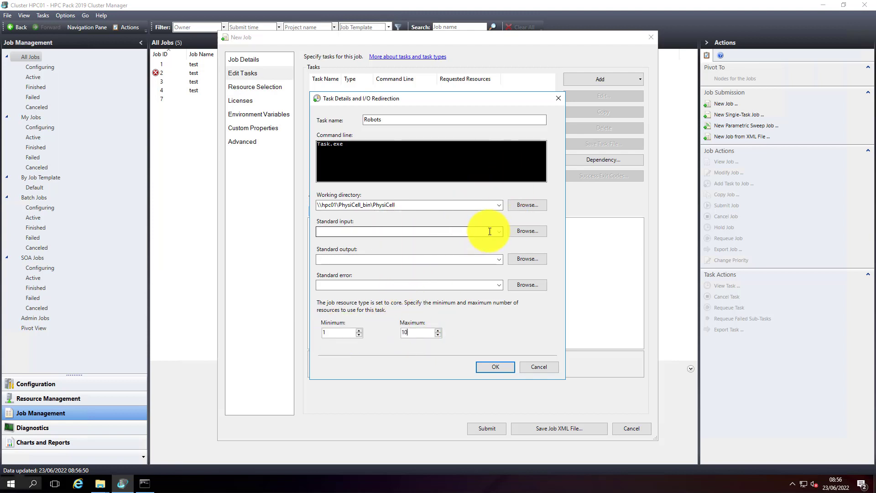
mouse_move(442, 258)
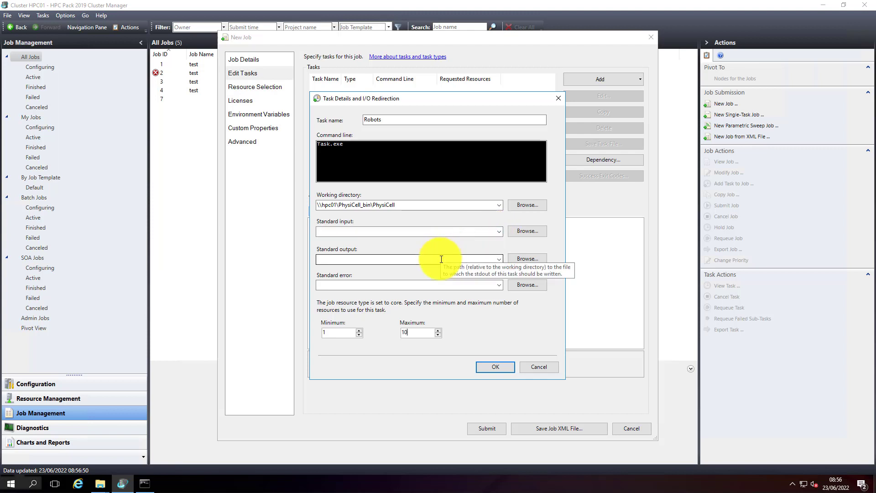
mouse_move(446, 231)
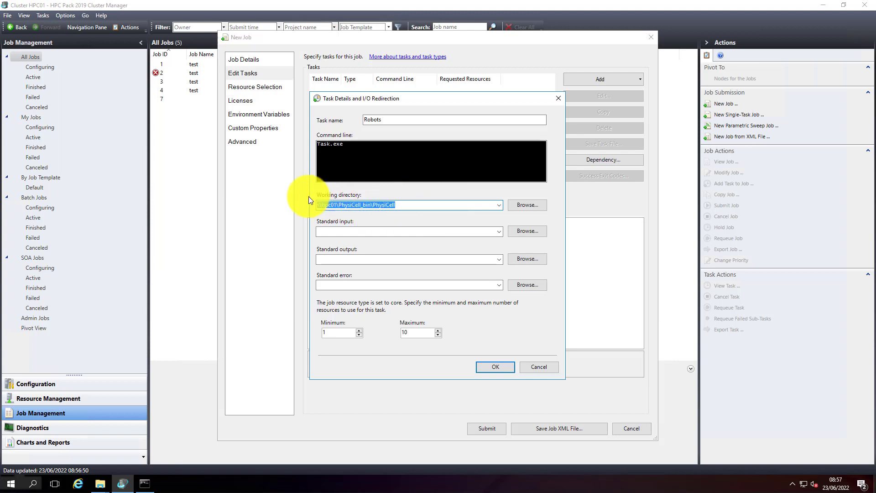
click(408, 205)
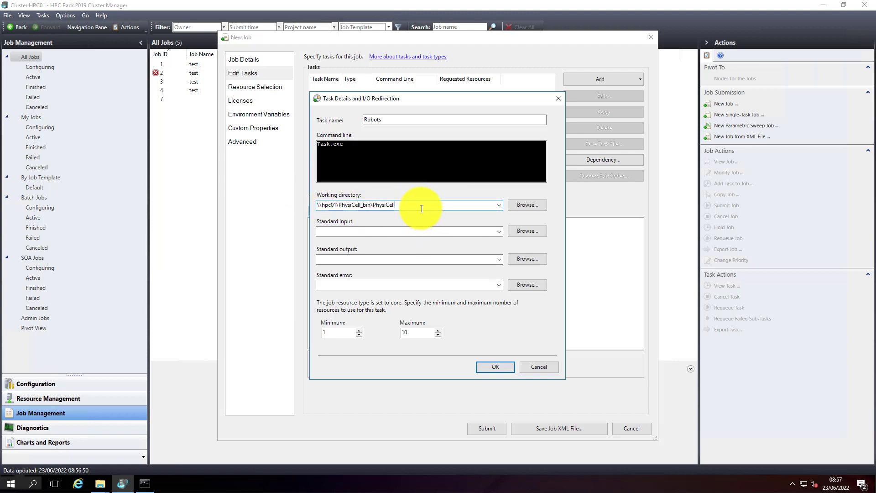
mouse_move(416, 202)
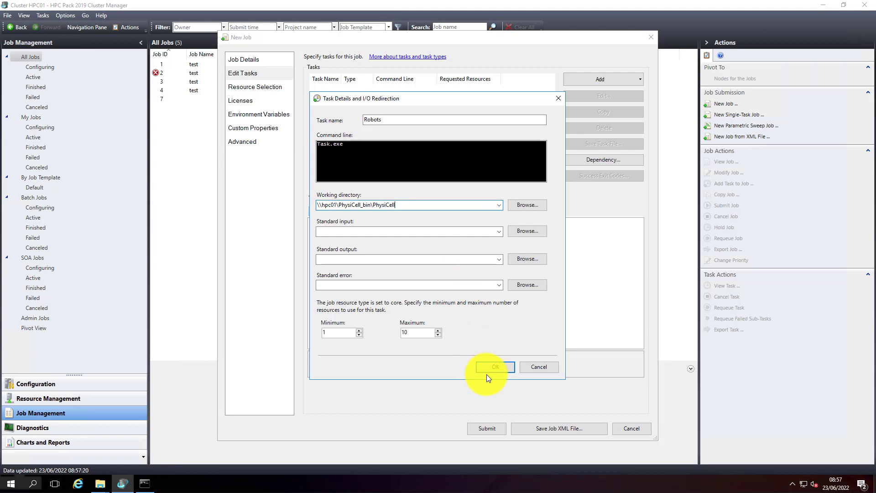
- Attempt to confirm, hit the Command required error, and check the exe name in the PhysiCell folder
click(493, 366)
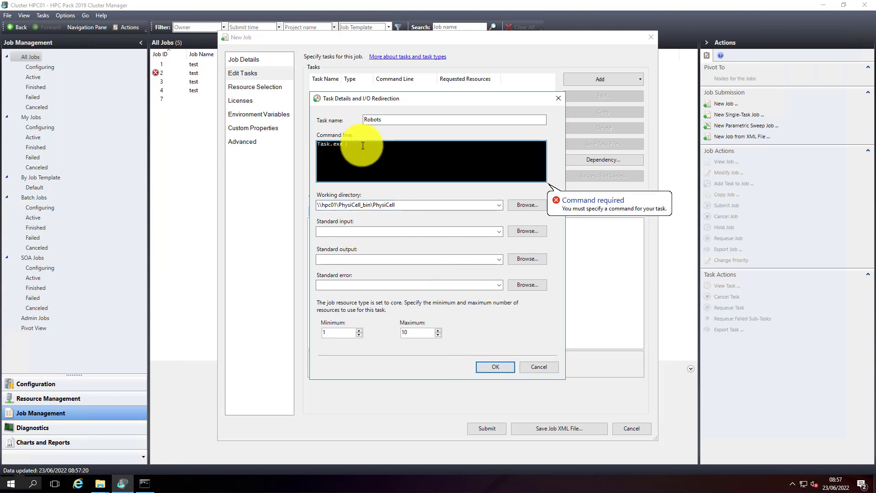
mouse_move(111, 489)
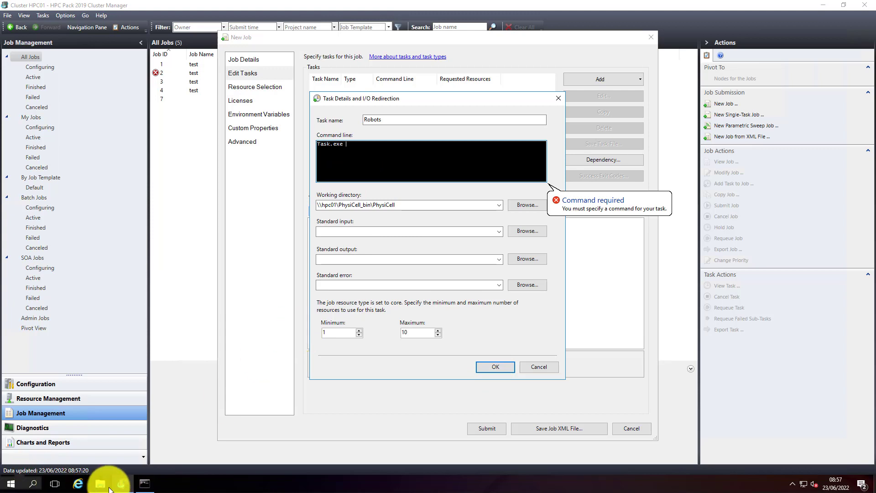
click(99, 483)
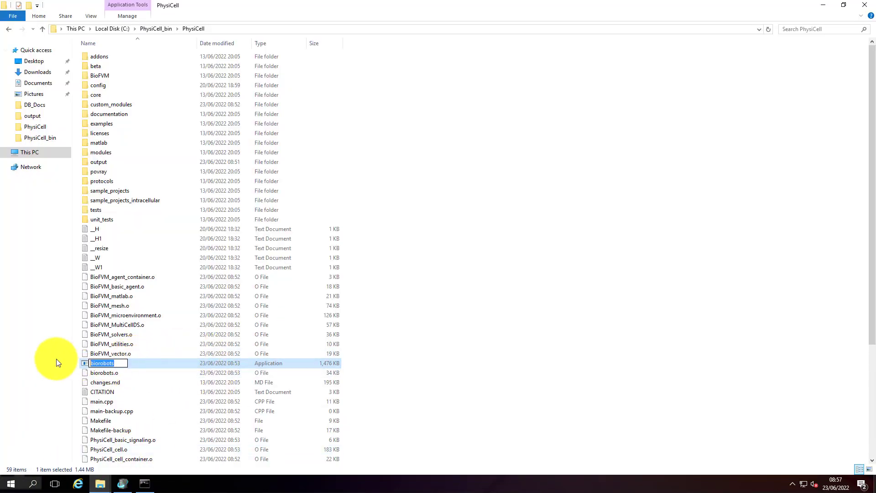
mouse_move(827, 11)
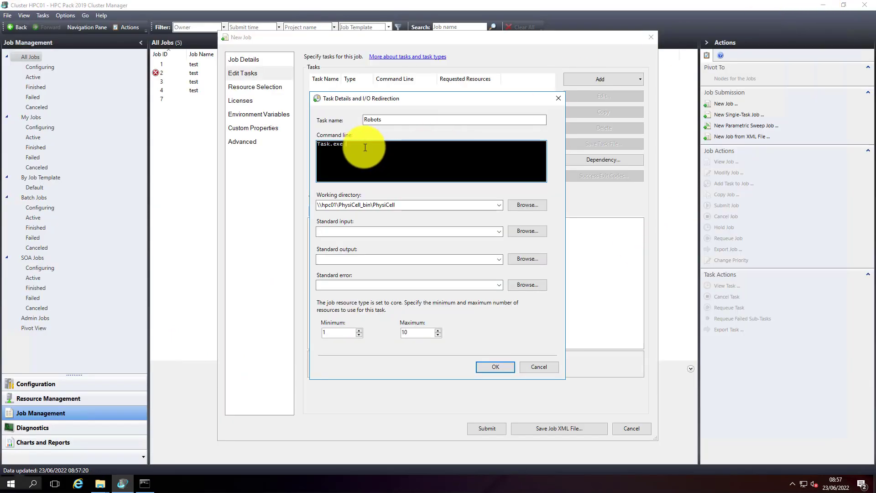
- Replace task.exe with ./biorobots.exe as the Robots task's command line
text(biorobots)
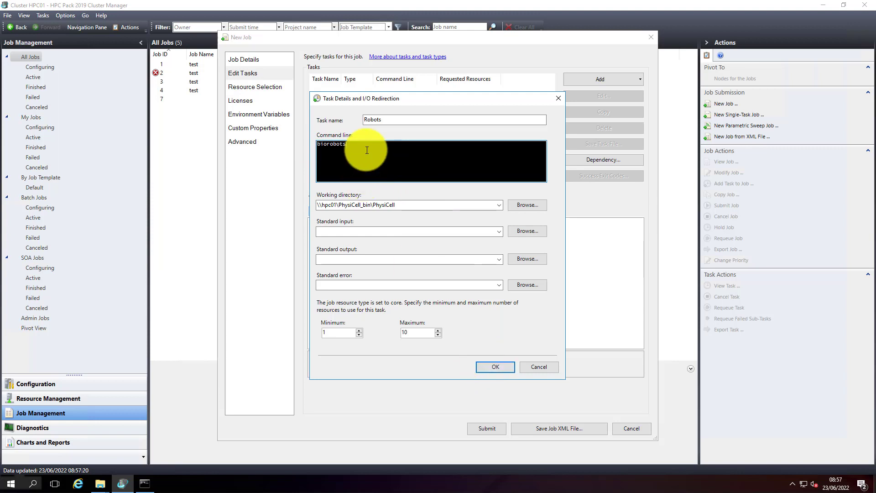
text(.exe)
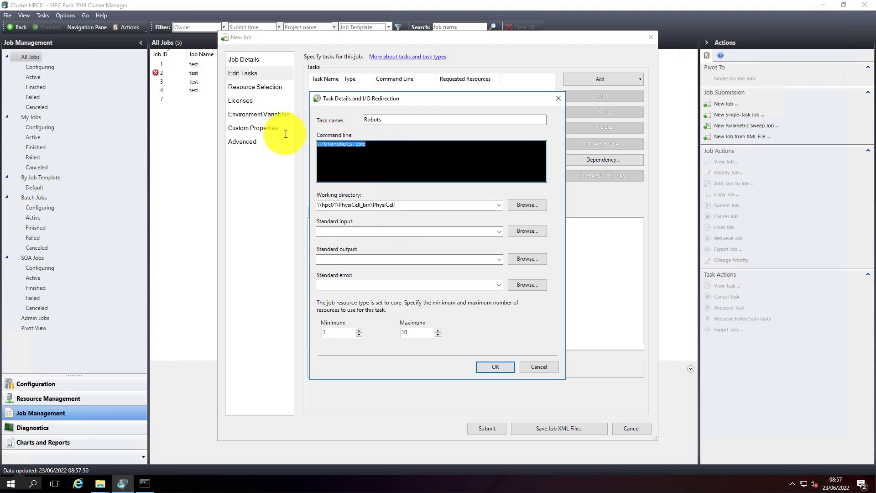
mouse_move(403, 205)
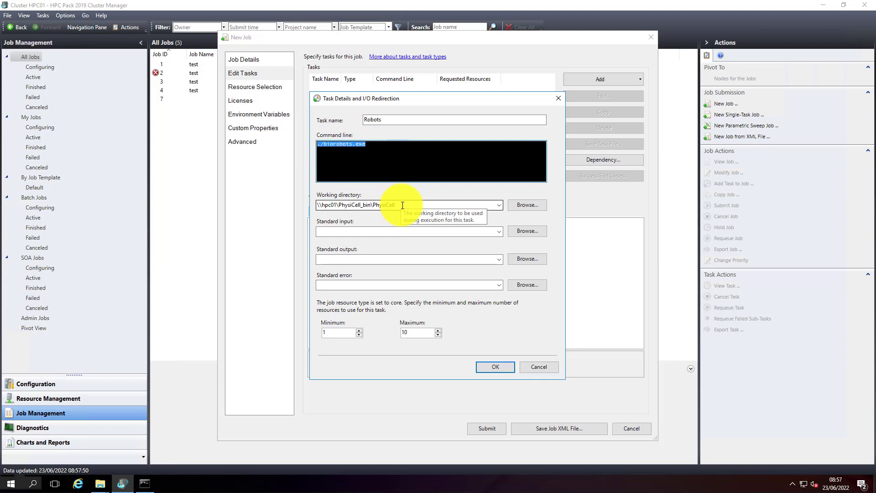
click(408, 204)
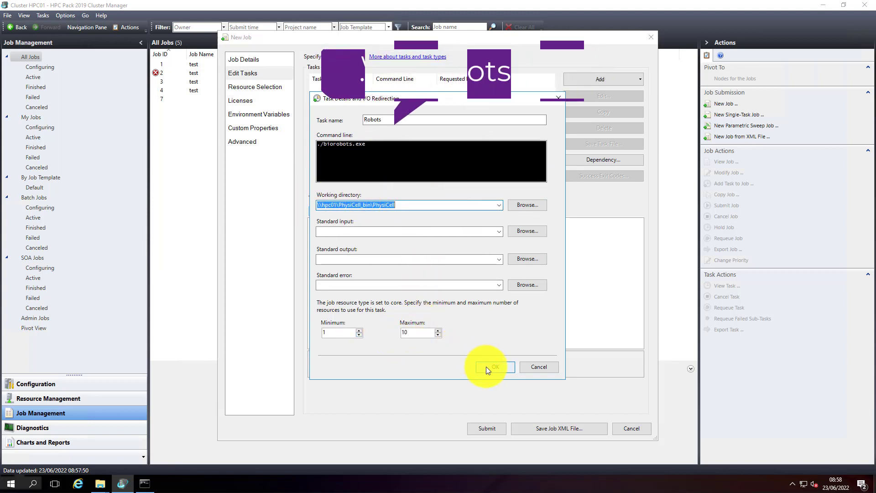
click(494, 367)
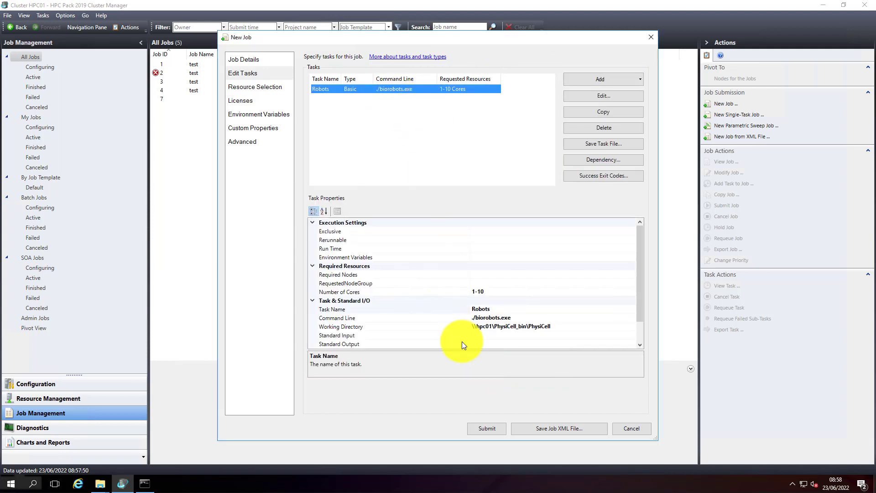
mouse_move(455, 263)
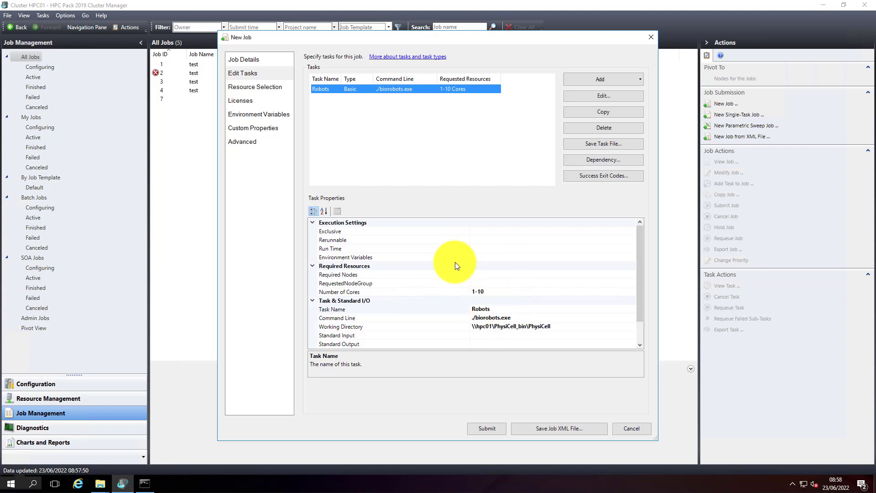
mouse_move(452, 139)
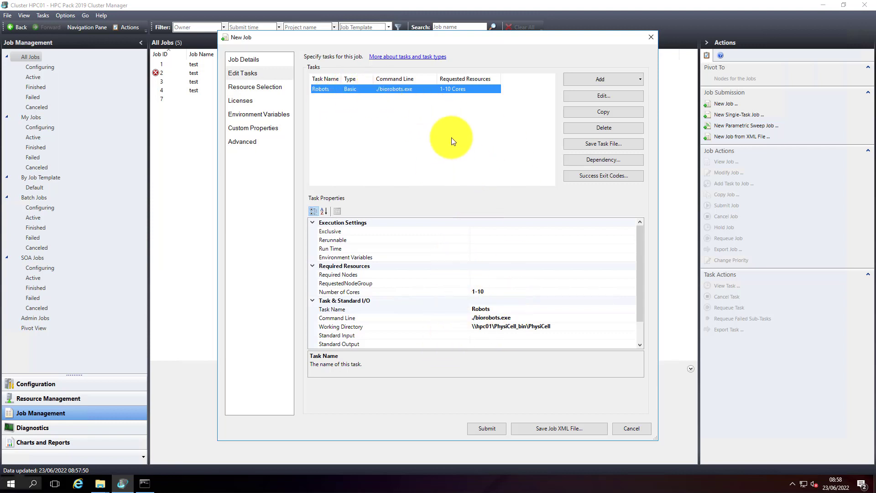
mouse_move(377, 98)
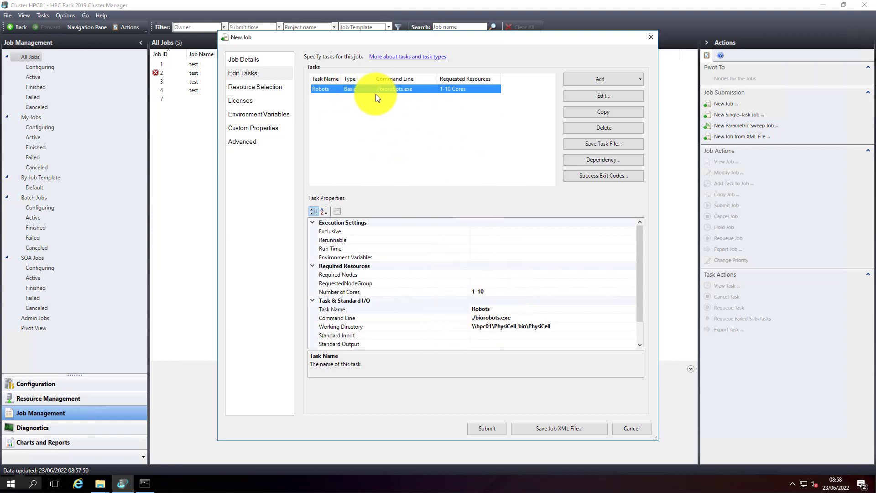
mouse_move(422, 94)
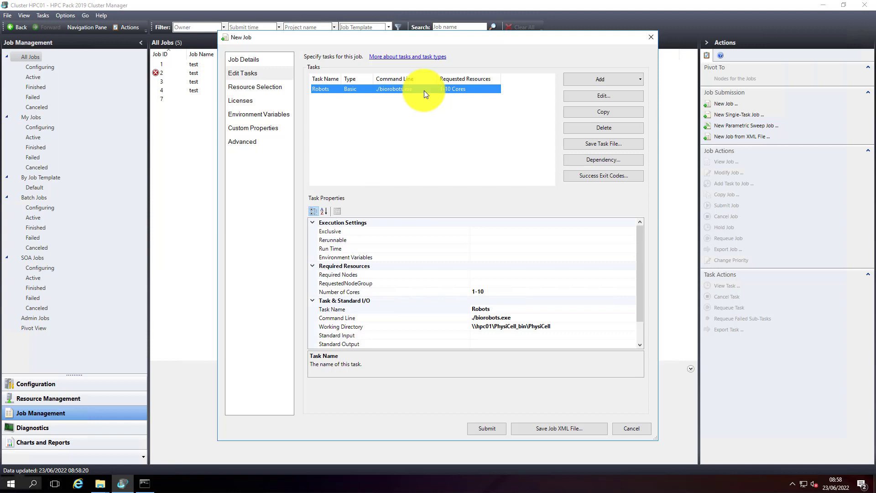
mouse_move(529, 76)
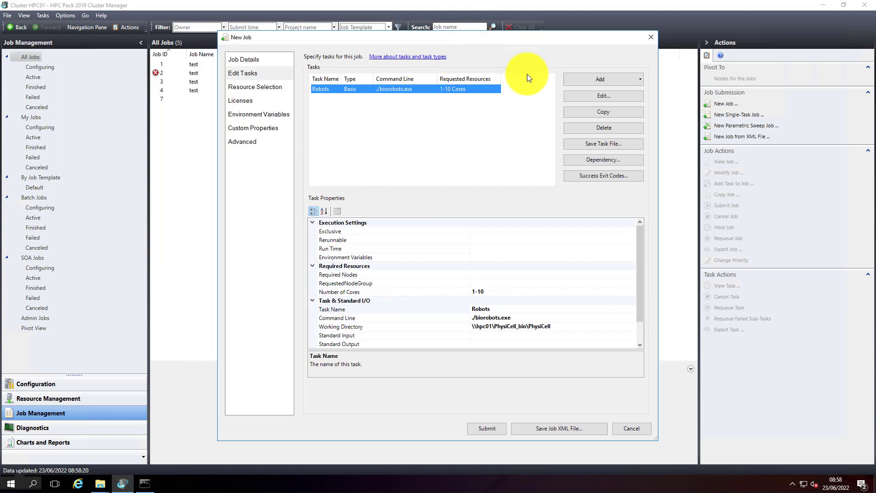
- Add a basic task named pre-cleanup
click(639, 78)
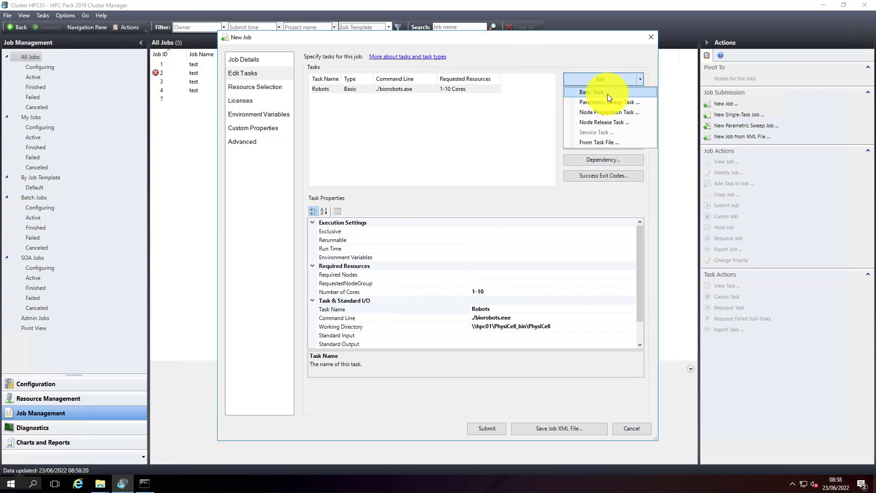
click(590, 92)
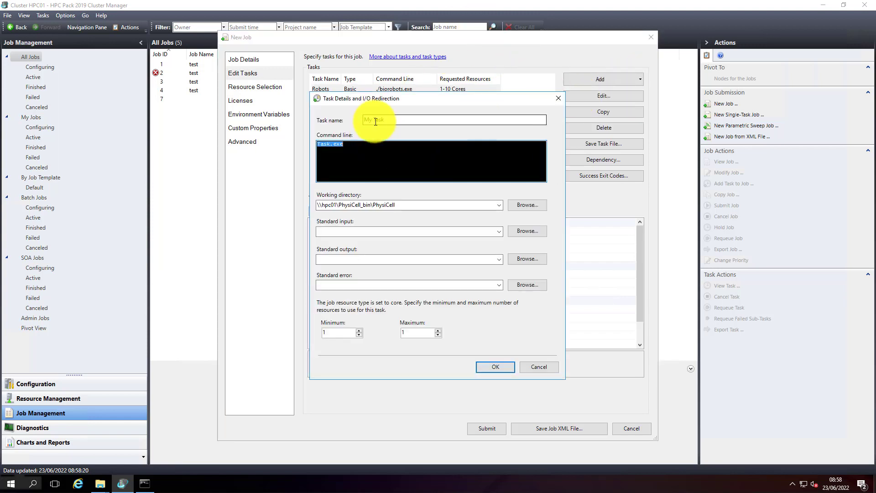
text(pre)
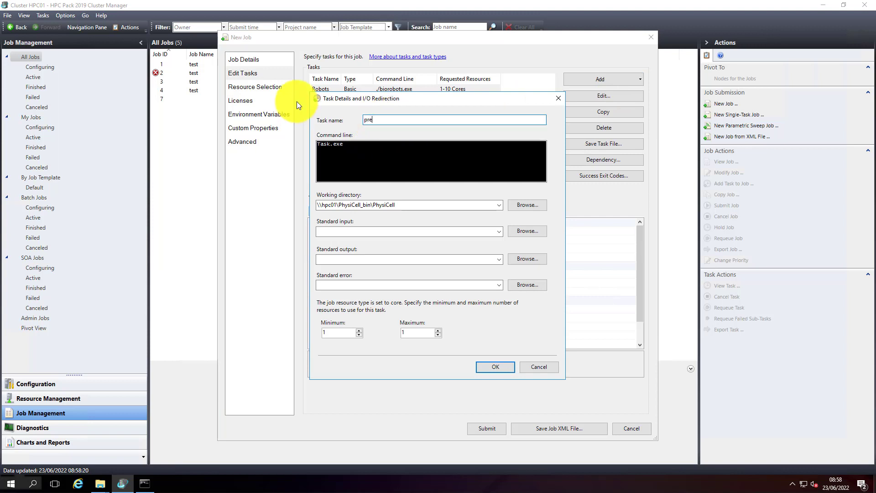
text(-cleanup)
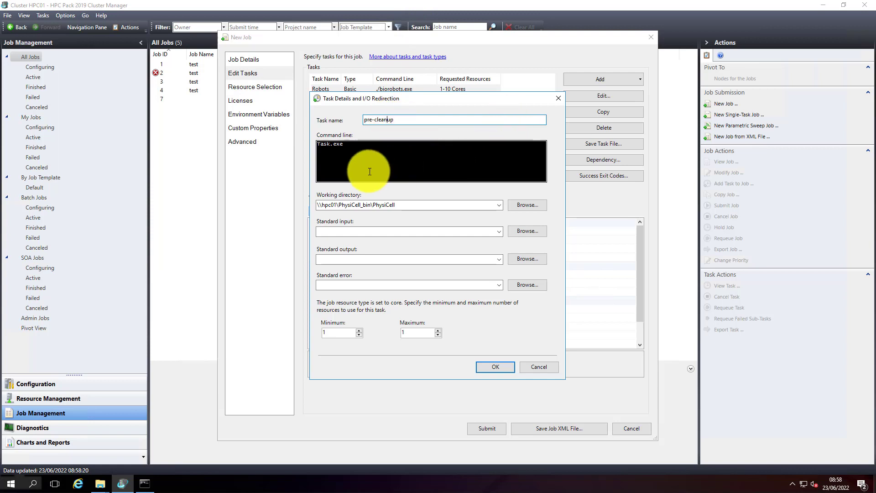
- Give pre-cleanup the command make data-cleanup with up to 10 cores and confirm it
double_click(330, 144)
text(make)
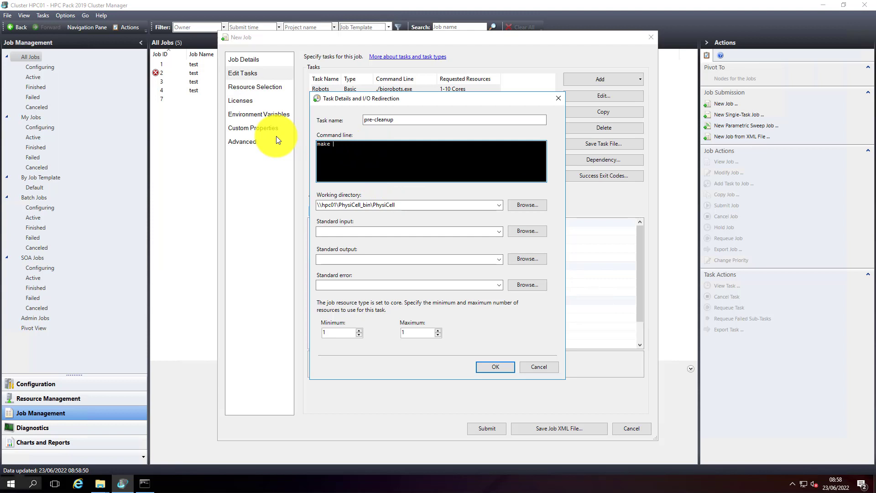
text(data-cleanup)
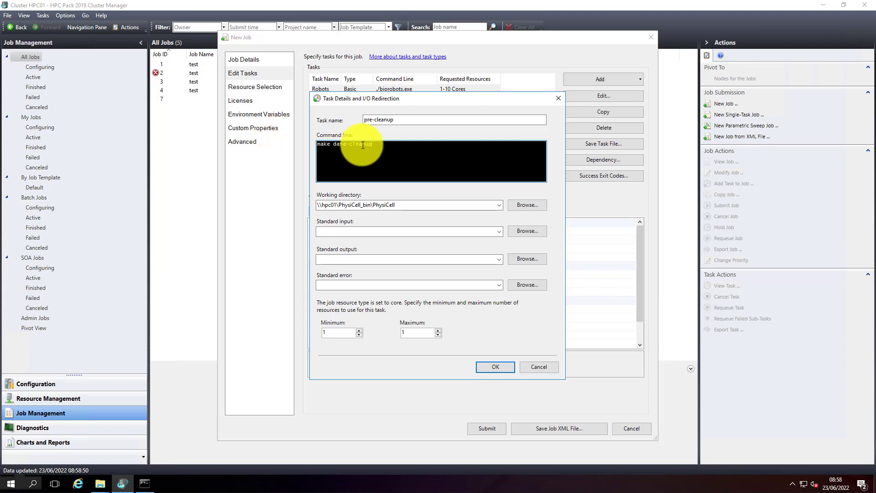
mouse_move(458, 322)
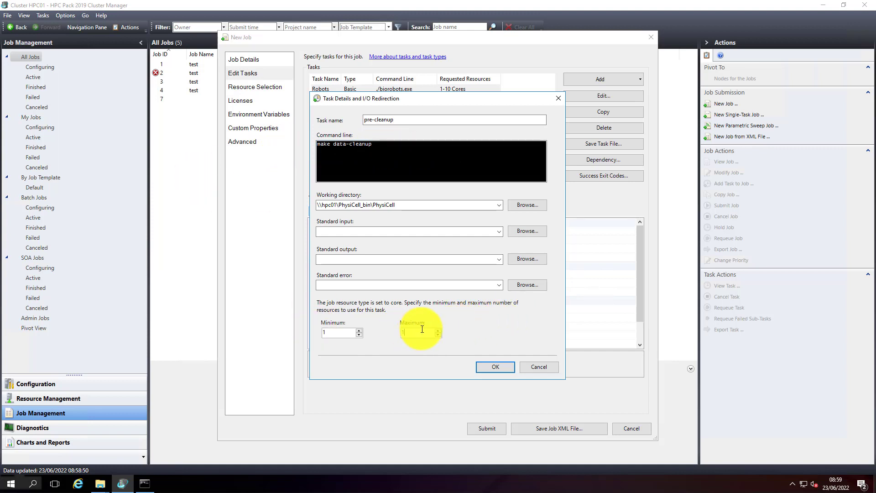
mouse_move(422, 330)
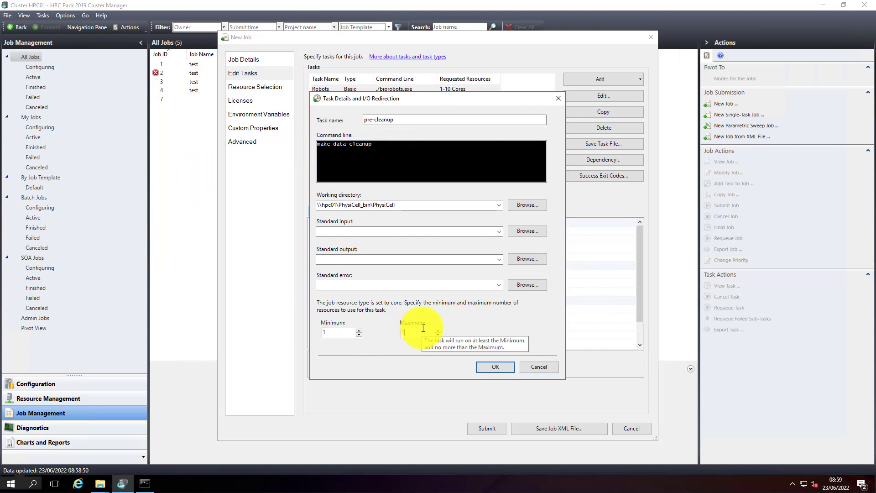
text(10)
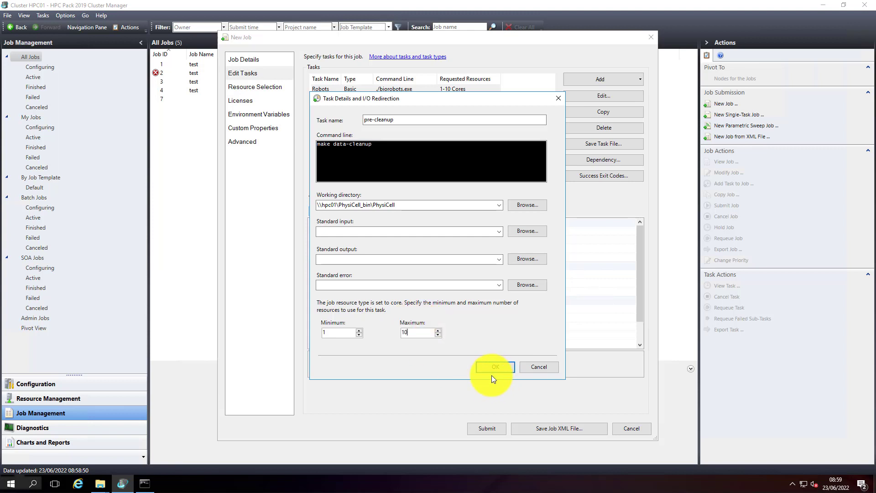
click(494, 367)
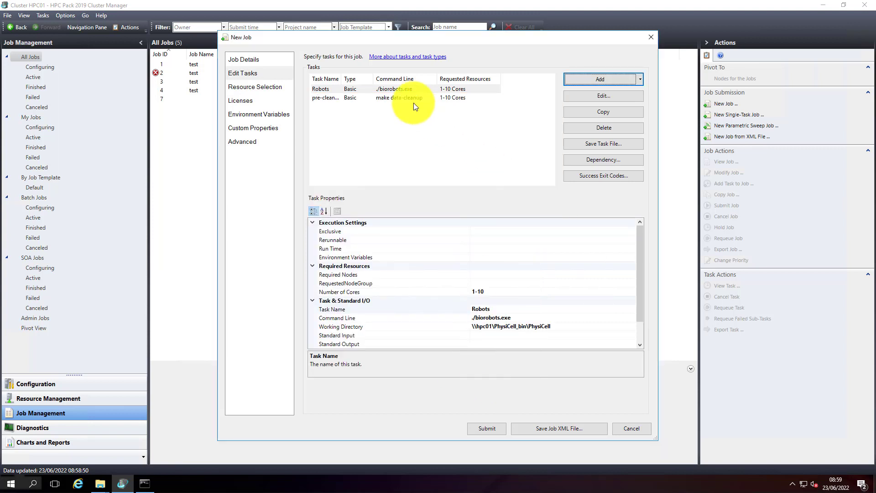
- Open the task dependency settings and add a second dependency group
click(325, 98)
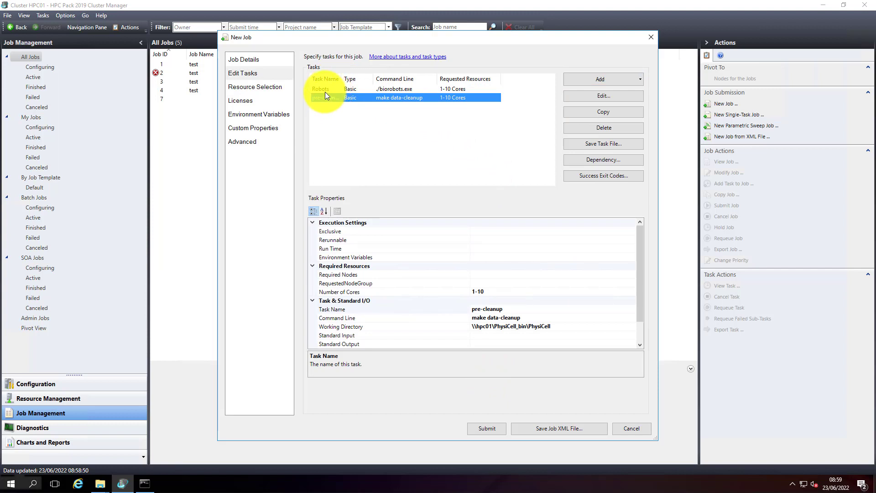
click(320, 88)
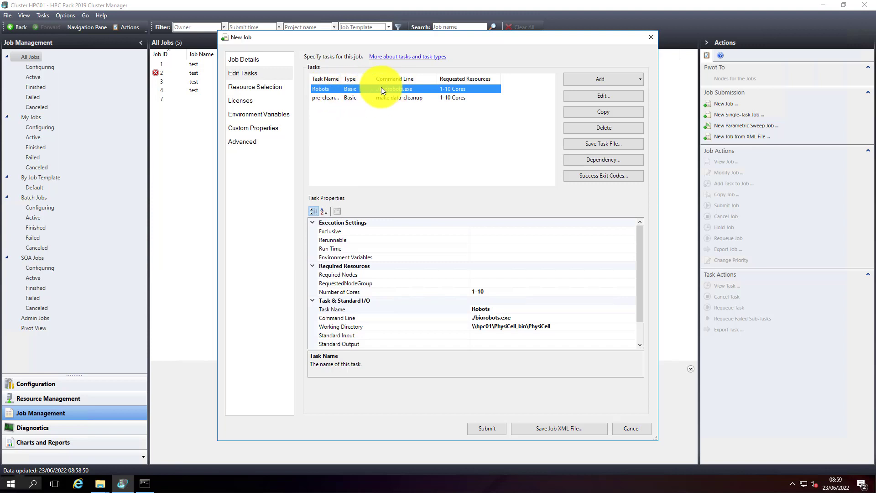
mouse_move(411, 103)
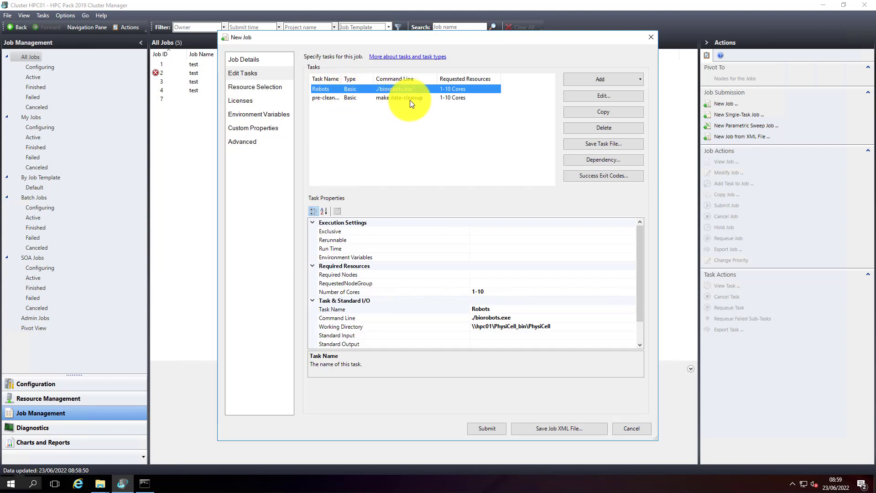
mouse_move(468, 90)
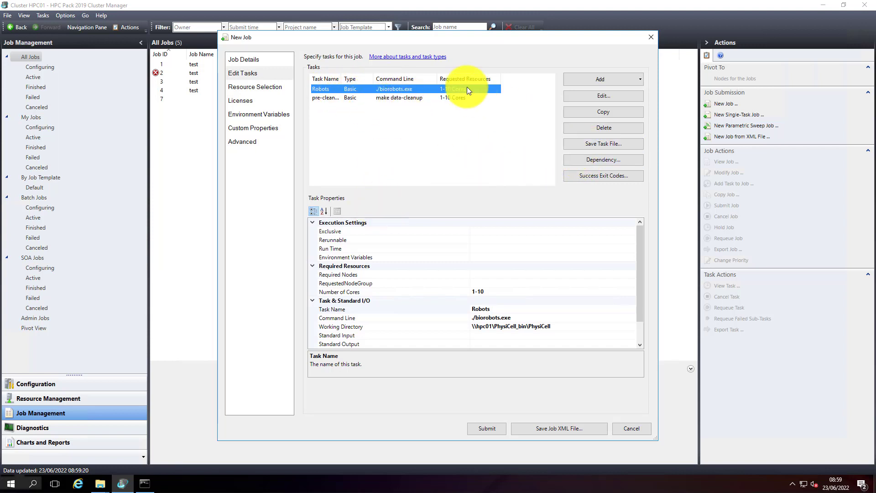
click(603, 160)
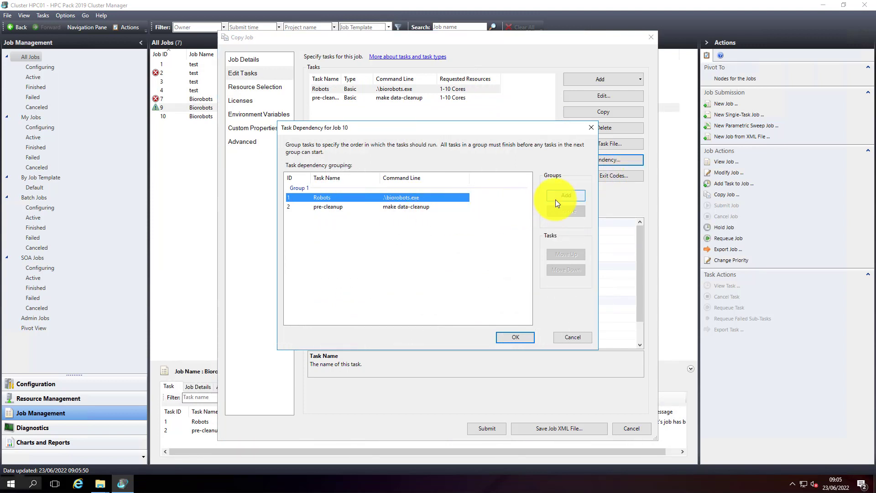
click(565, 195)
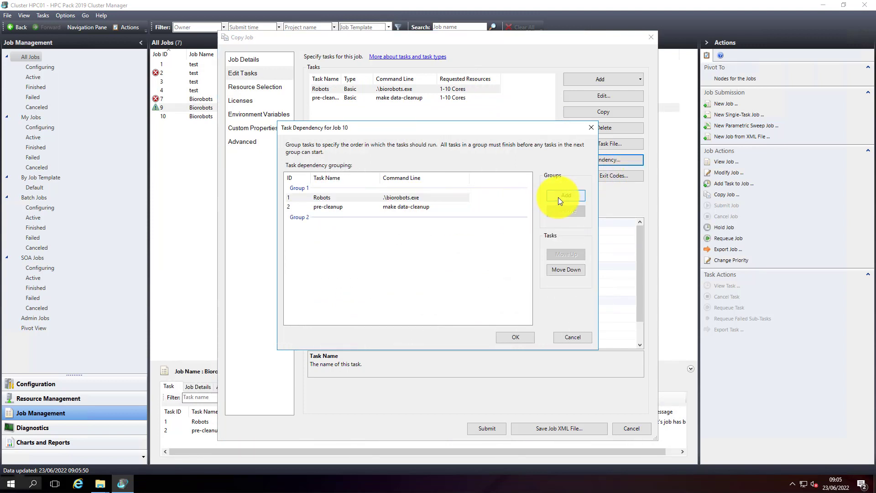
- Place pre-cleanup in Group 1 and Robots in Group 2, then confirm the grouping
click(322, 198)
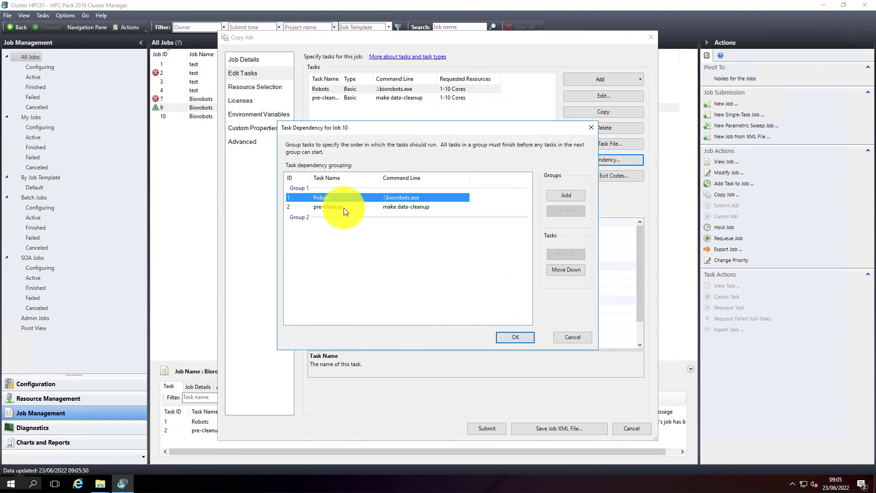
mouse_move(569, 216)
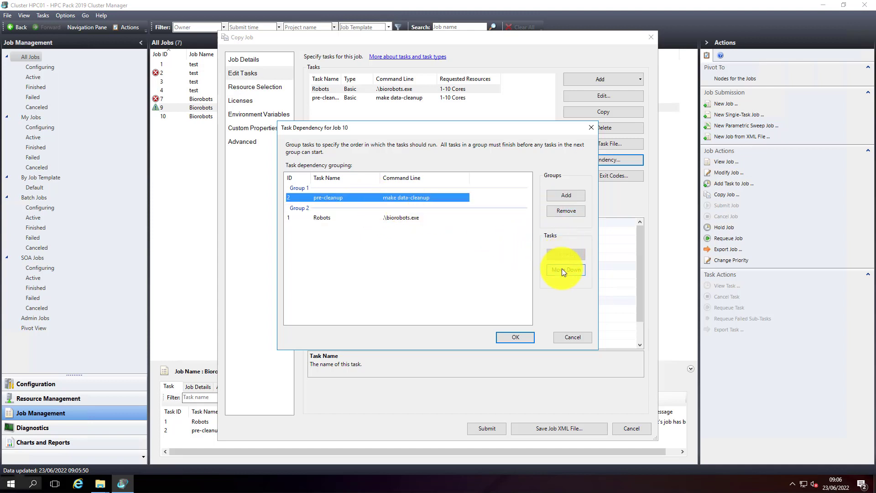
click(565, 269)
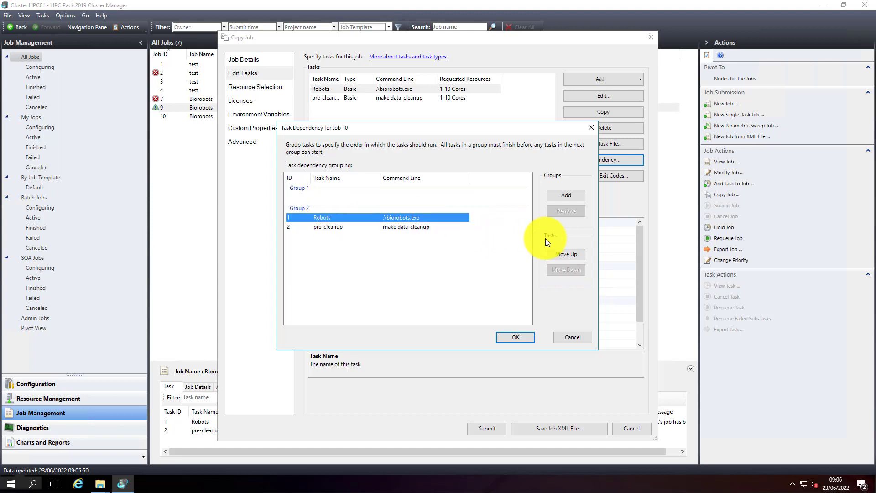
click(328, 227)
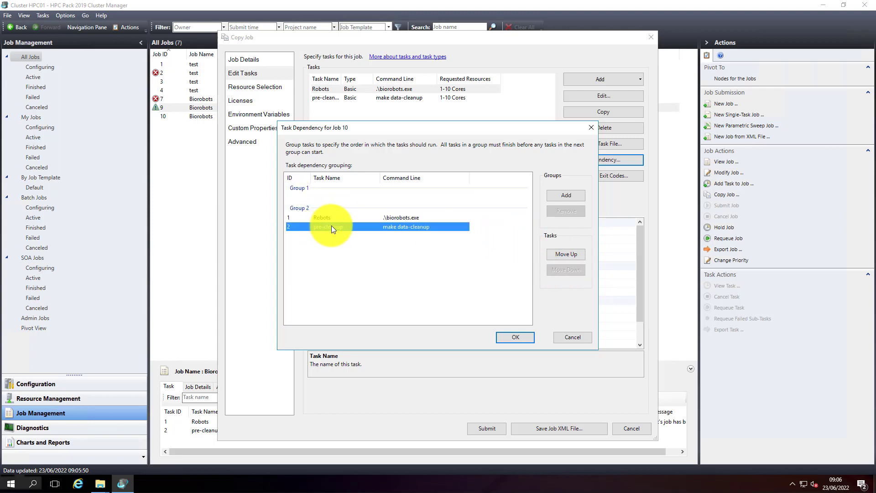
click(565, 254)
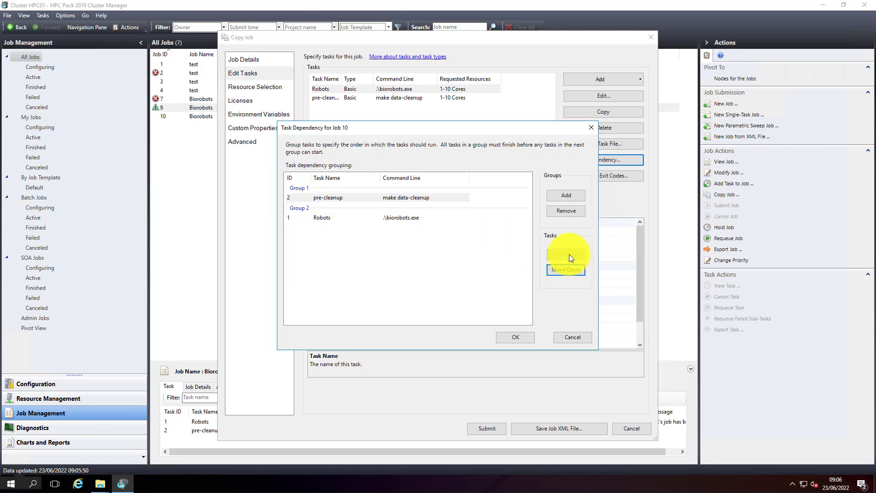
click(335, 197)
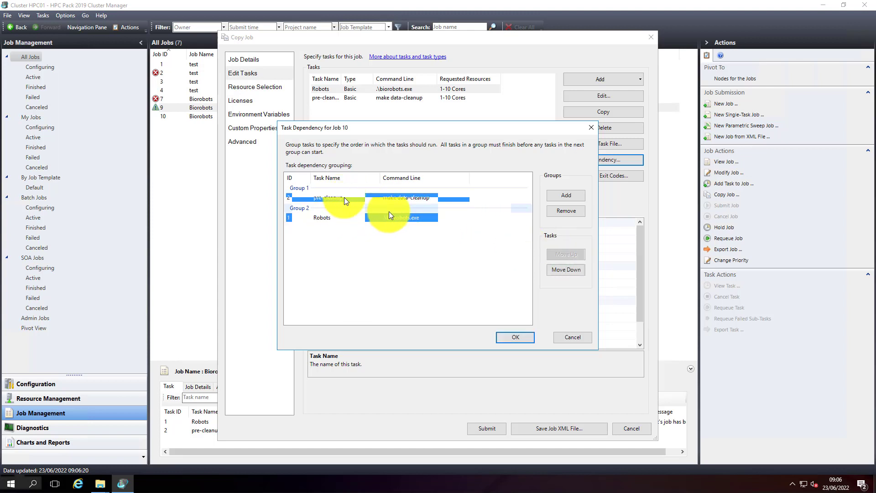
click(374, 197)
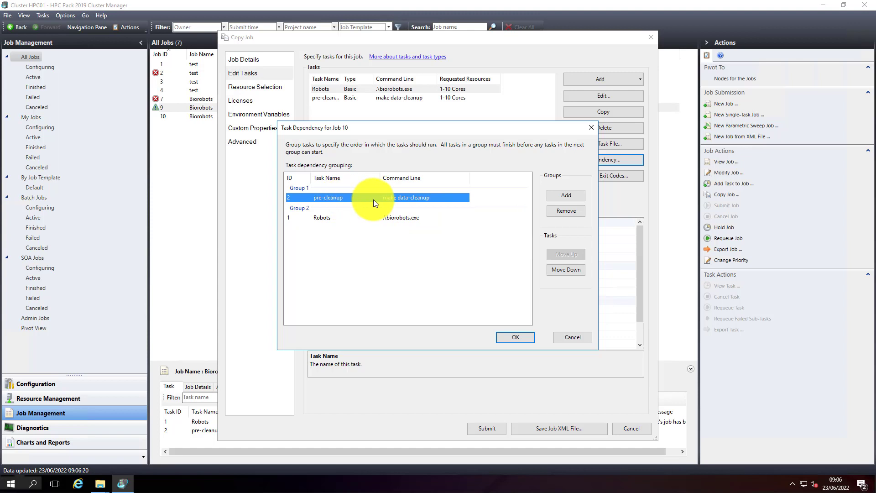
click(329, 217)
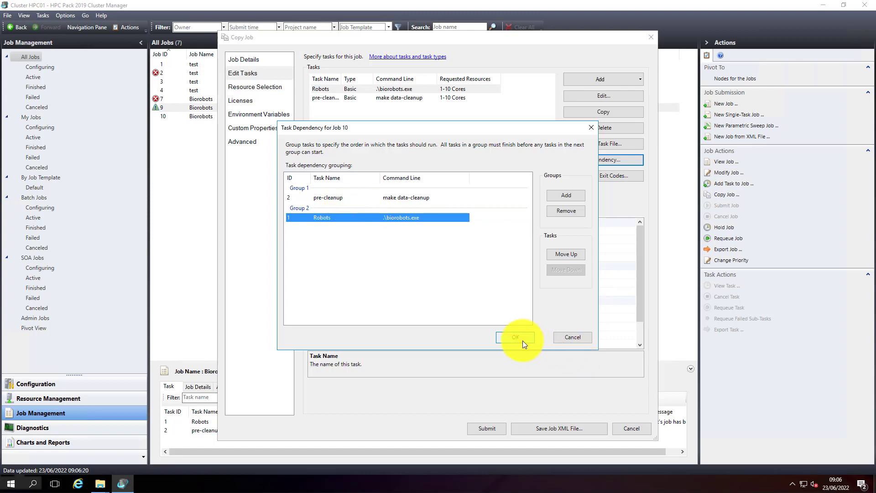
click(515, 337)
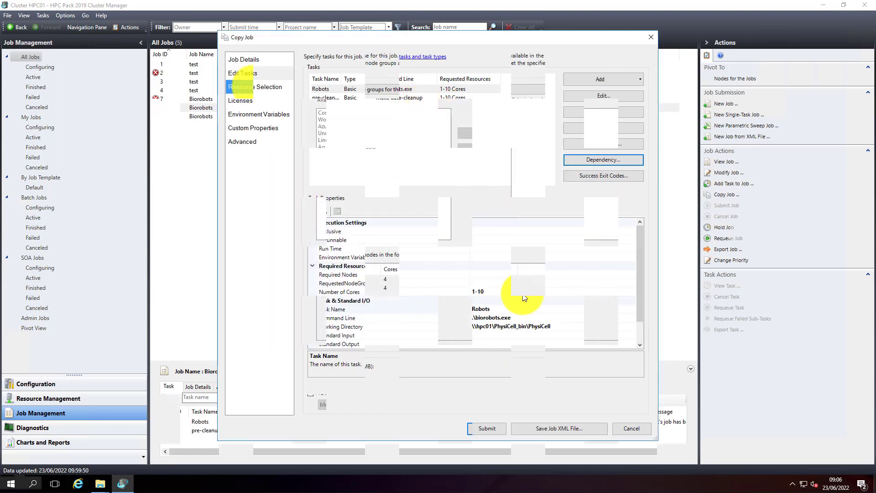
- On Resource Selection, restrict the job to run only on nodes HPC01 and HPC02
click(255, 86)
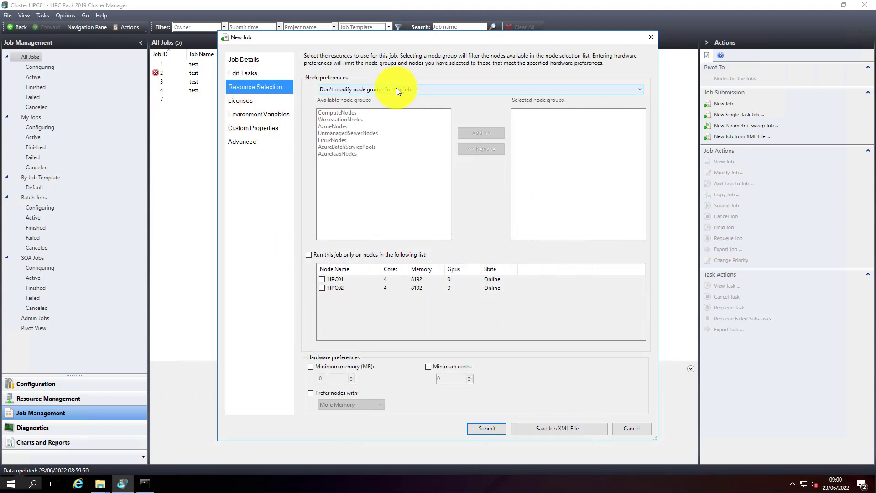
mouse_move(356, 249)
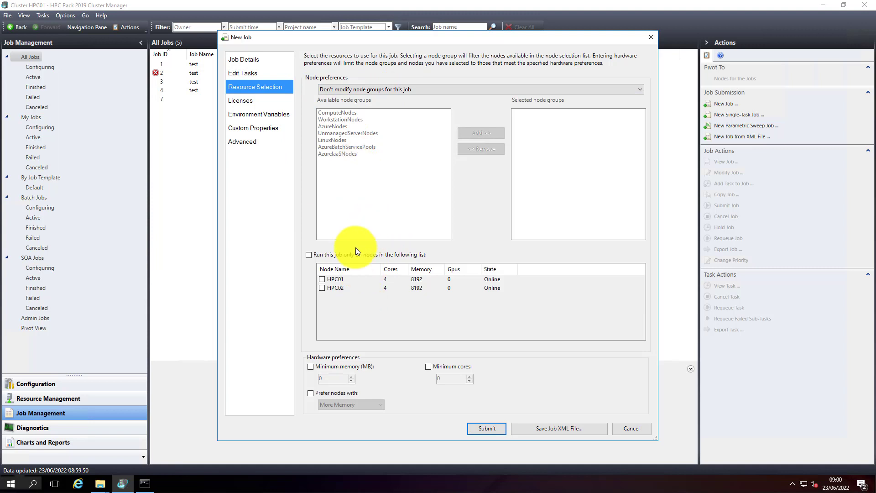
mouse_move(357, 285)
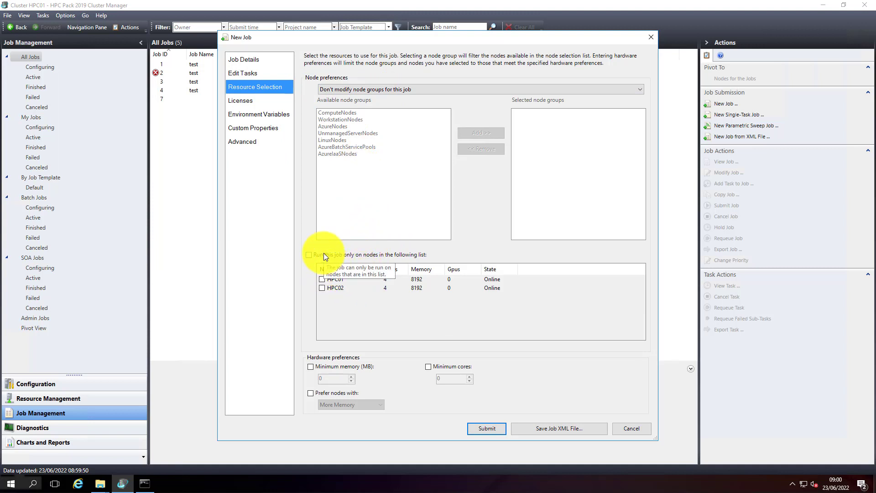
click(308, 255)
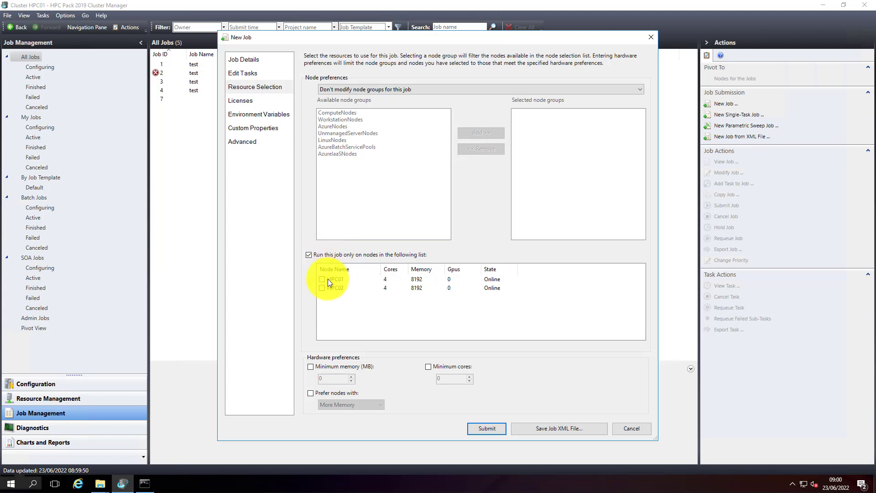
click(322, 279)
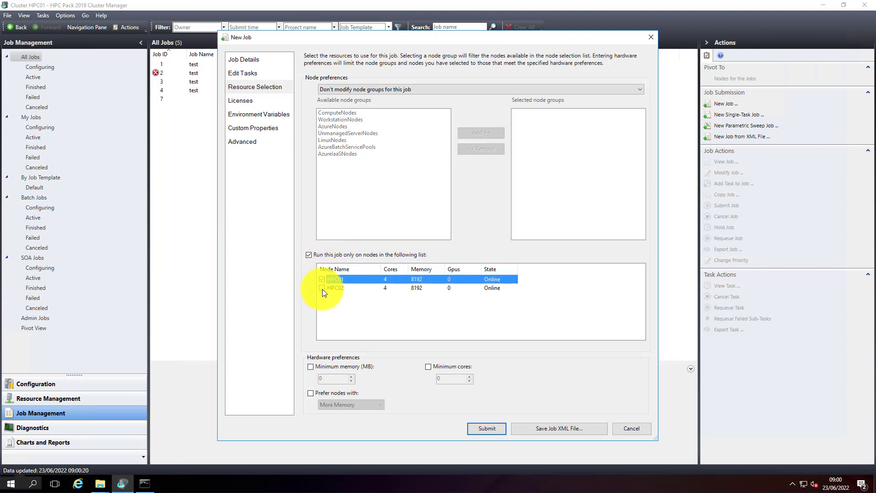
click(322, 288)
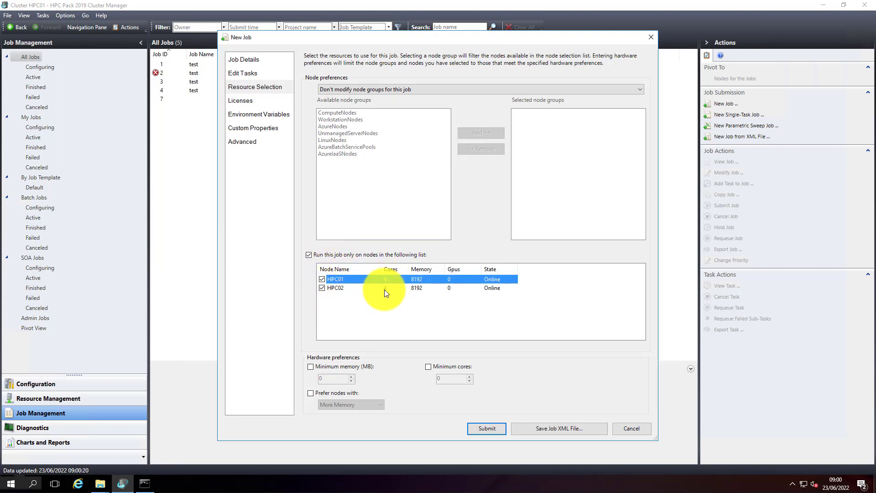
mouse_move(387, 285)
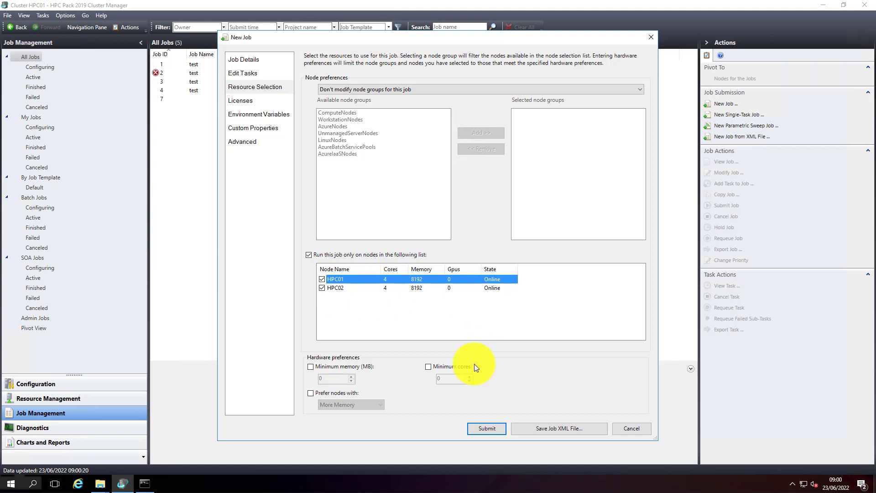
mouse_move(350, 368)
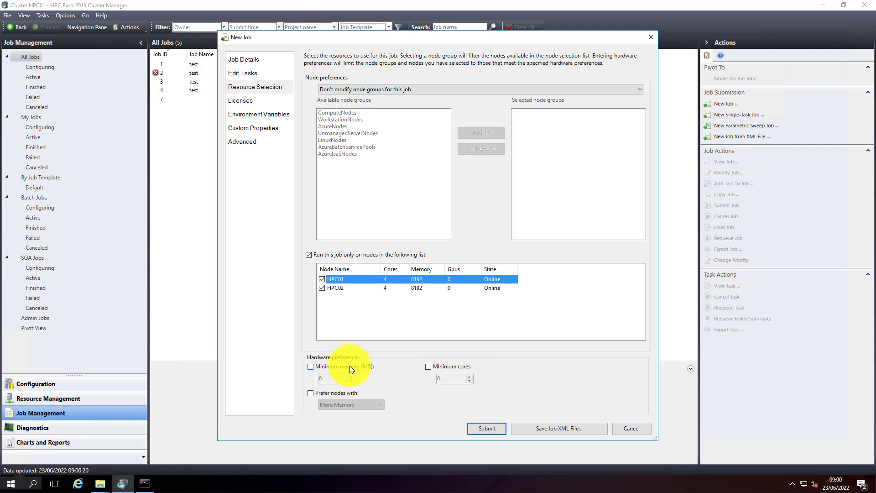
mouse_move(500, 353)
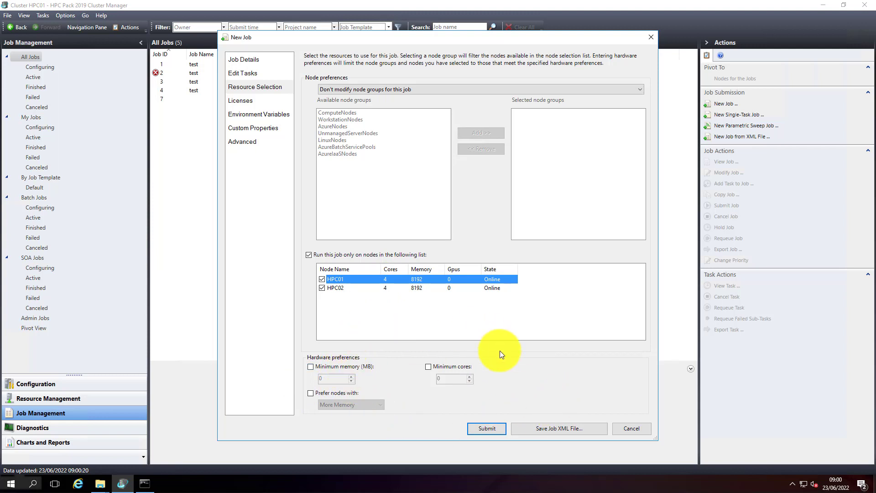
mouse_move(271, 373)
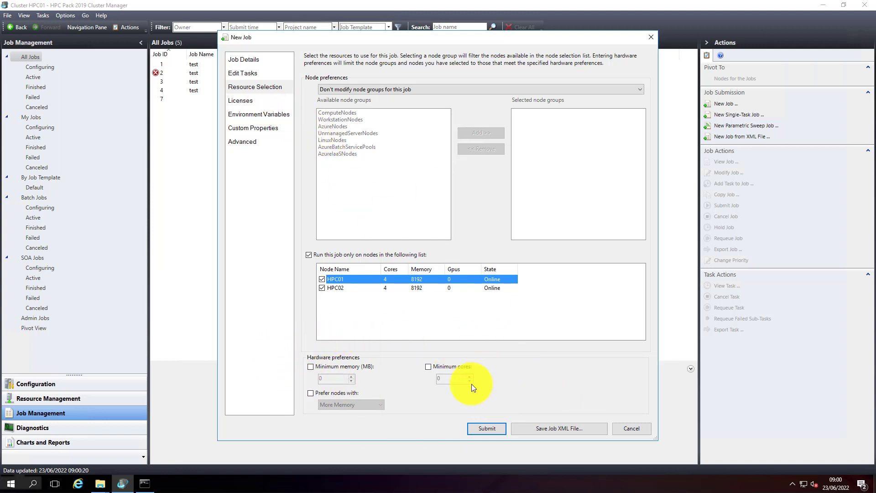
mouse_move(391, 295)
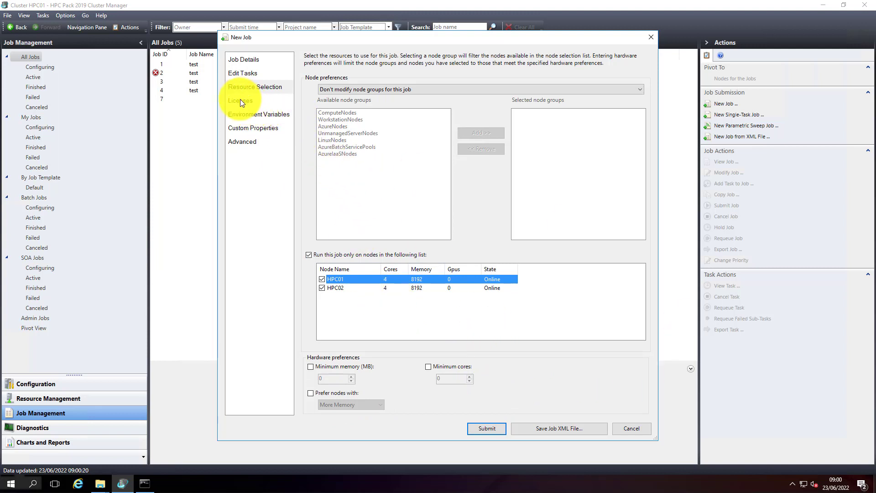
- Review the job's Licenses, Environment Variables, Advanced, Job Details and task list pages
click(240, 101)
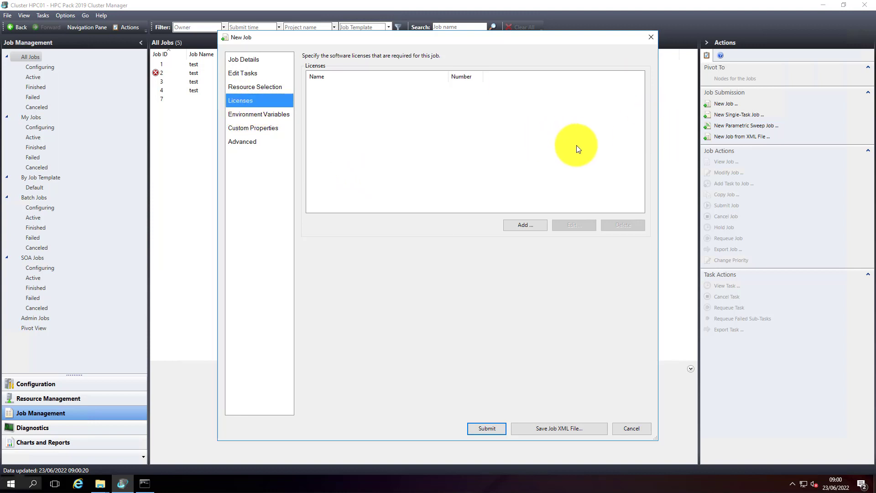
click(523, 225)
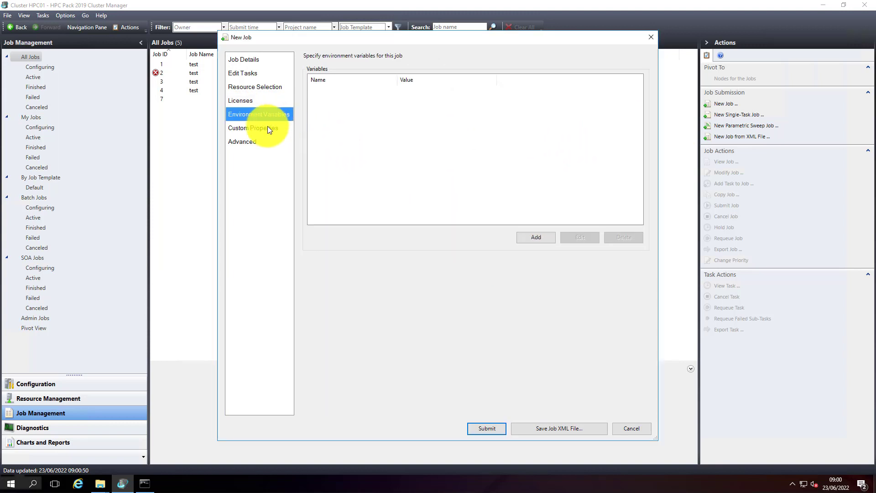
click(241, 141)
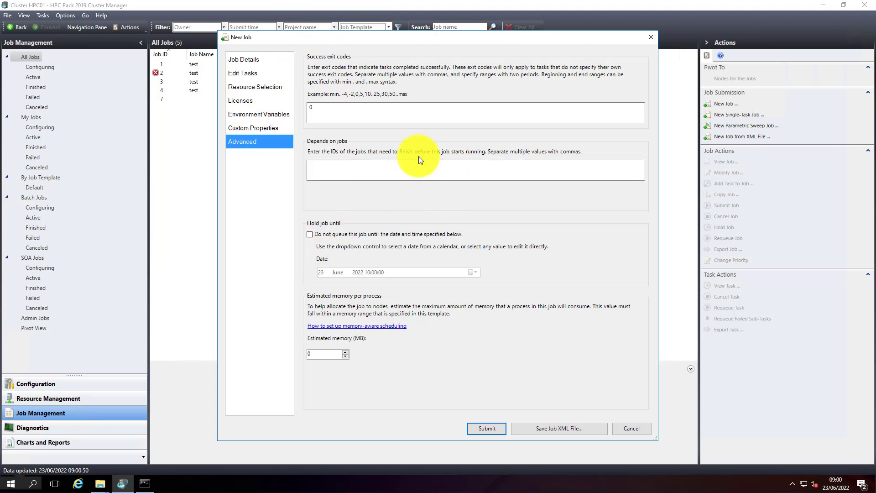
mouse_move(263, 123)
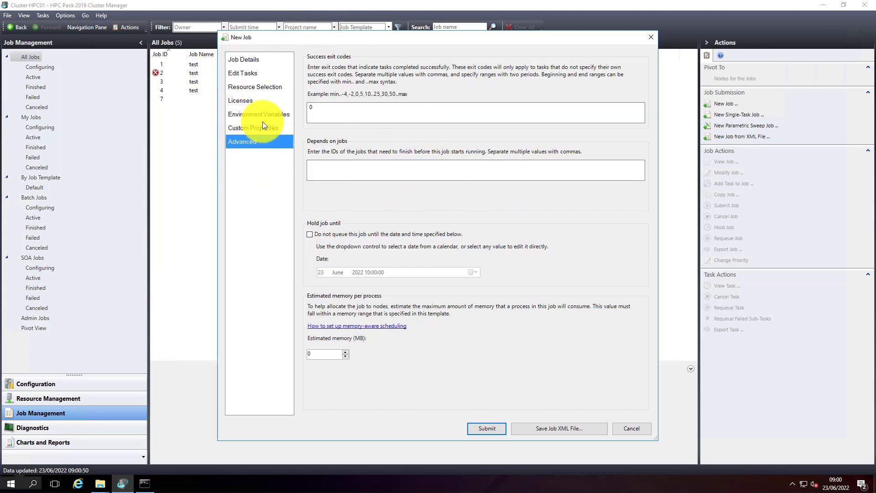
mouse_move(487, 428)
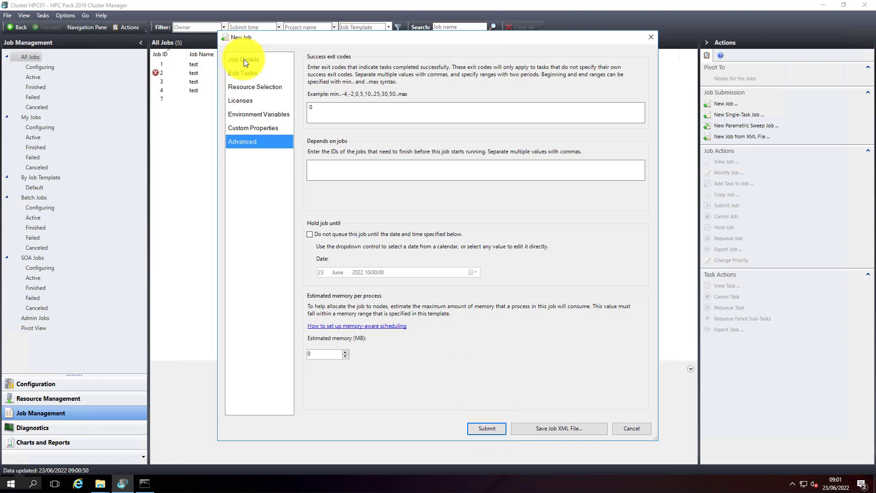
click(244, 59)
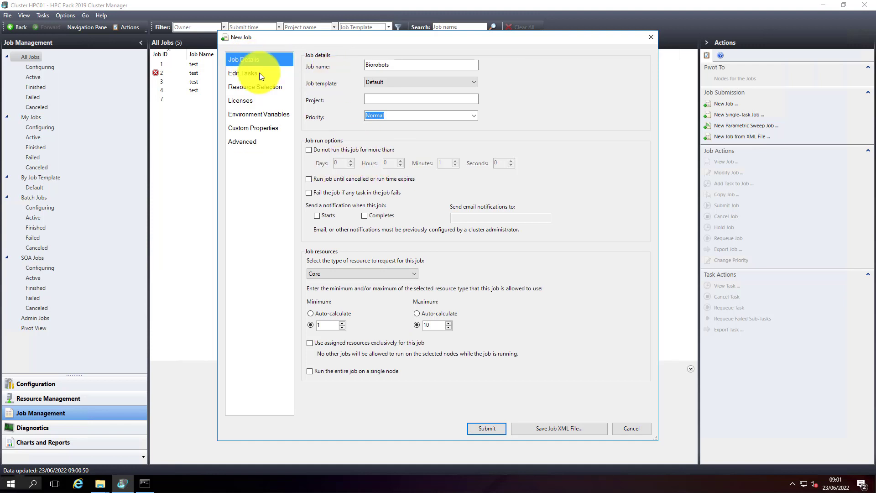
click(243, 73)
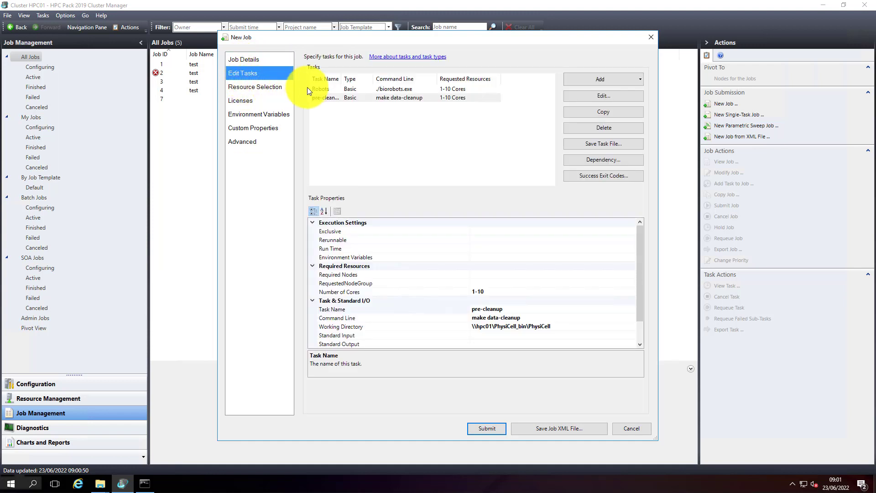
mouse_move(367, 99)
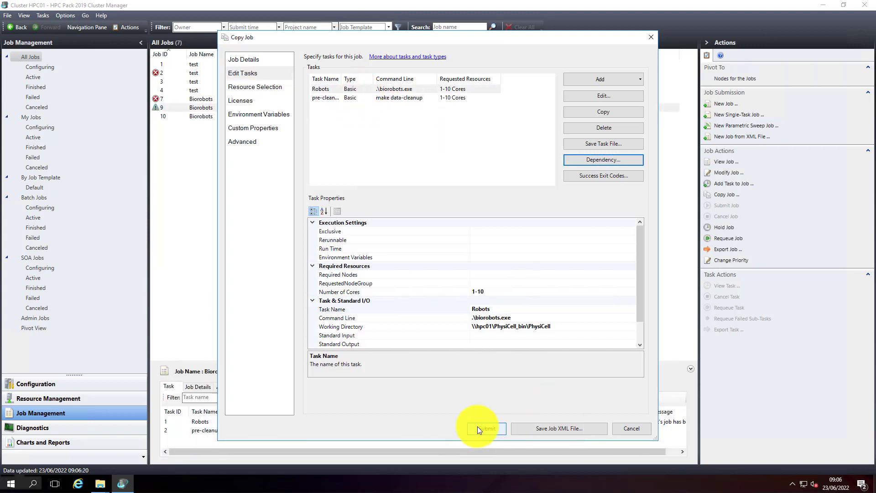
- Submit the Biorobots job as job 10 and view its task list
click(485, 429)
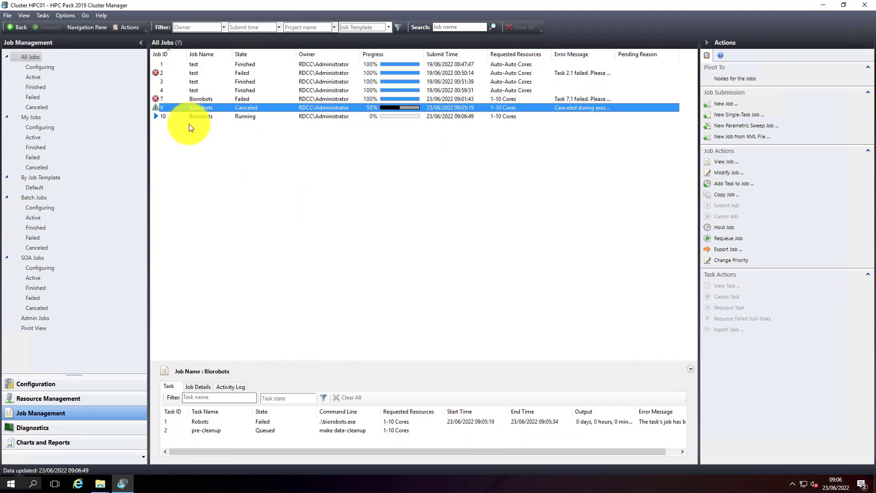
click(727, 162)
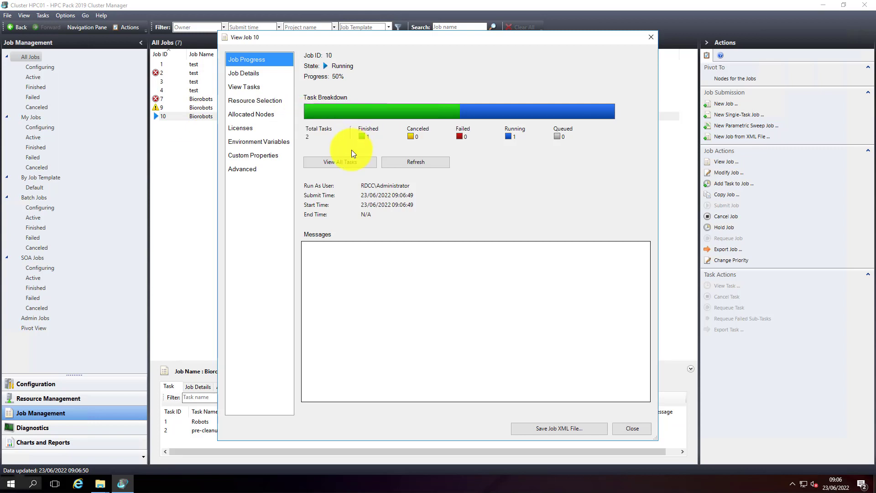
click(244, 87)
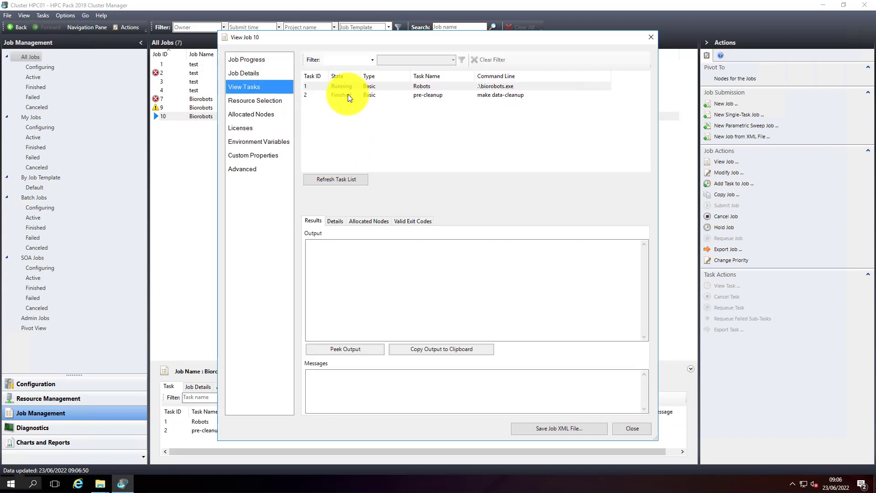
- Check the pre-cleanup task's results, details, allocated nodes and valid exit codes
click(428, 94)
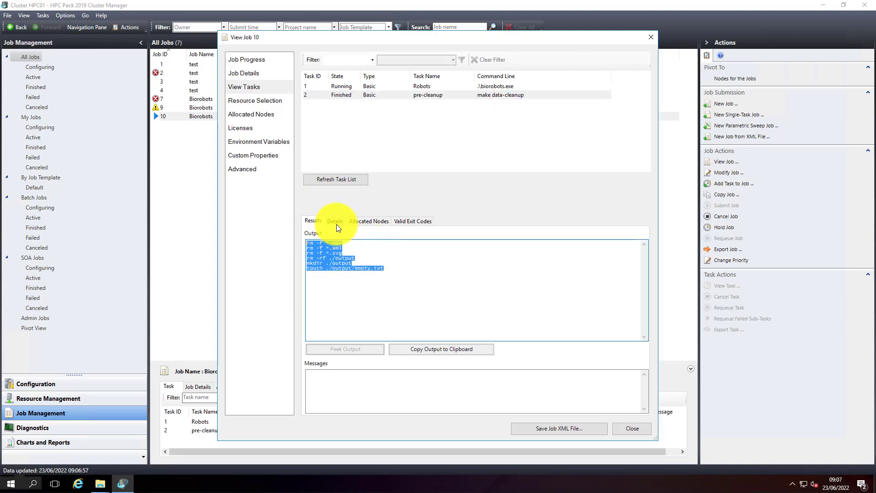
click(335, 221)
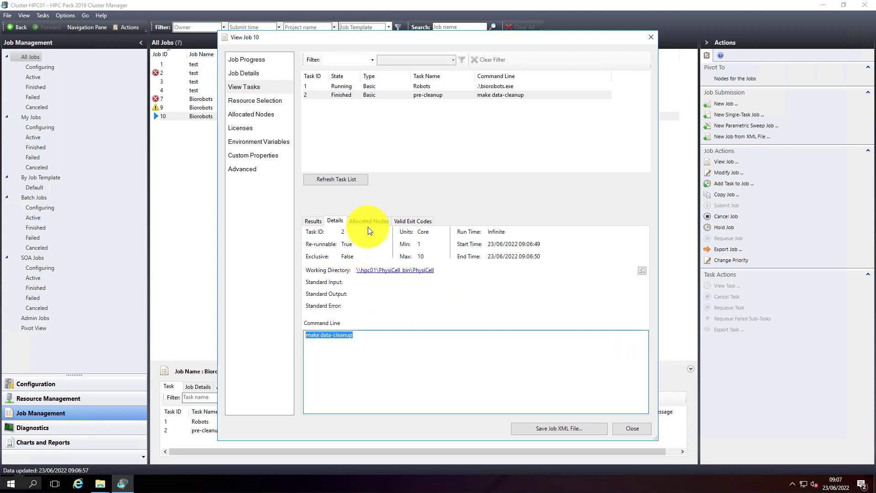
click(368, 221)
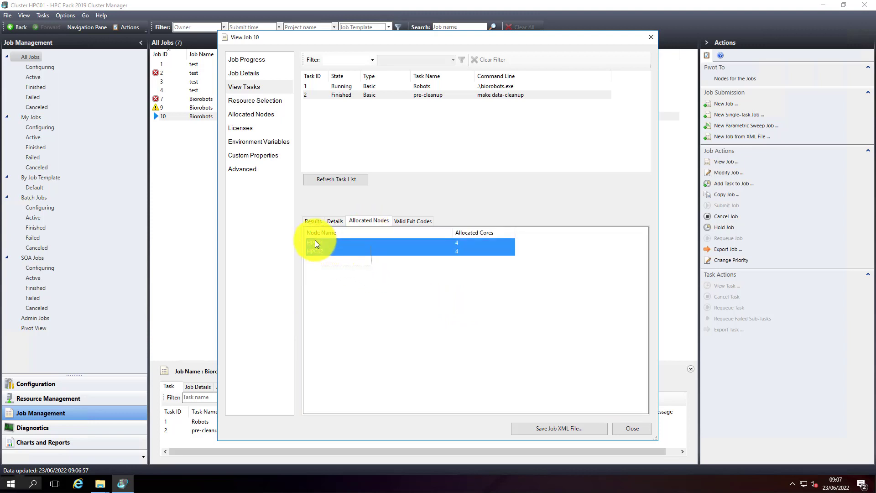
click(412, 221)
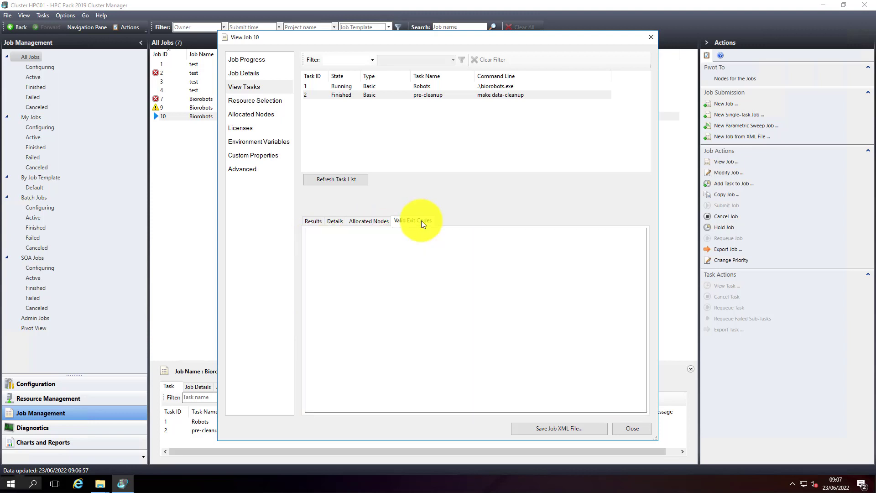
- Check the running Robots task's results, details and nodes, then the job's licenses and details
click(313, 221)
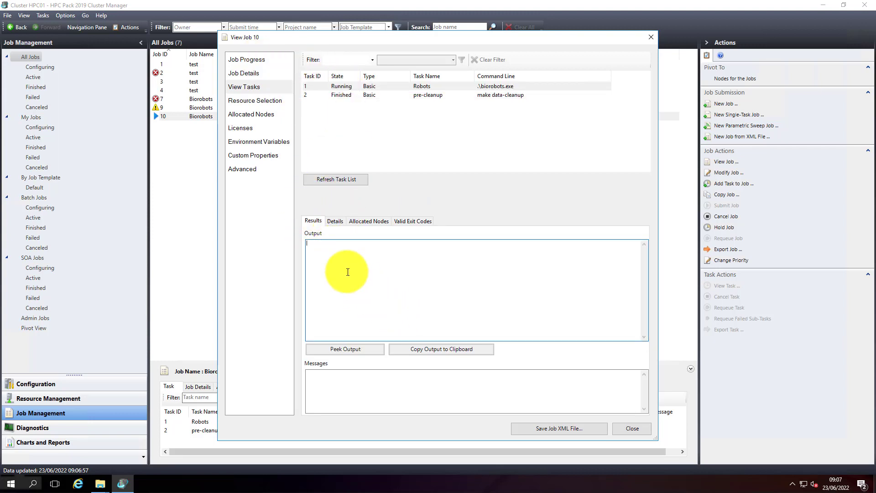
click(335, 220)
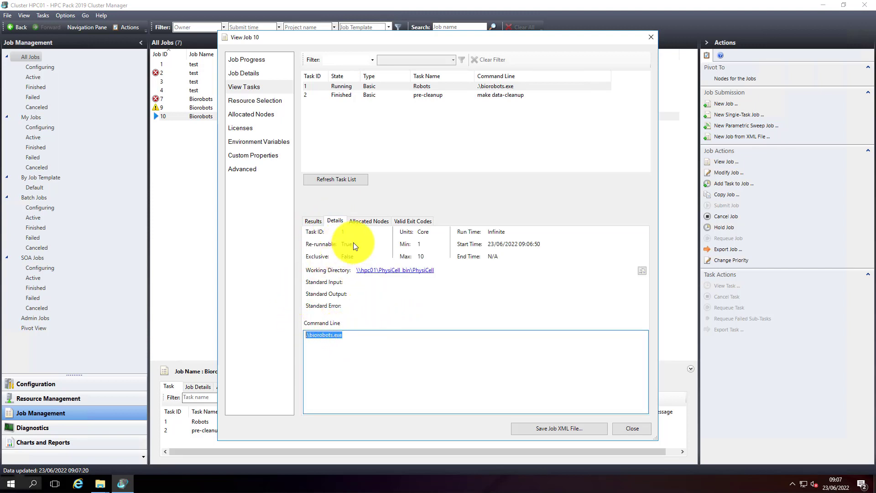
click(367, 221)
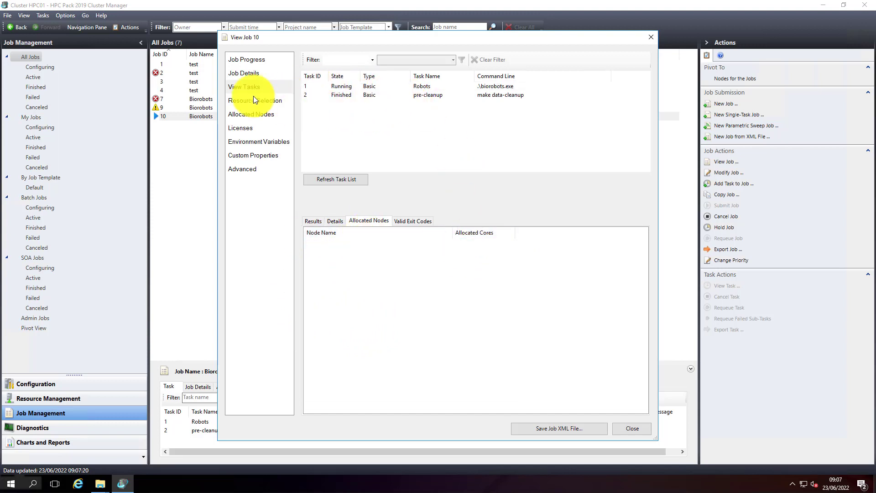
click(240, 128)
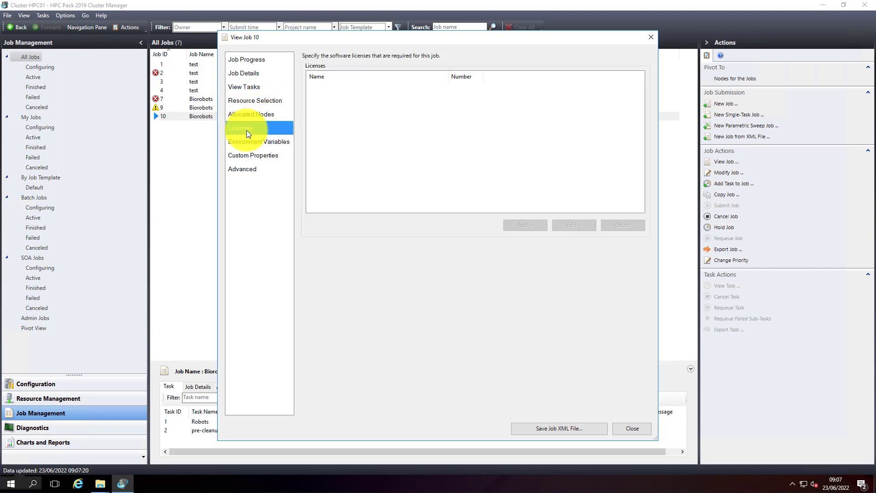
click(244, 73)
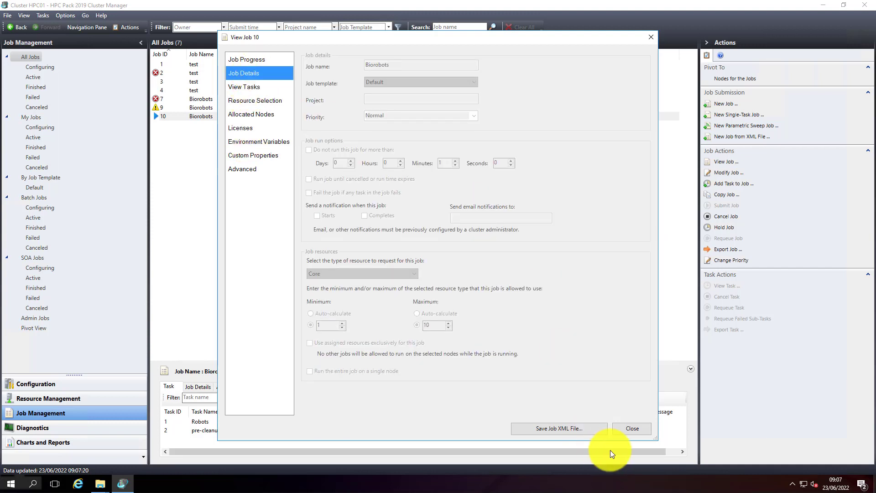
- Close the View Job 10 dialog, returning to the job list with Biorobots running
click(631, 428)
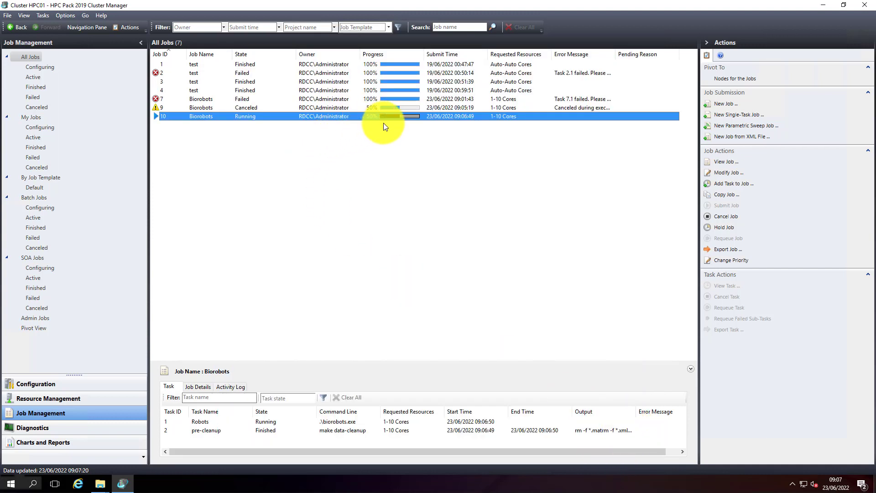
mouse_move(353, 146)
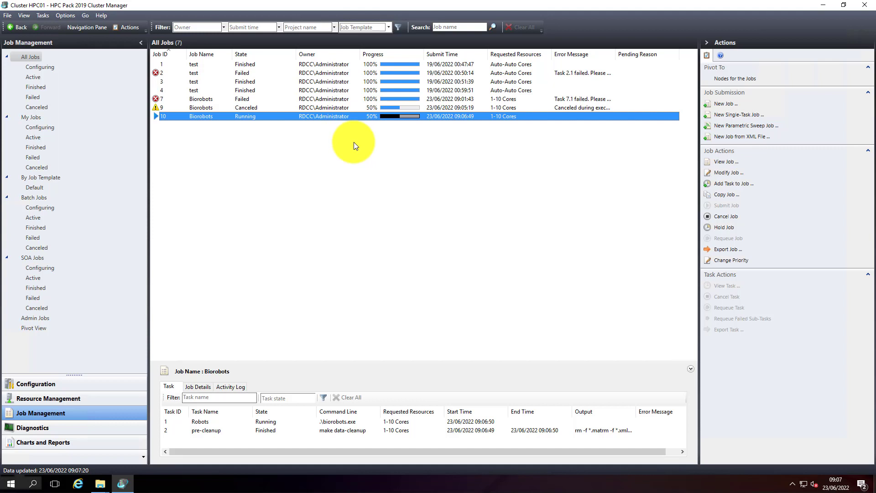
mouse_move(314, 122)
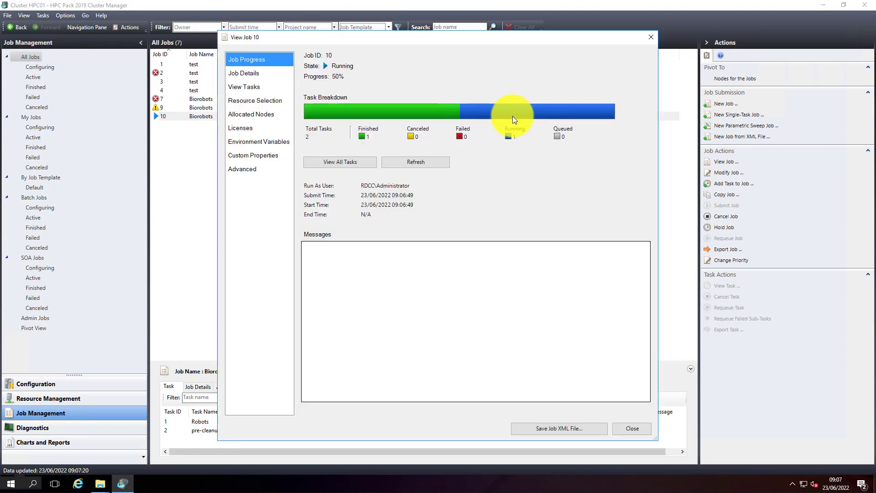
mouse_move(503, 137)
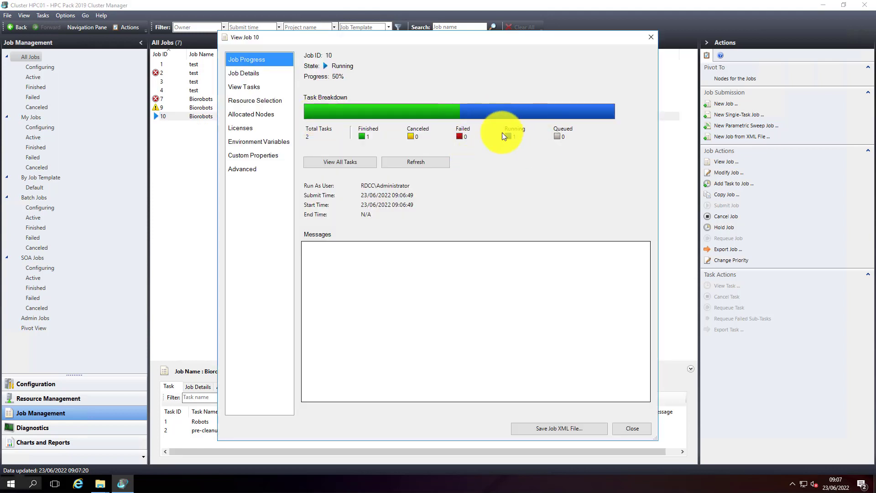
- Refresh job 10 until it shows Finished at 100% and read the task output
click(415, 162)
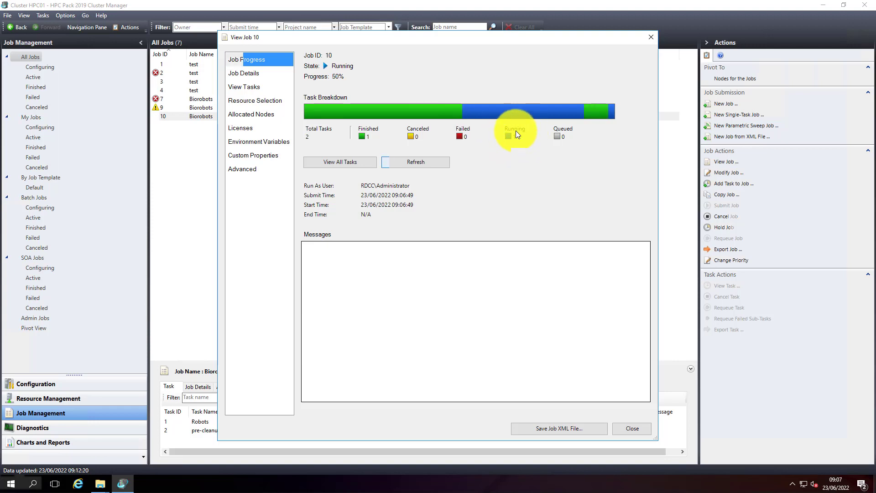
click(415, 161)
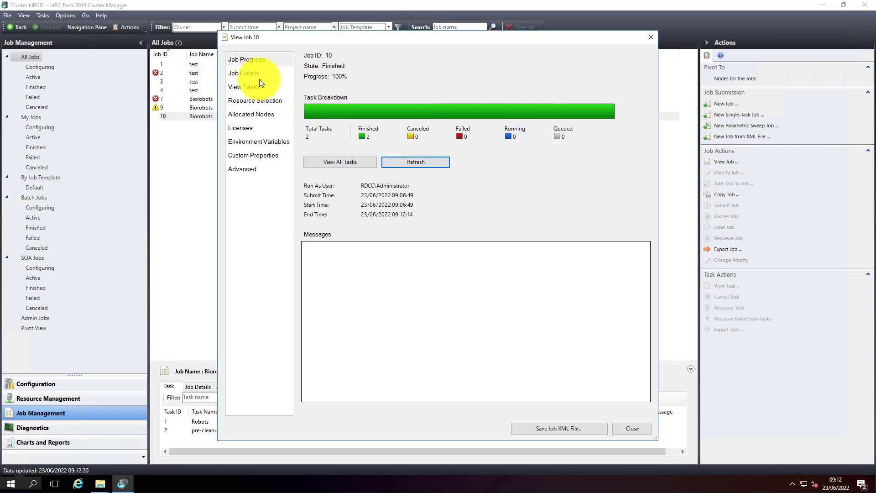
click(245, 87)
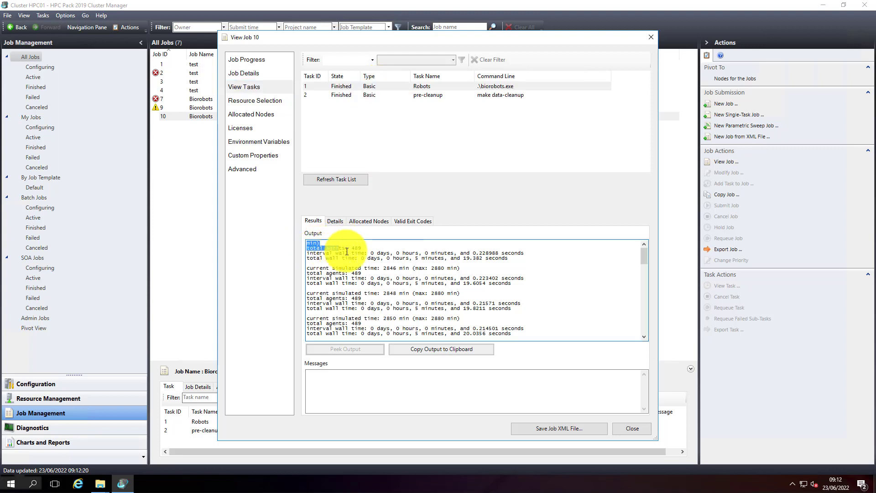
scroll(down, 3)
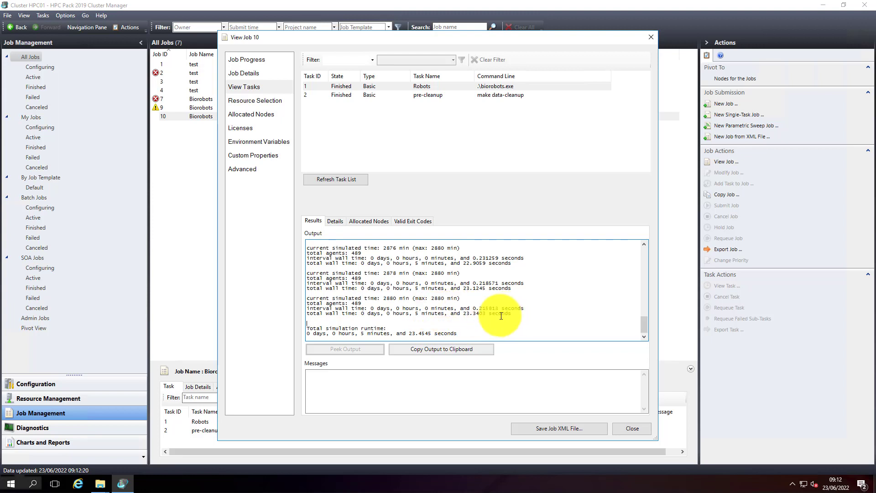
- Check the task's details and allocated nodes HPC01/HPC02, then the job's Resource Selection
click(335, 221)
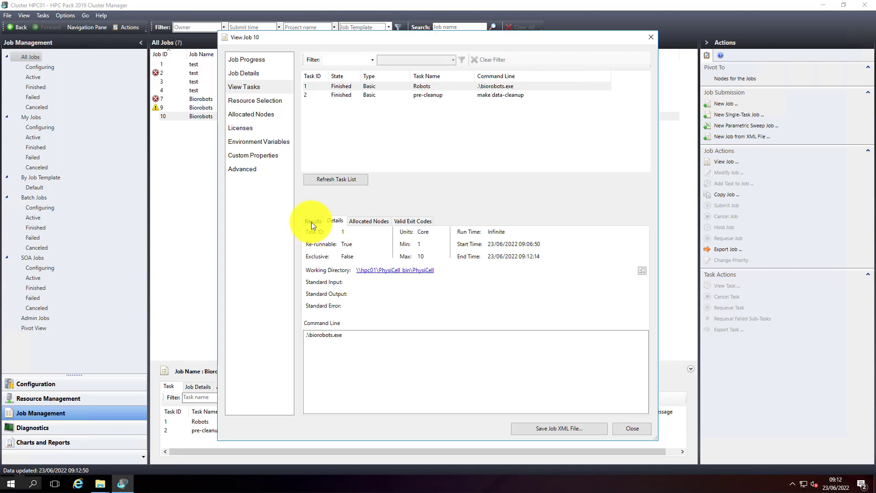
click(369, 221)
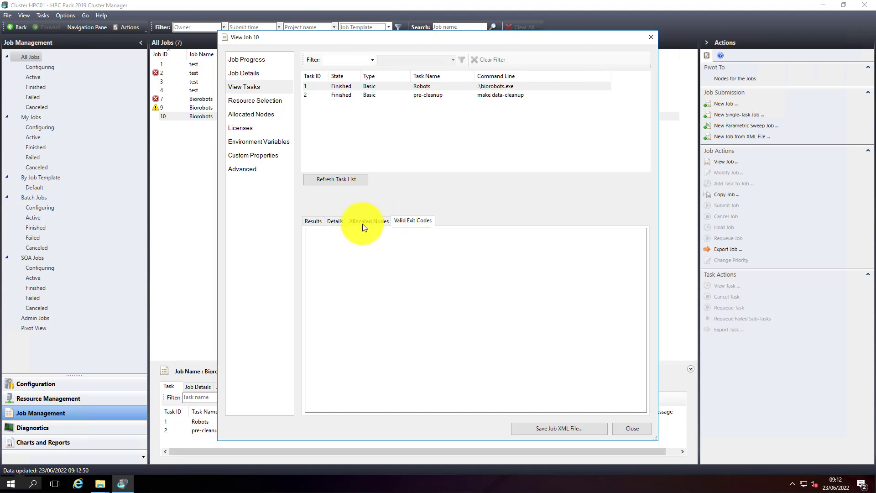
click(313, 221)
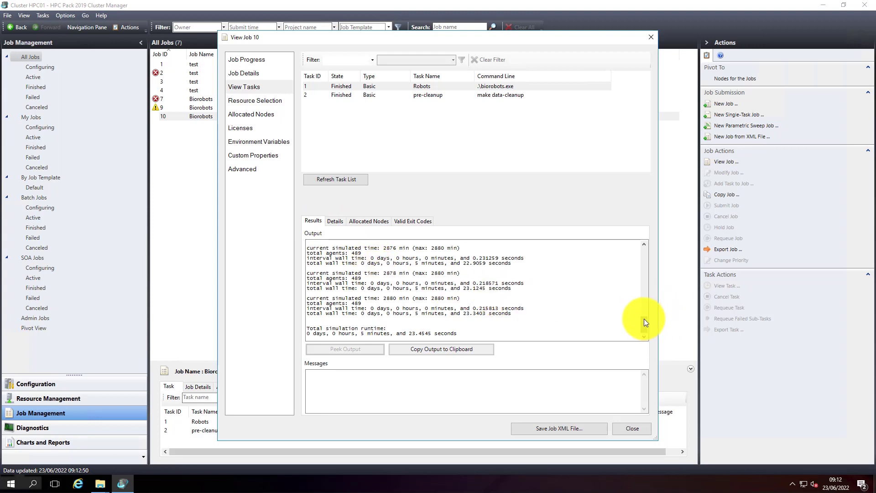
scroll(up, 3)
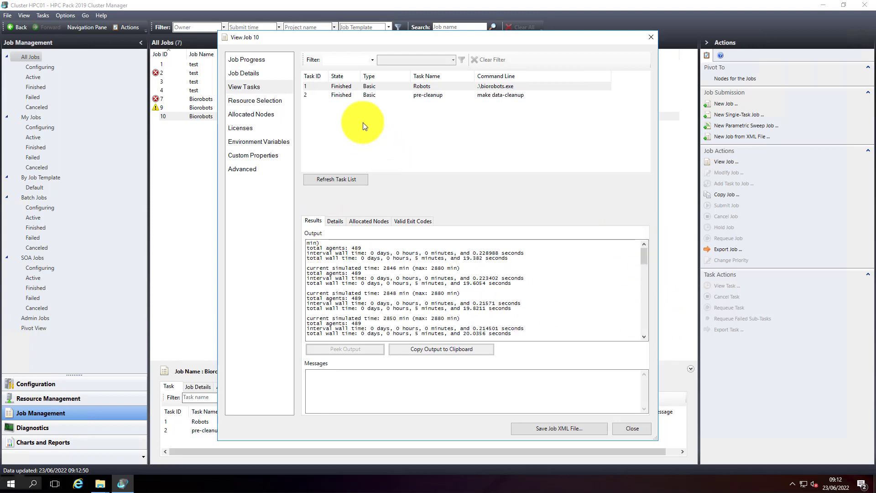
click(254, 100)
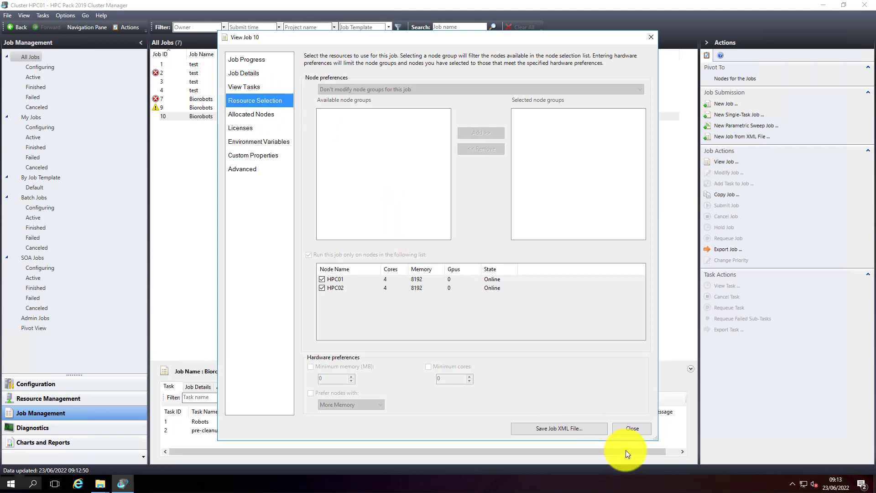
- Close the job viewer and, in File Explorer, scroll the output folder to the top and select final.svg
click(632, 428)
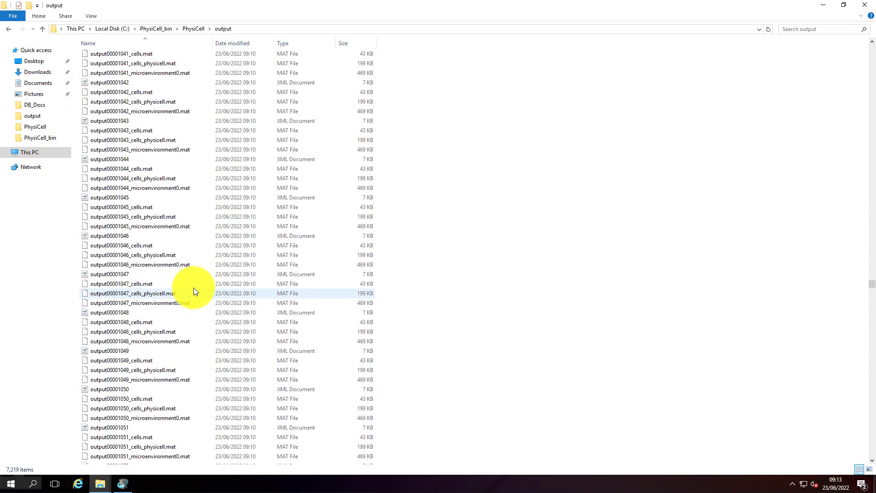
scroll(up, 3)
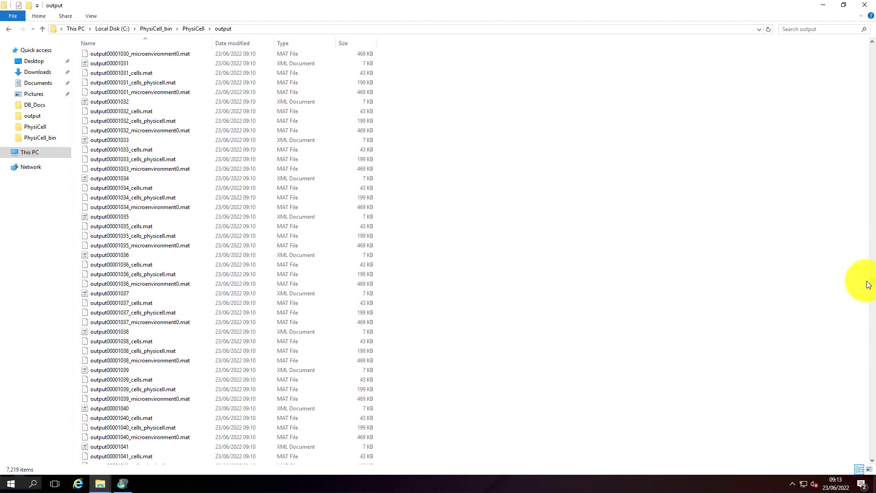
mouse_move(860, 280)
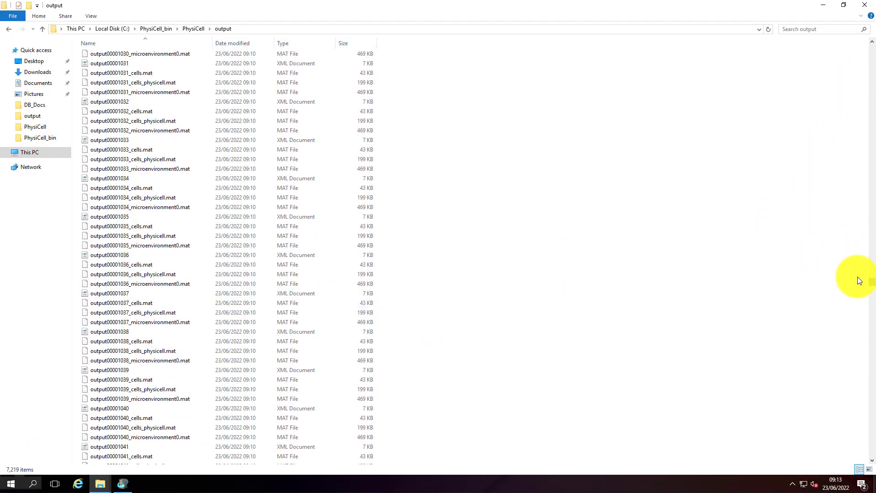
scroll(up, 3)
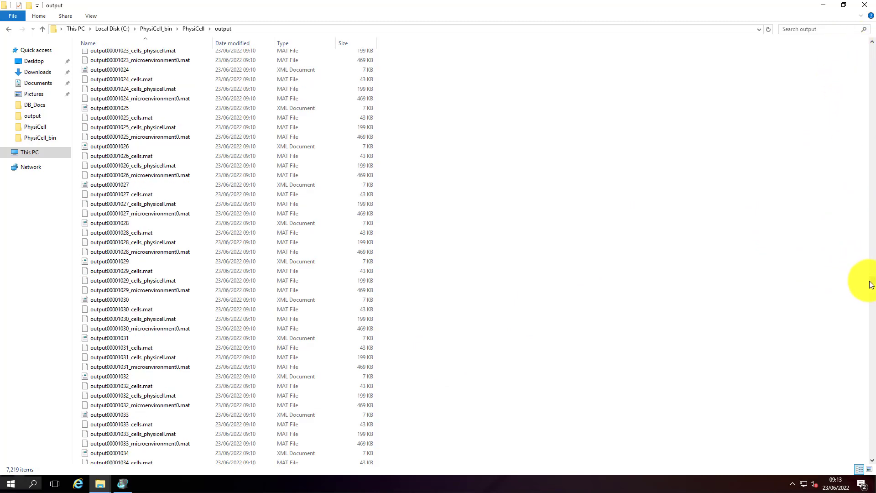
mouse_move(529, 106)
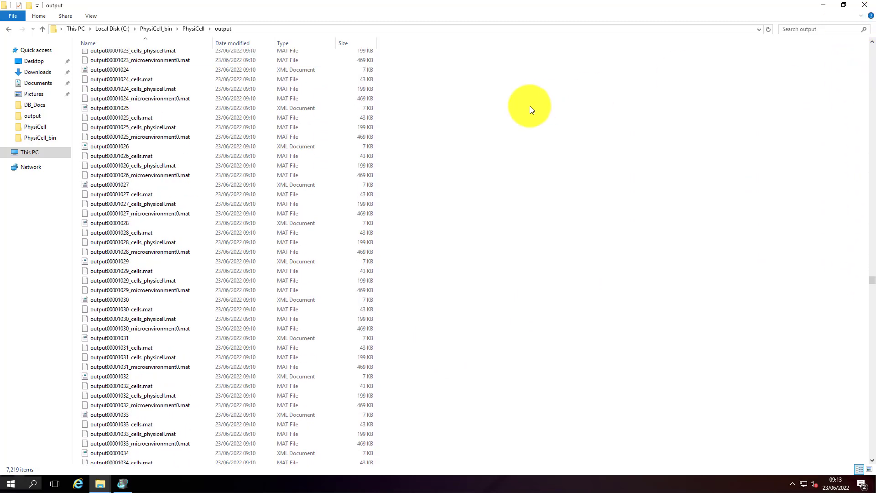
scroll(up, 3)
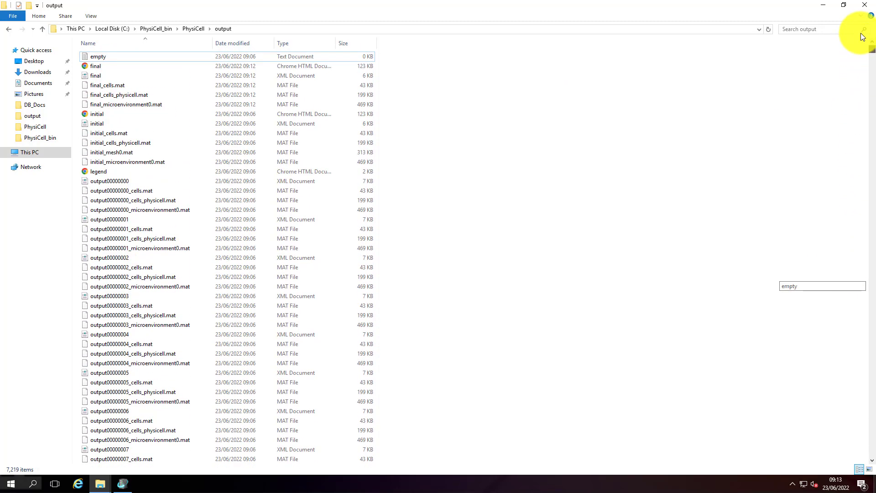
click(95, 66)
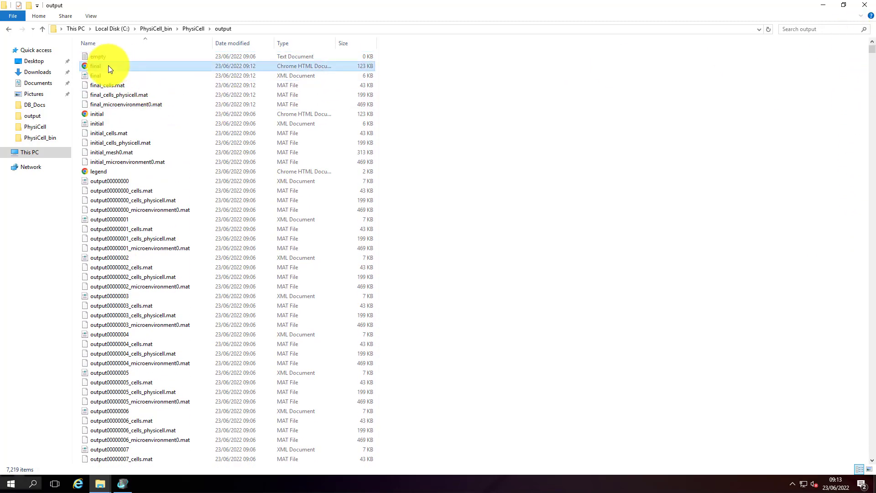
- View final.svg in Chrome: the biorobots snapshot at 2 days with 489 agents
double_click(95, 66)
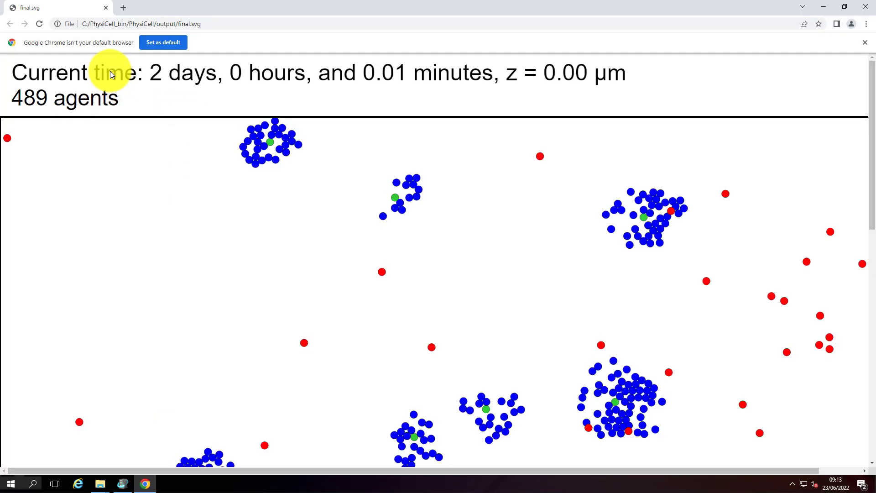
scroll(down, 3)
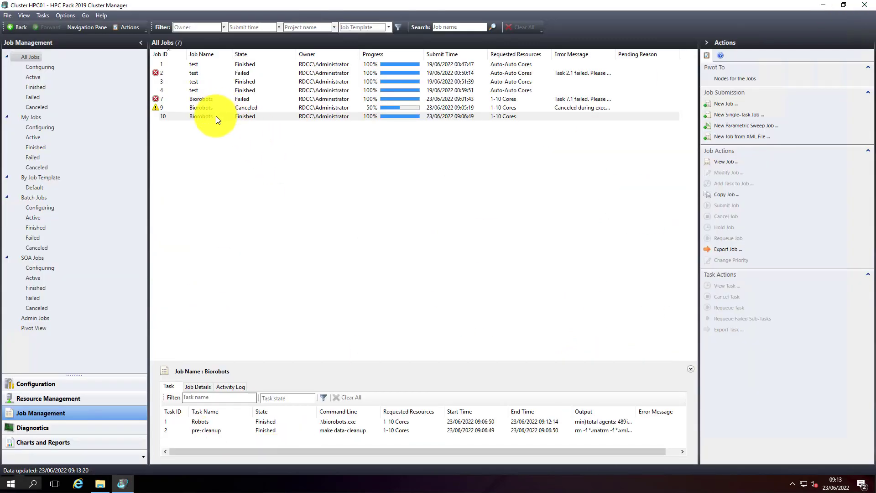
right_click(200, 116)
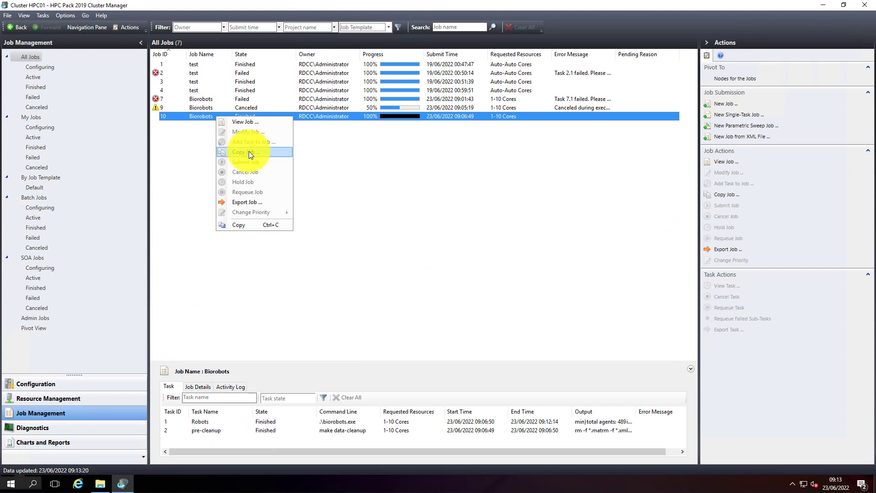
click(246, 152)
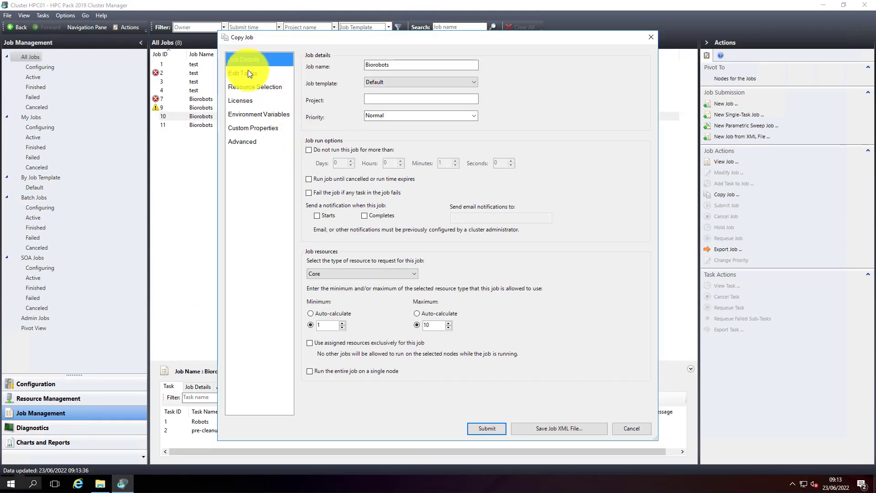
click(243, 73)
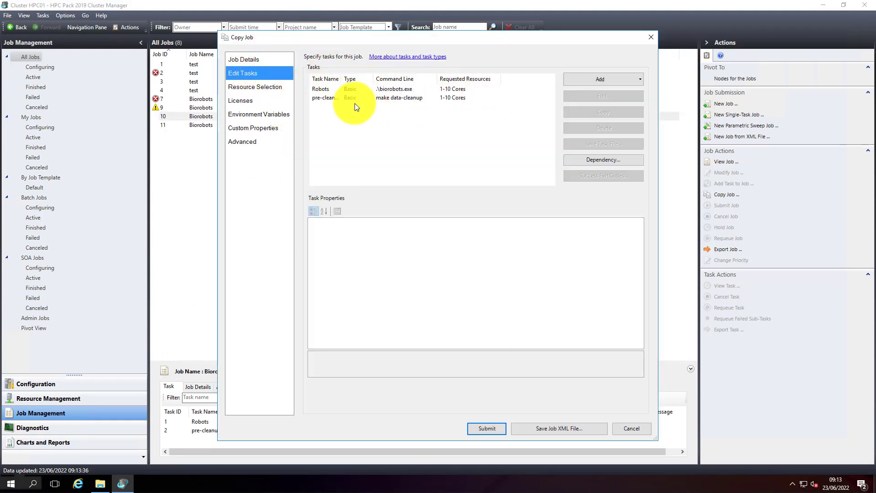
click(254, 87)
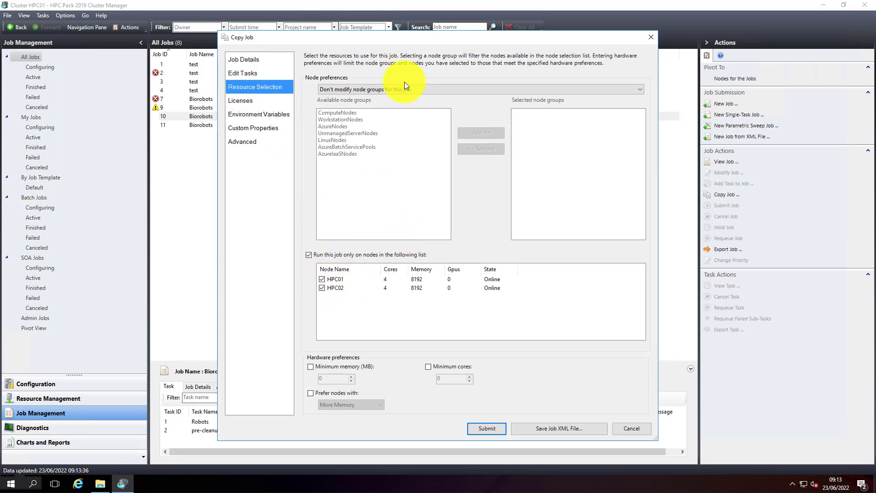
mouse_move(521, 408)
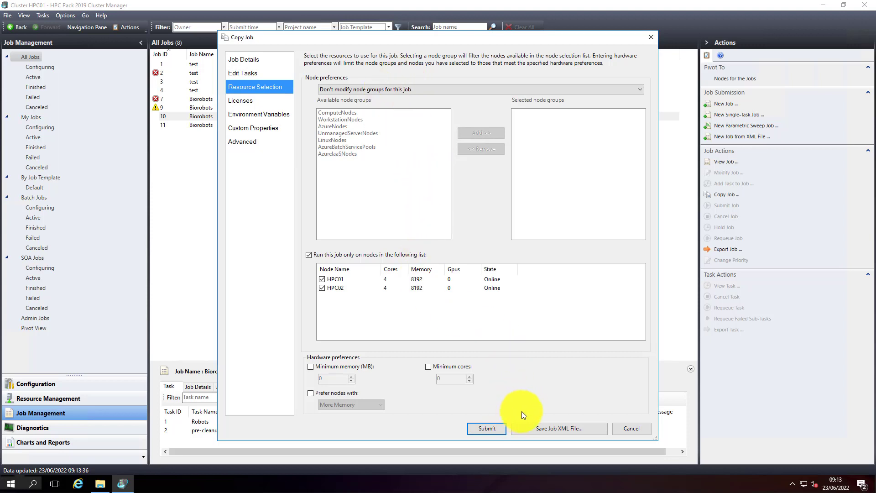
mouse_move(336, 217)
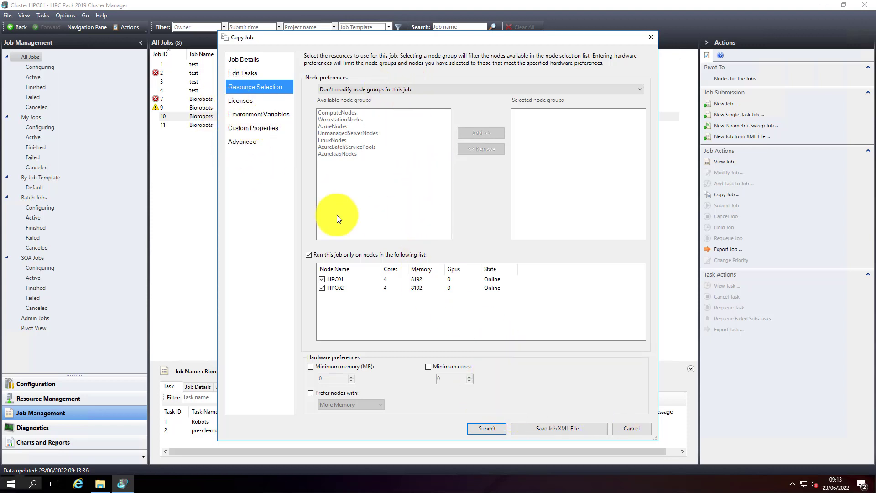
click(631, 428)
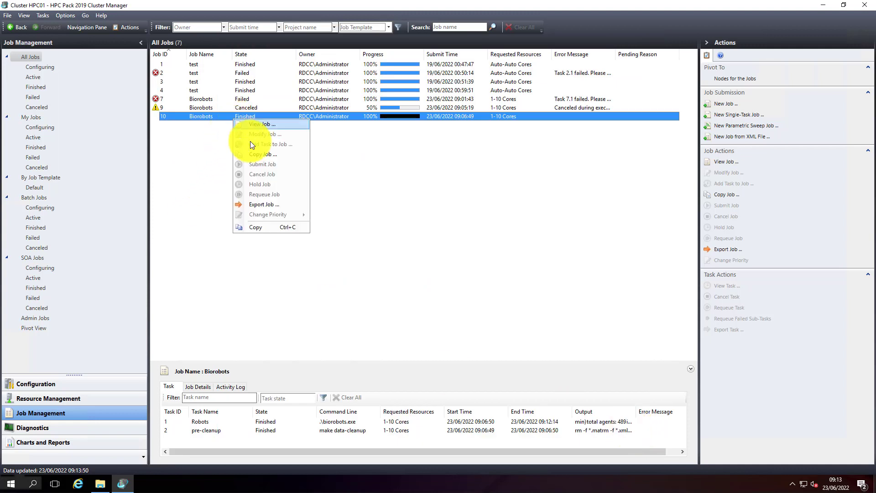
click(263, 203)
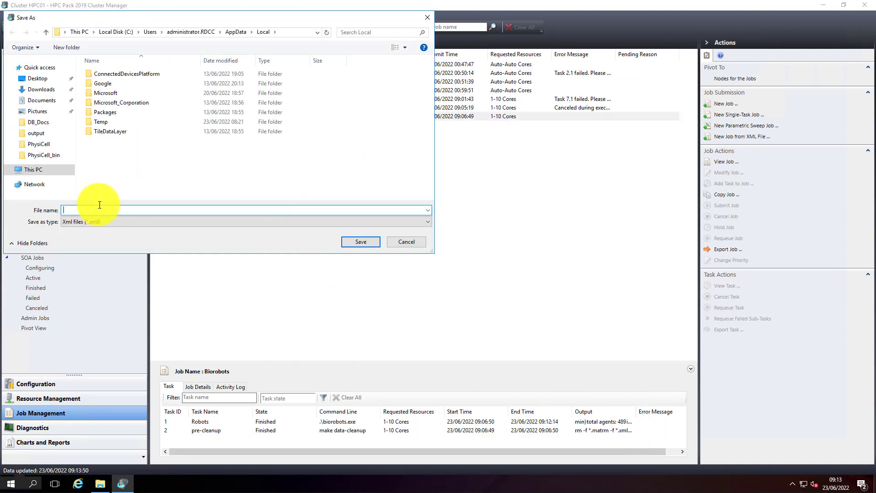
mouse_move(231, 184)
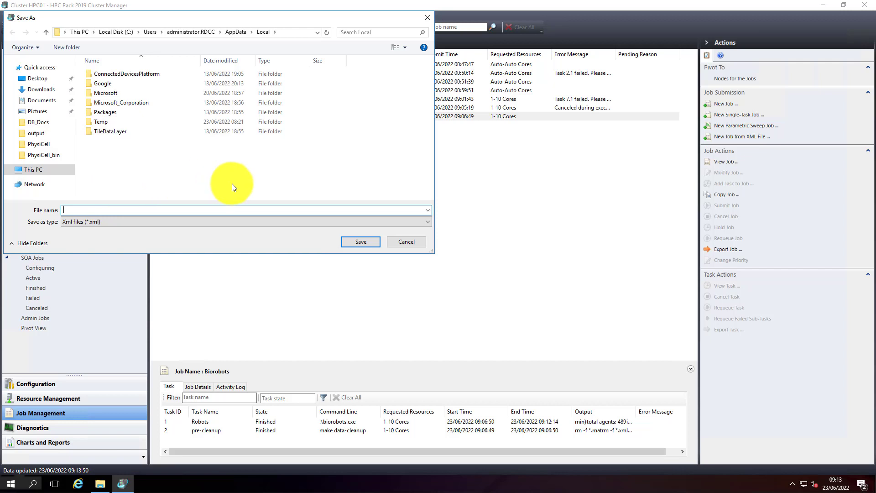
click(405, 241)
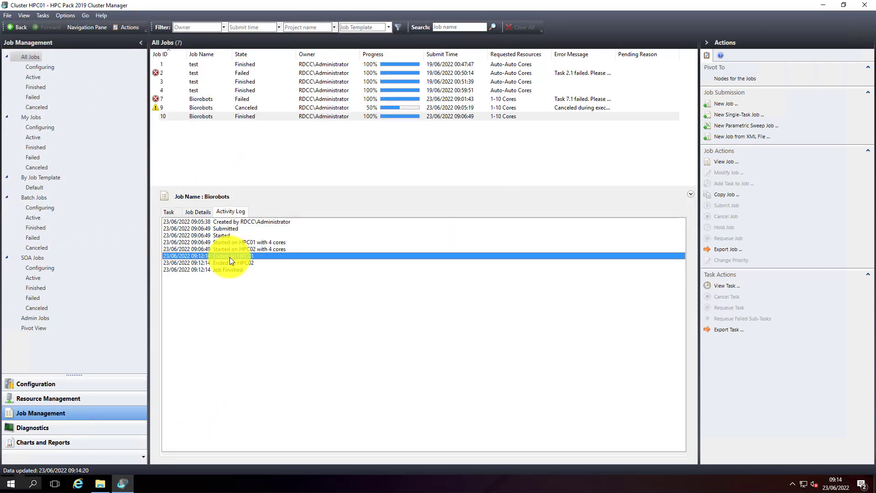
- Check the HPC02 ending log entry, then return to job 10's task list with both tasks Finished
click(234, 263)
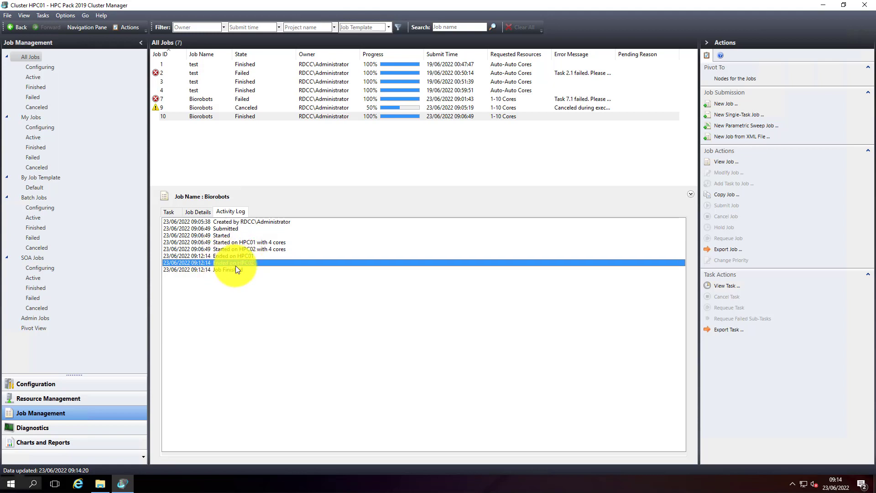
click(171, 212)
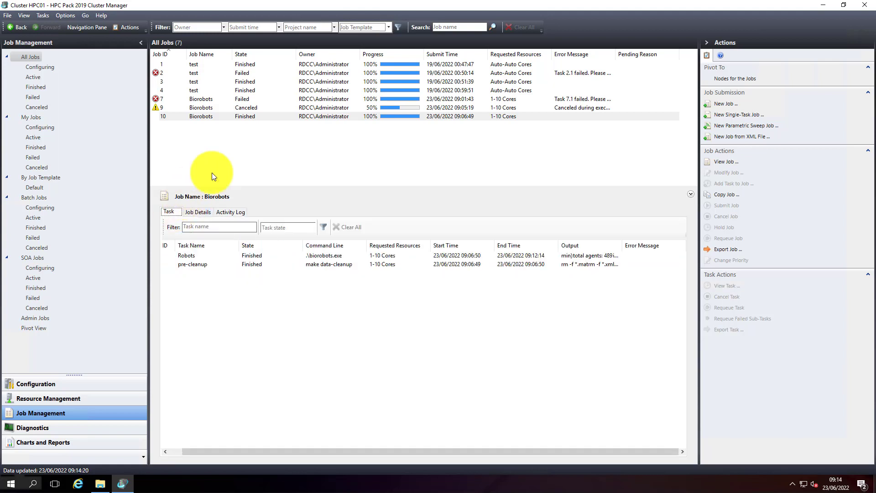